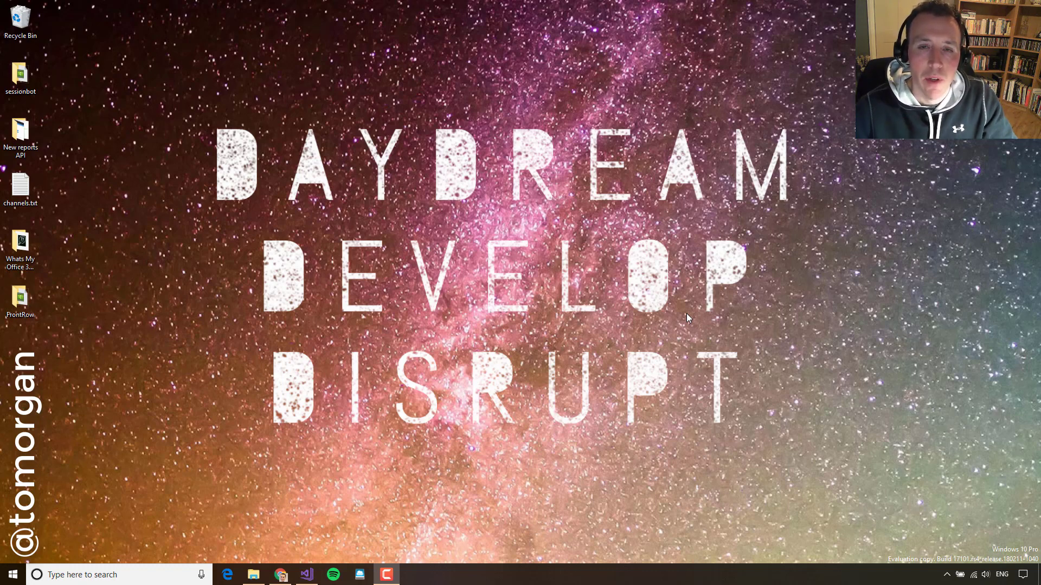
mouse_move(467, 299)
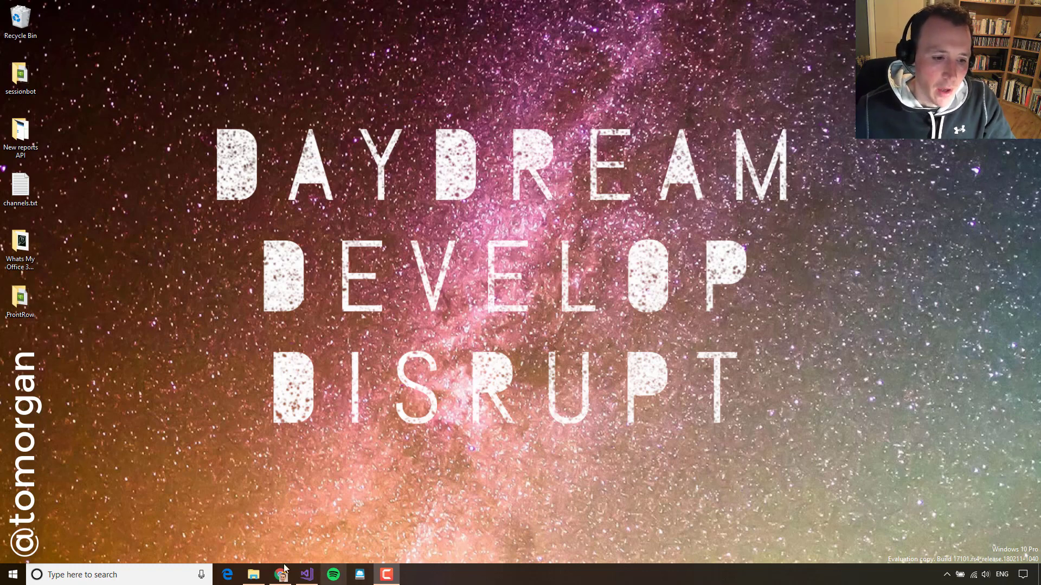
Bring Chrome forward and scroll through the airMAX General FAQ's thirteen questions.
left_click(281, 574)
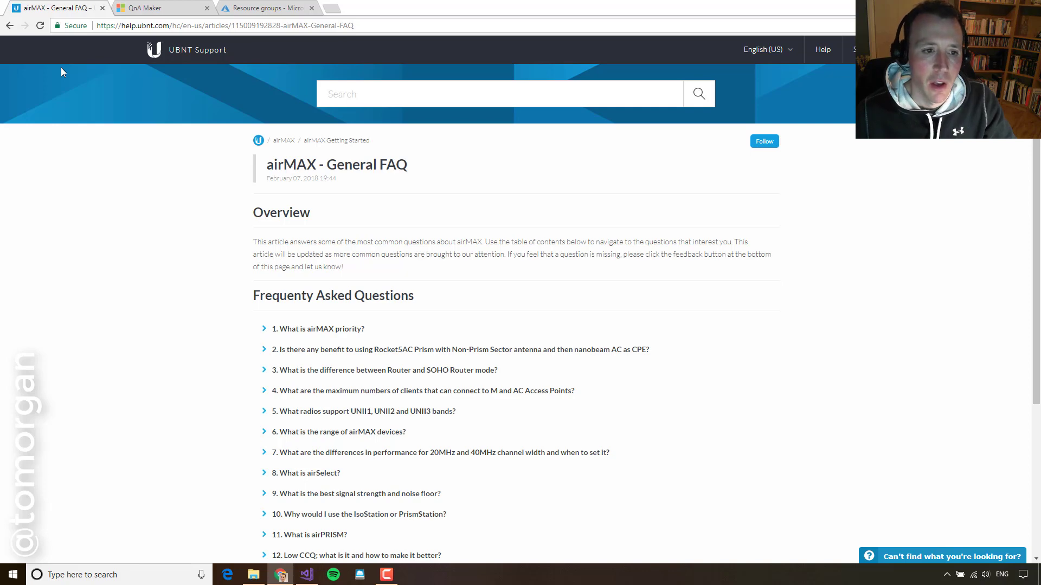
mouse_move(430, 288)
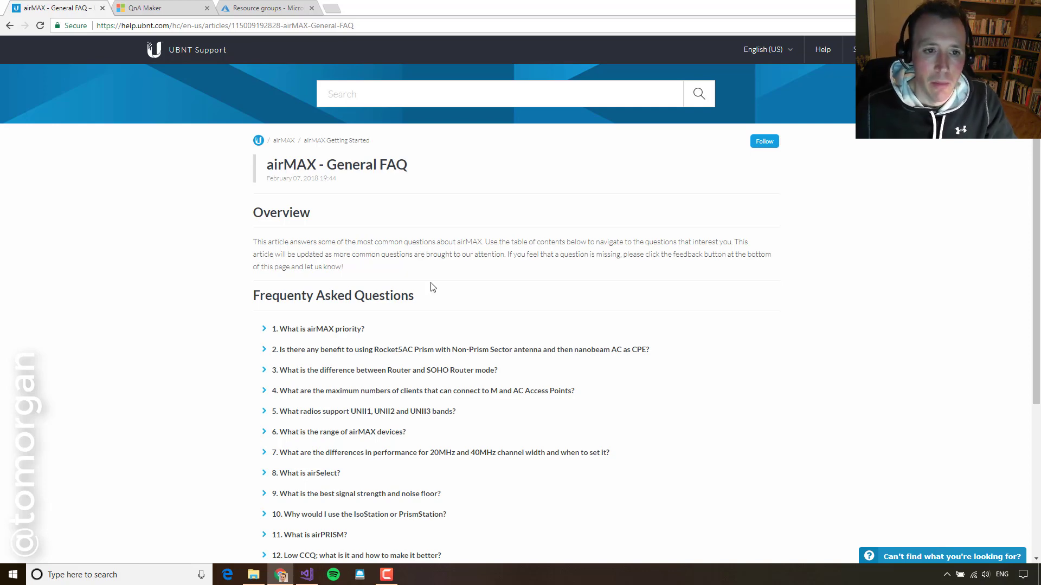
scroll("down", 3)
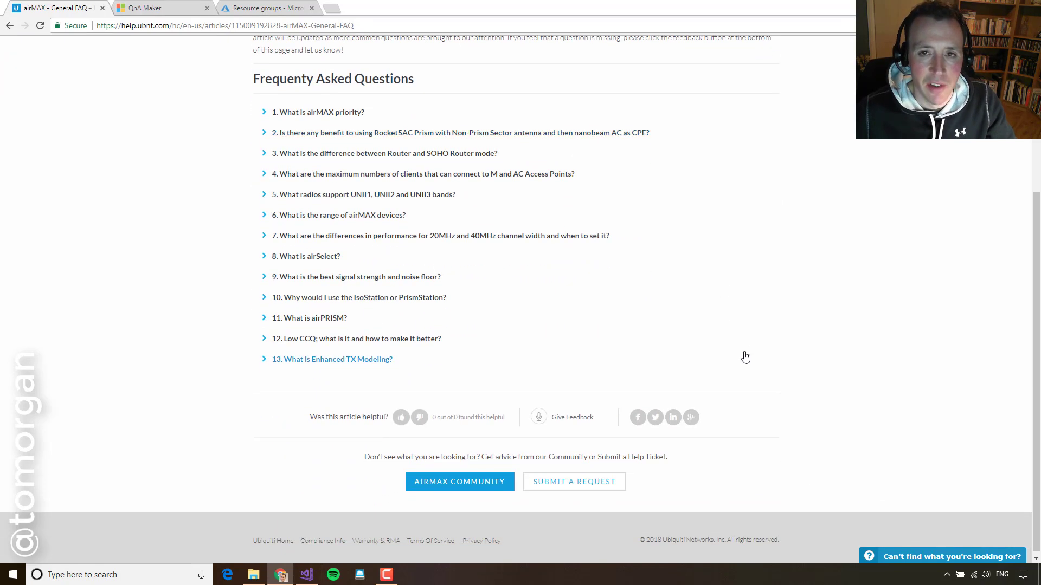
scroll("up", 3)
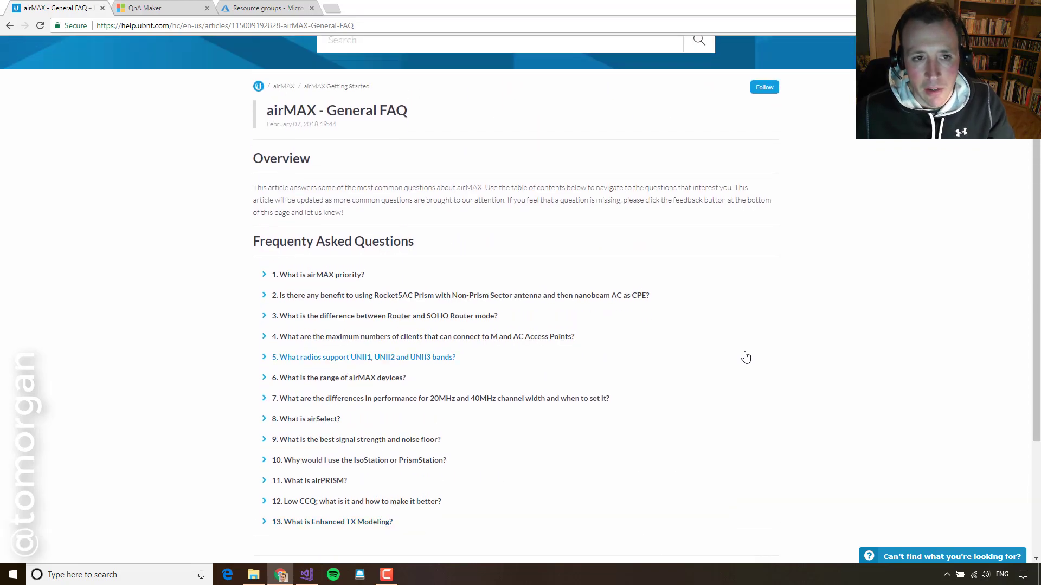
scroll("up", 3)
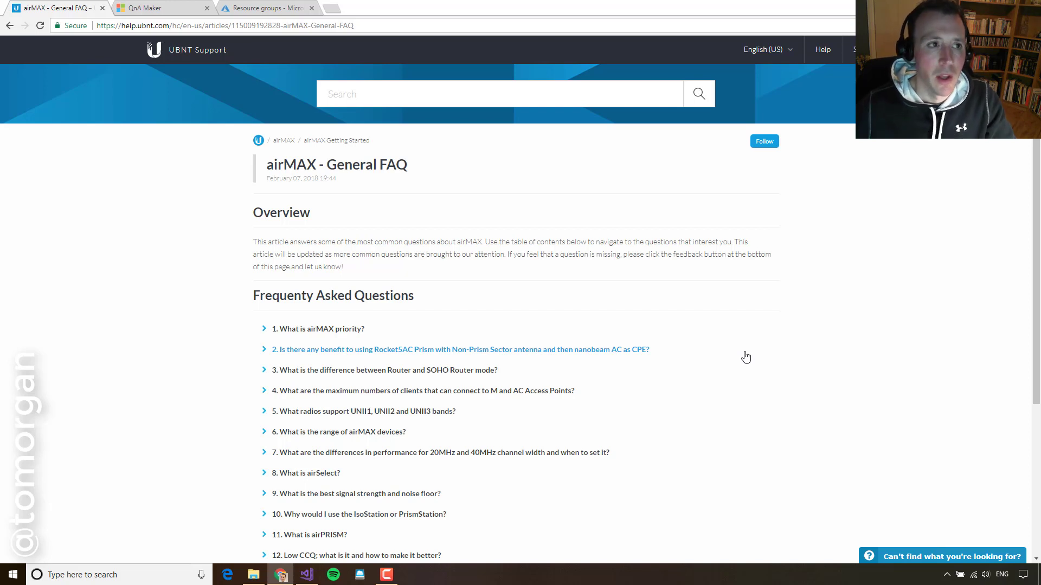
mouse_move(762, 349)
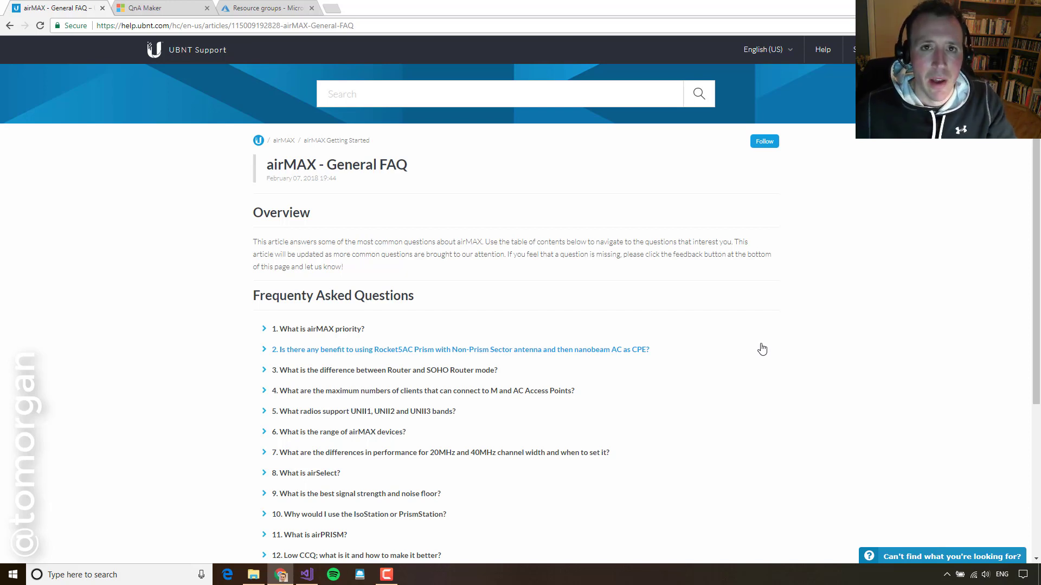
scroll("down", 3)
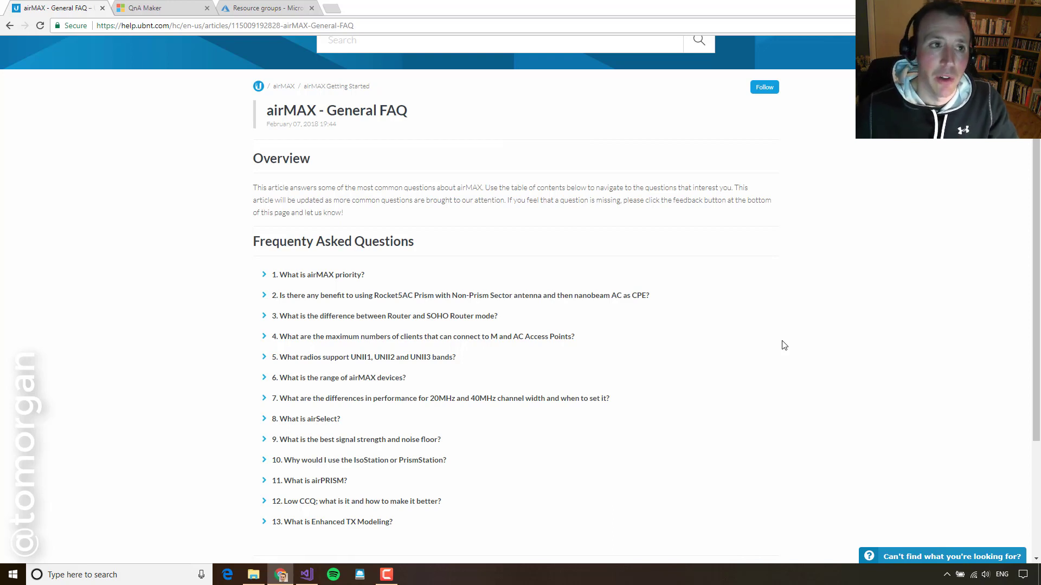
Switch to the QnA Maker tab listing the Demo FAQs and ThoughtStuff FAQs services.
left_click(157, 7)
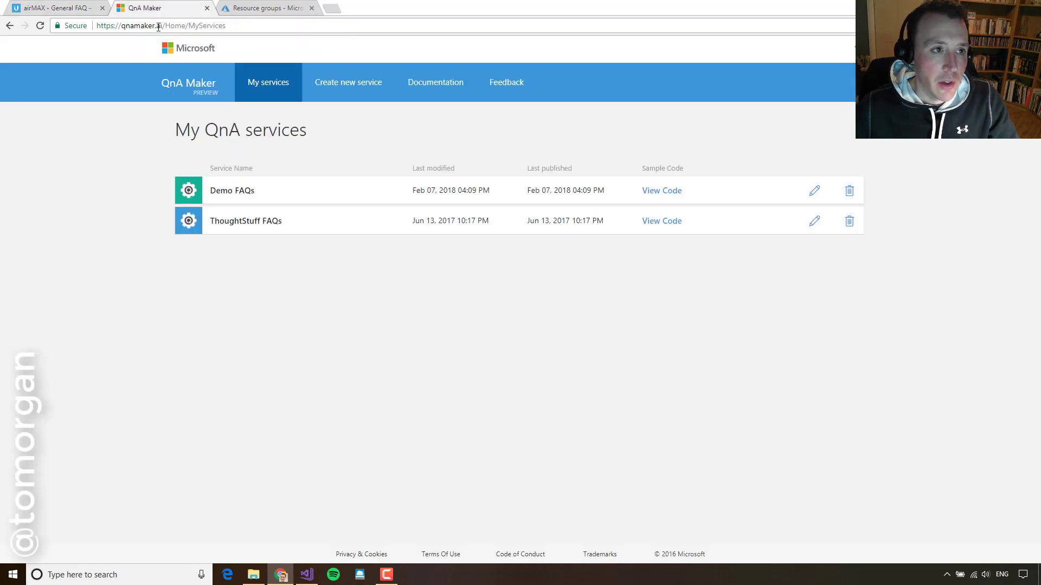
left_click(159, 26)
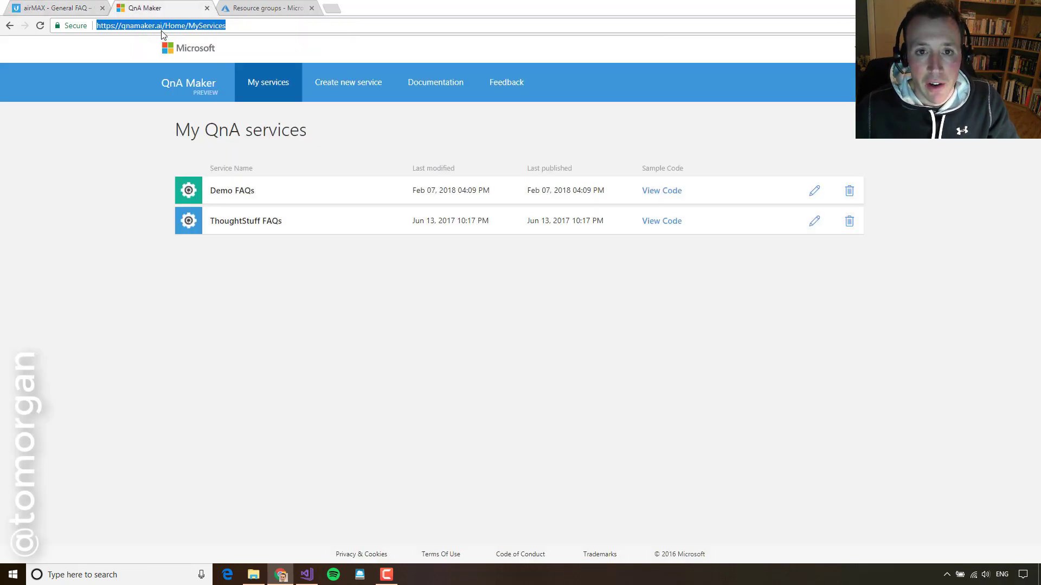
mouse_move(382, 334)
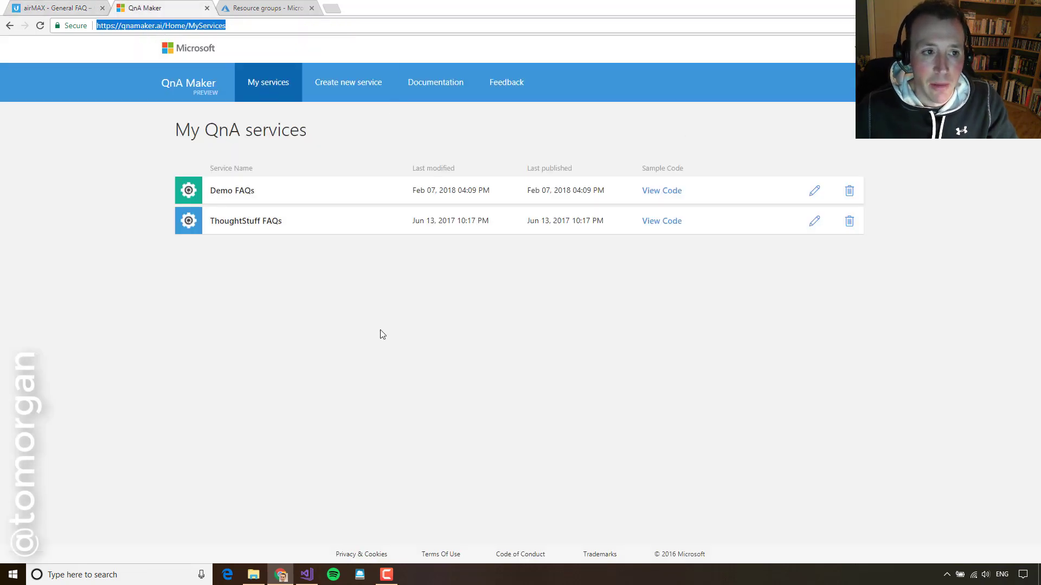
mouse_move(348, 82)
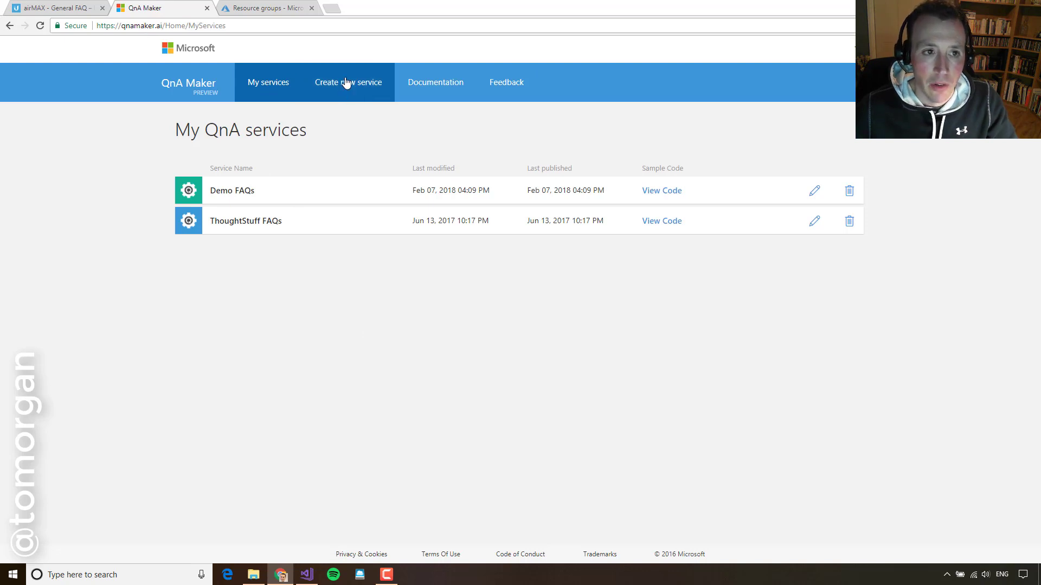
Start a new QnA service named 'Test Demo Service'.
left_click(348, 82)
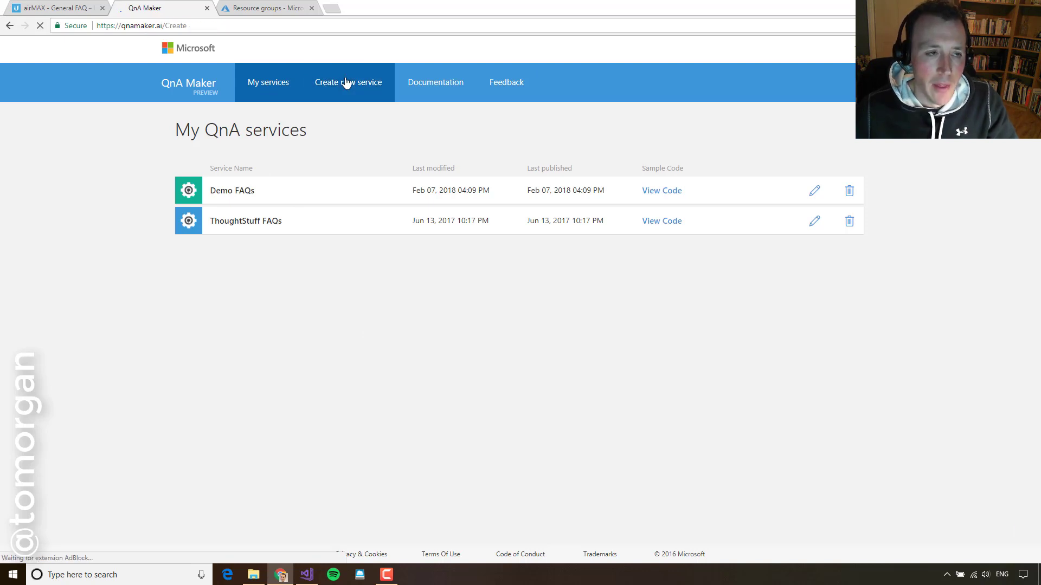
left_click(348, 82)
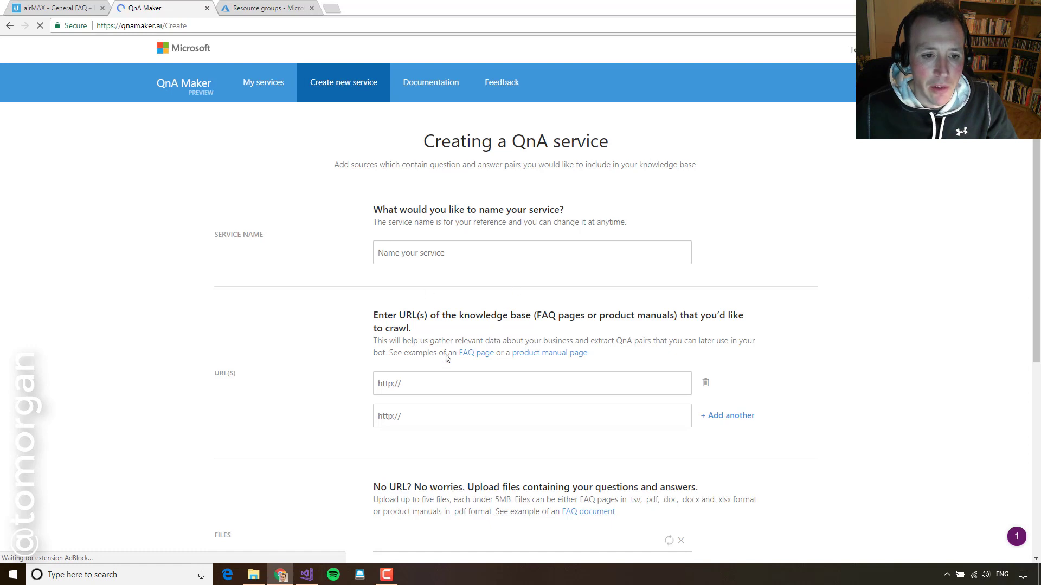
left_click(705, 382)
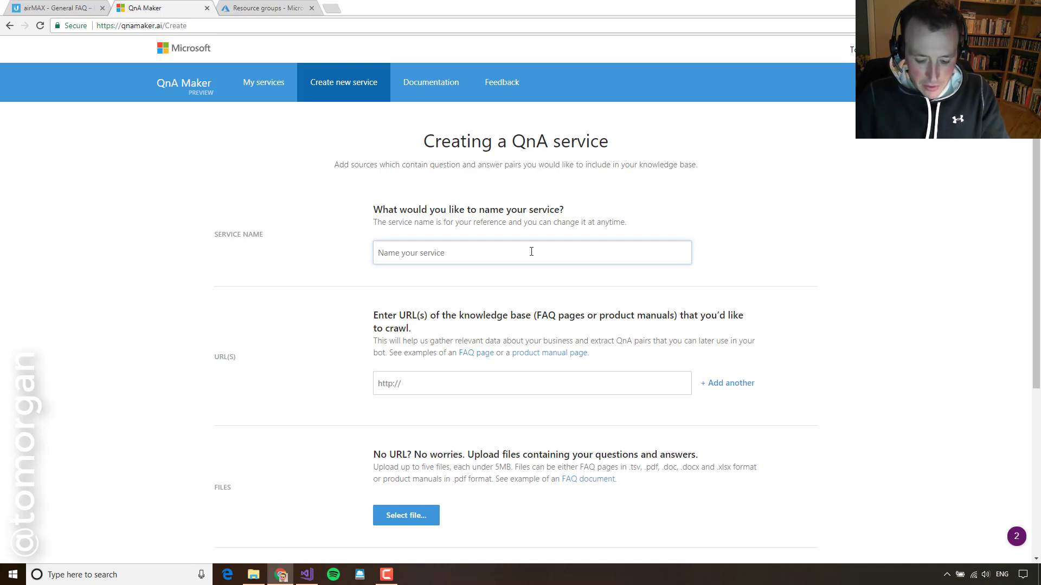
type("Test Demo")
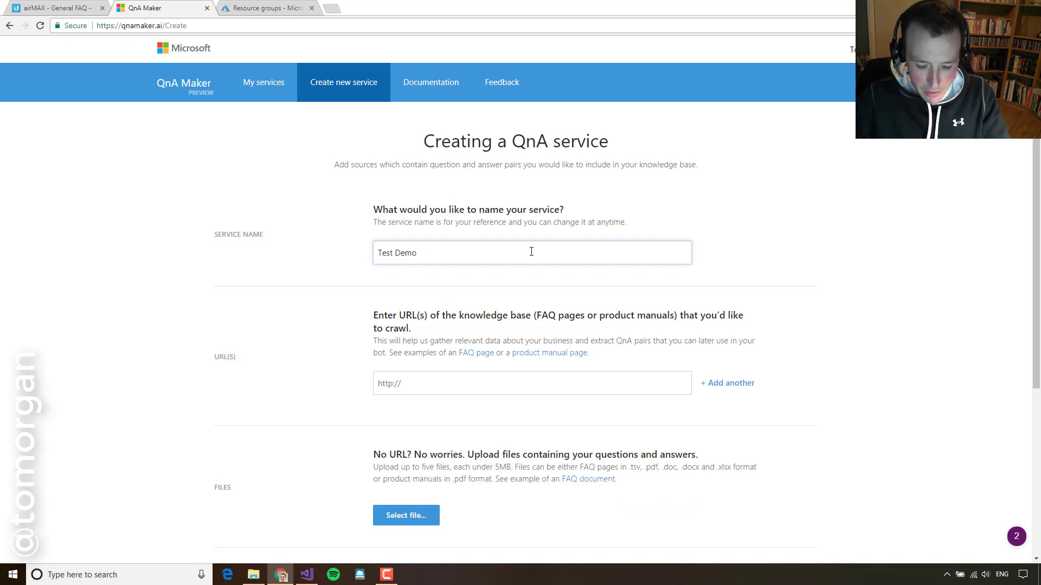
type("Service")
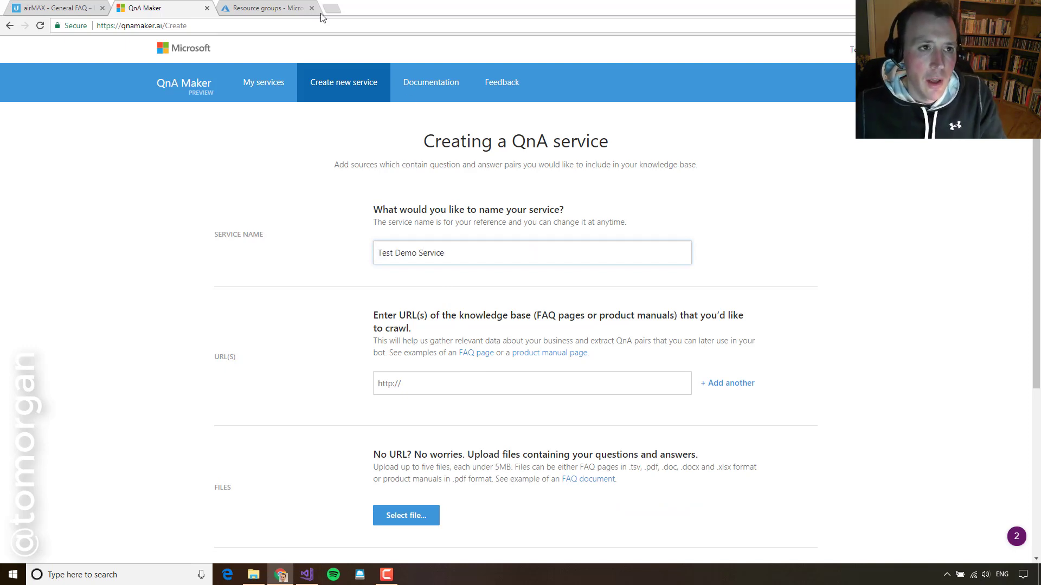
Add the airMAX General FAQ URL from help.ubnt.com as the service's source.
left_click(54, 7)
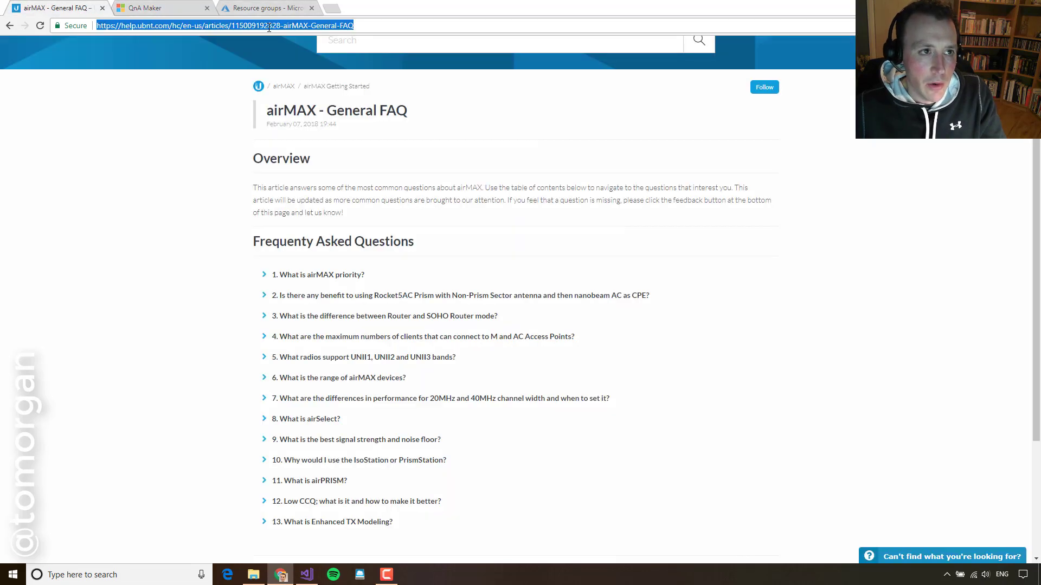
left_click(142, 7)
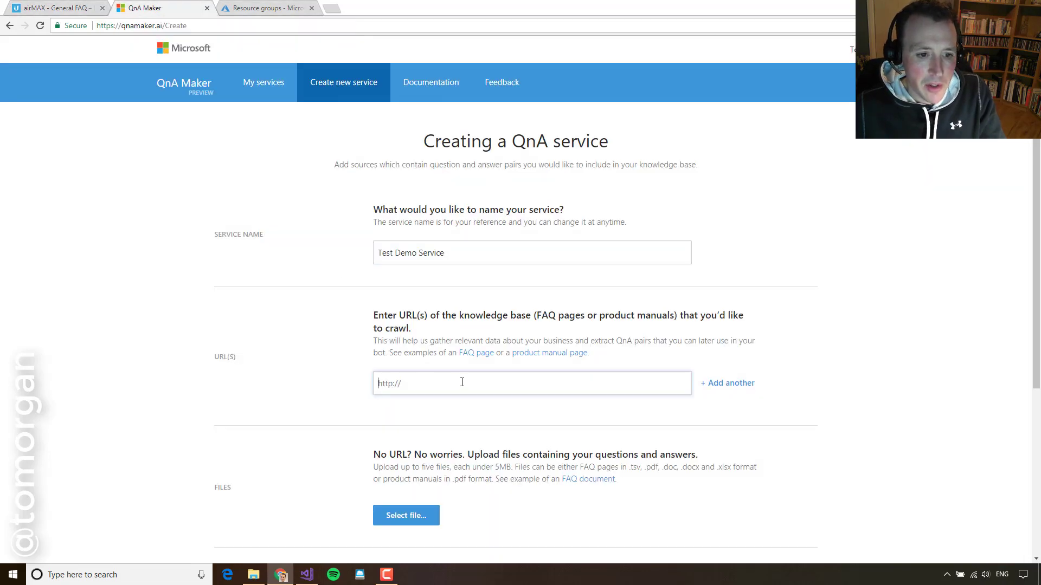
type("https://help.ubnt.com/hc/en-us/articles/115009192828-airMAX-General-FAQ")
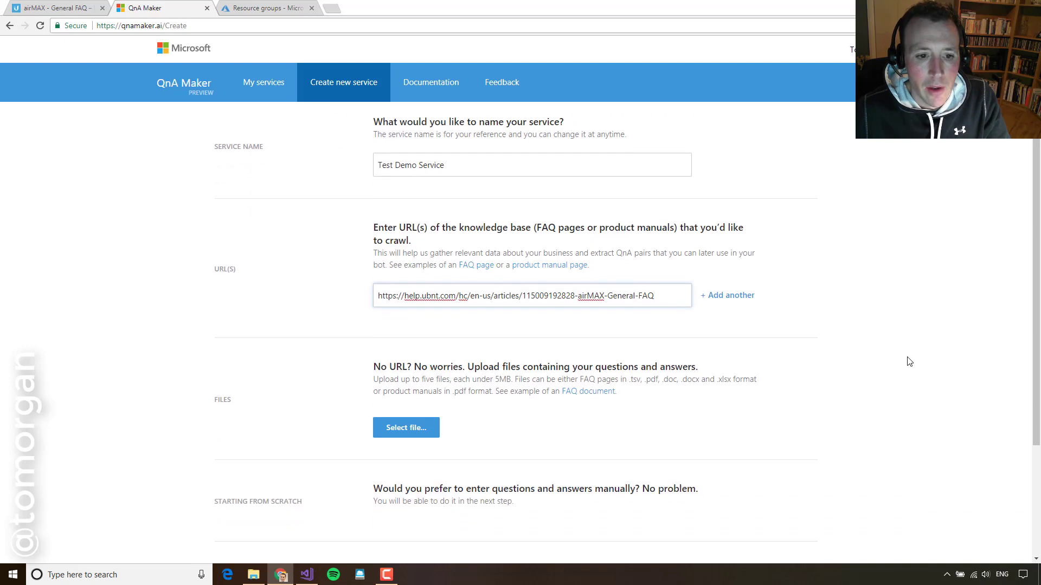
scroll("down", 3)
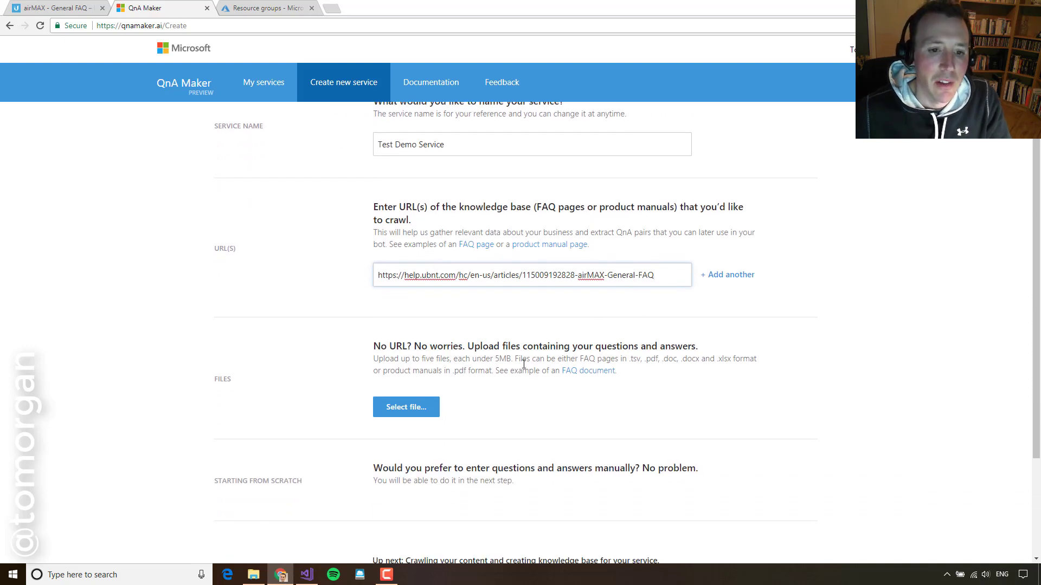
mouse_move(653, 381)
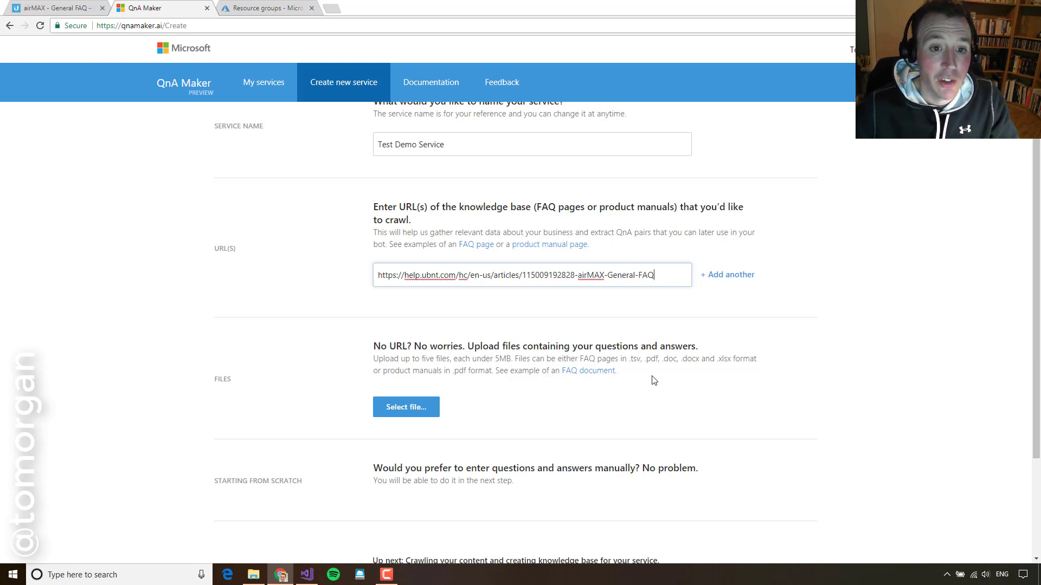
scroll("up", 3)
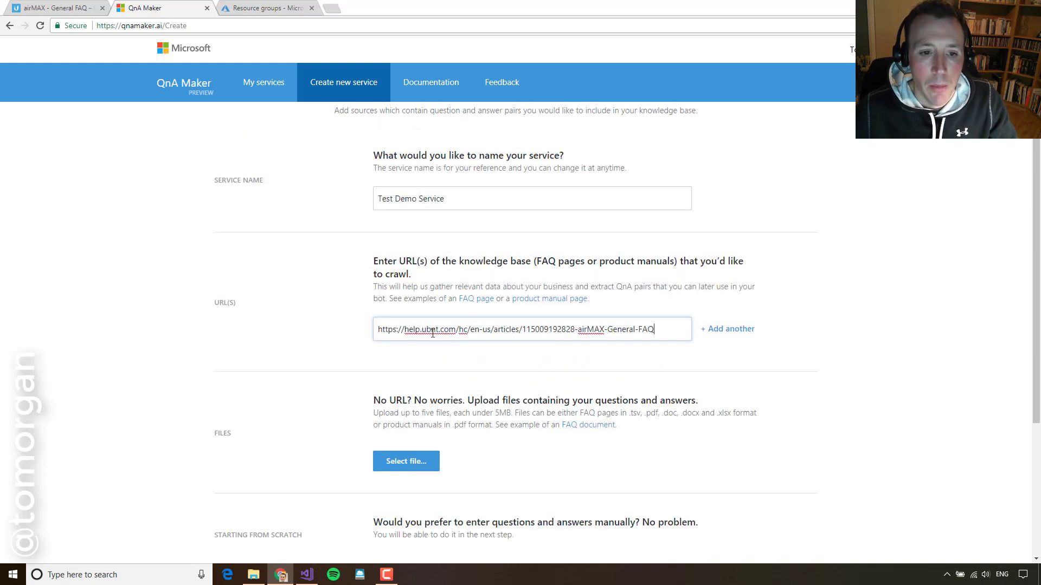
mouse_move(727, 328)
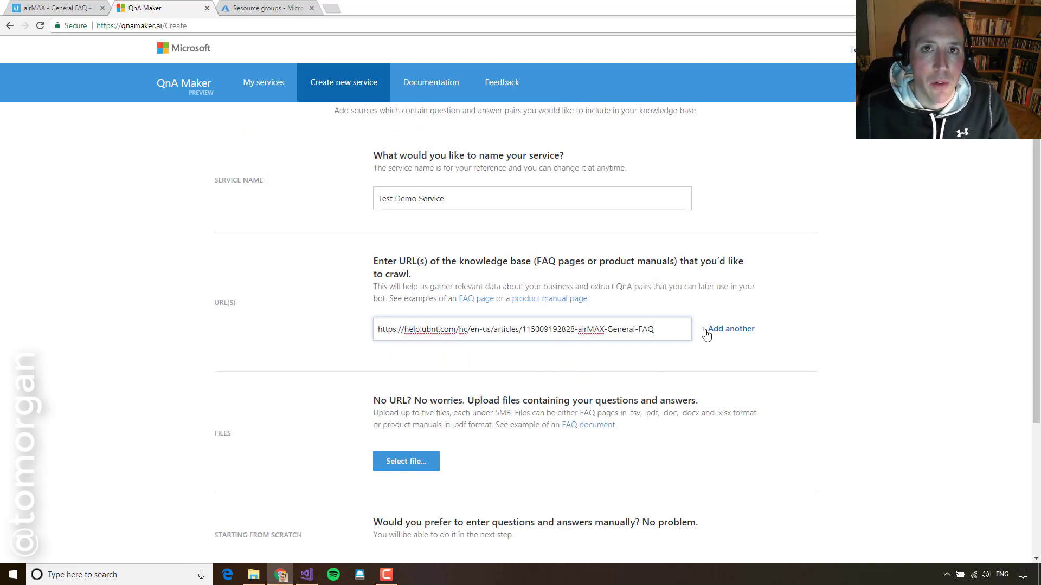
mouse_move(775, 338)
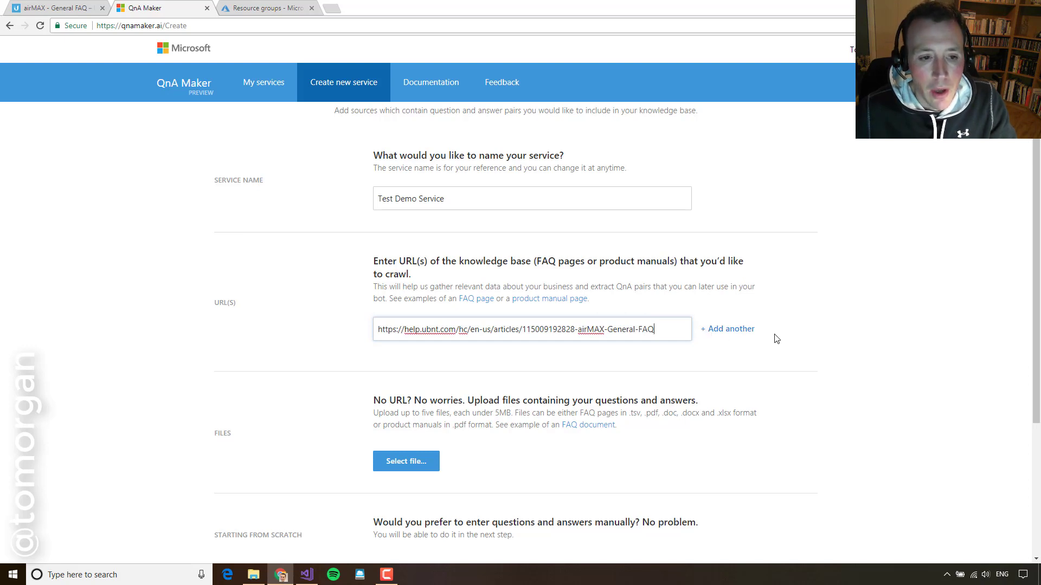
scroll("down", 3)
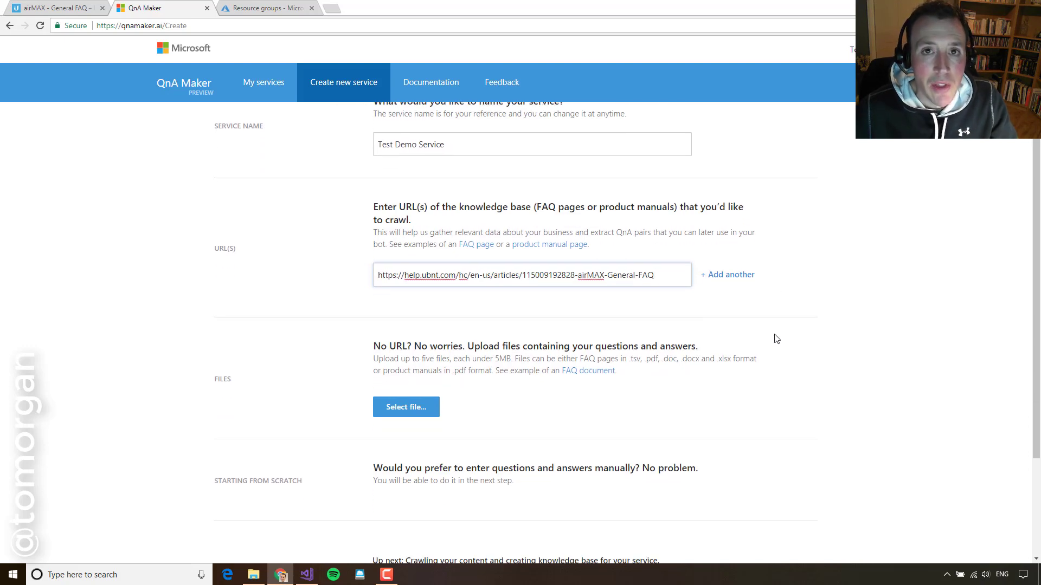
scroll("down", 3)
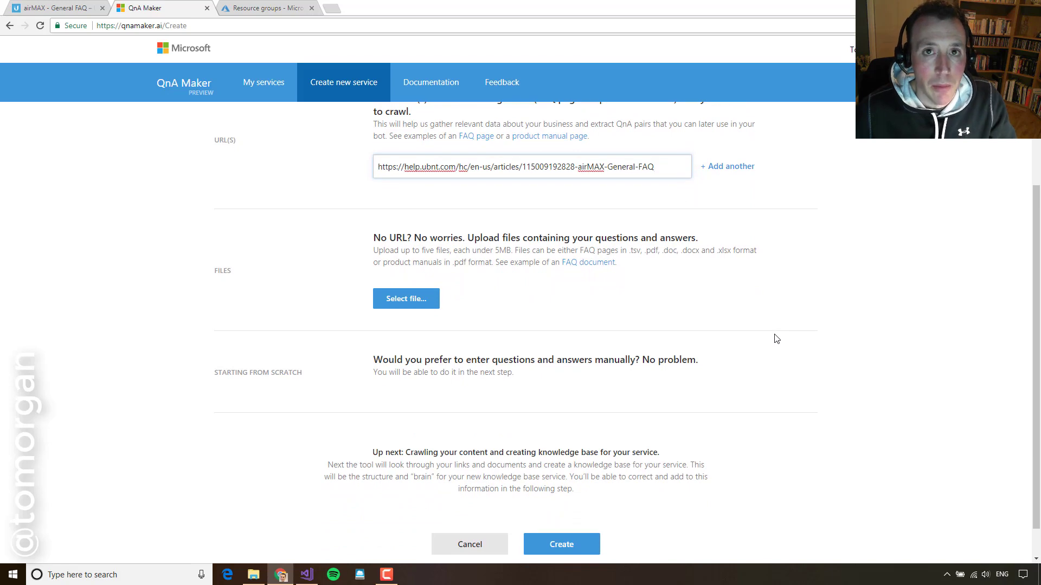
scroll("up", 3)
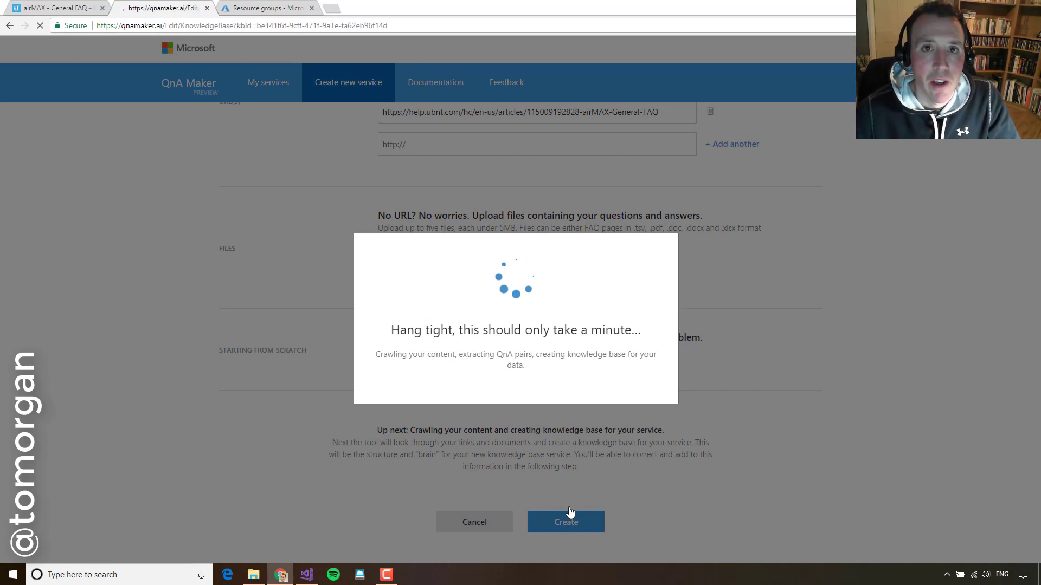
Create the knowledge base and browse its 14 airMAX pairs, including UNII bands and airSelect.
left_click(565, 521)
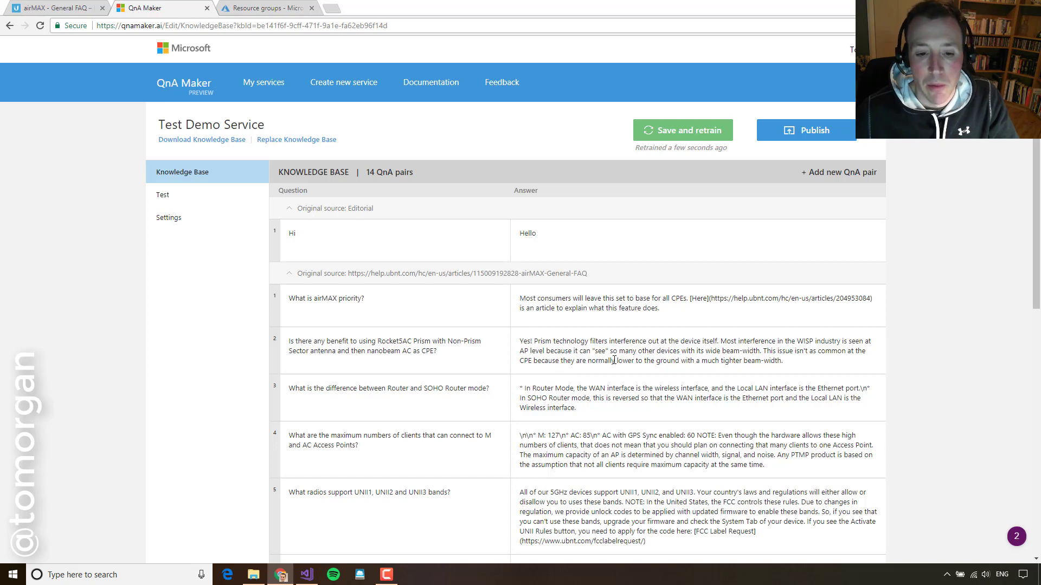
scroll("down", 3)
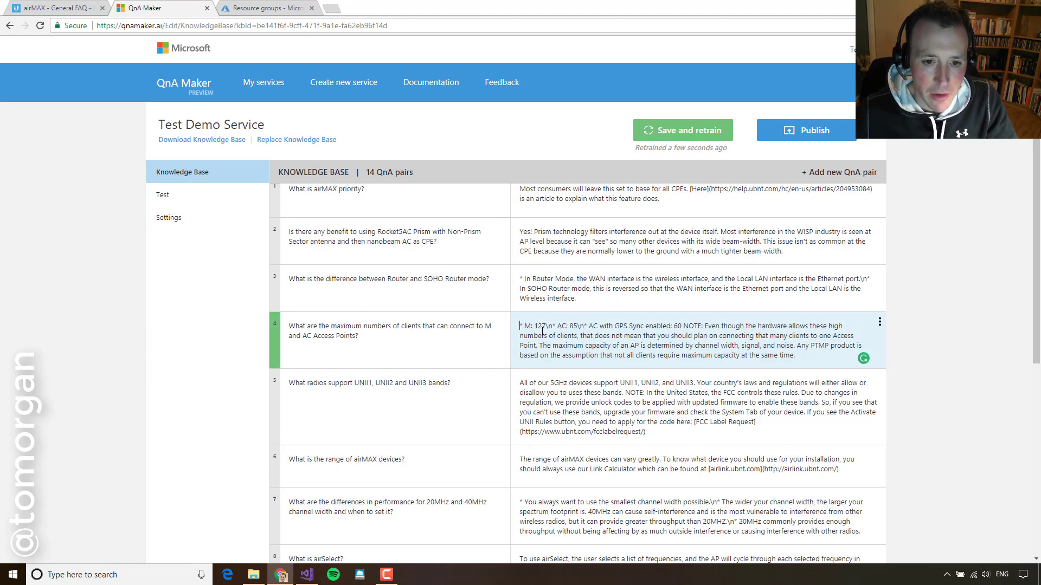
mouse_move(583, 395)
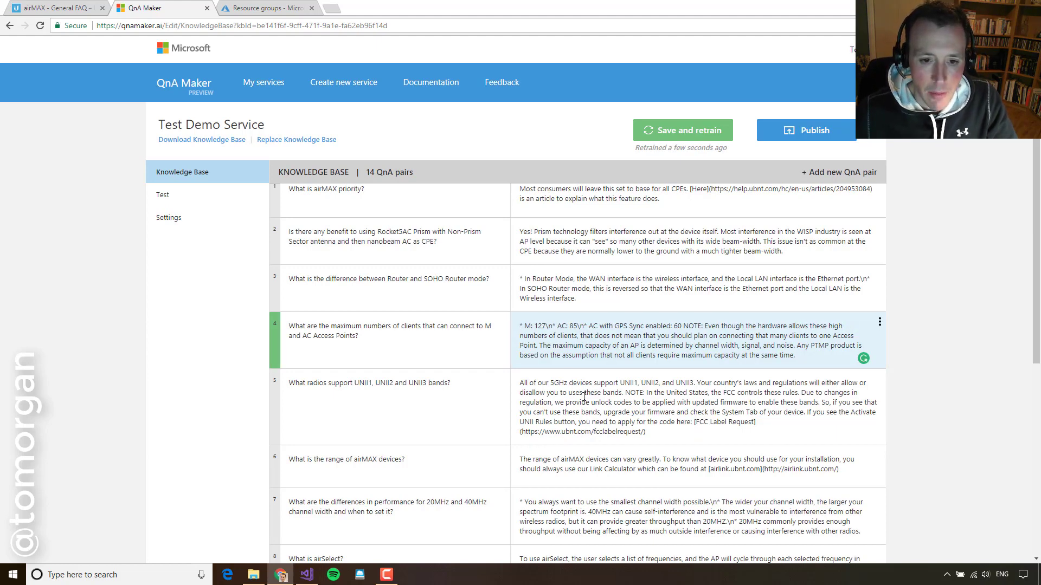
scroll("down", 3)
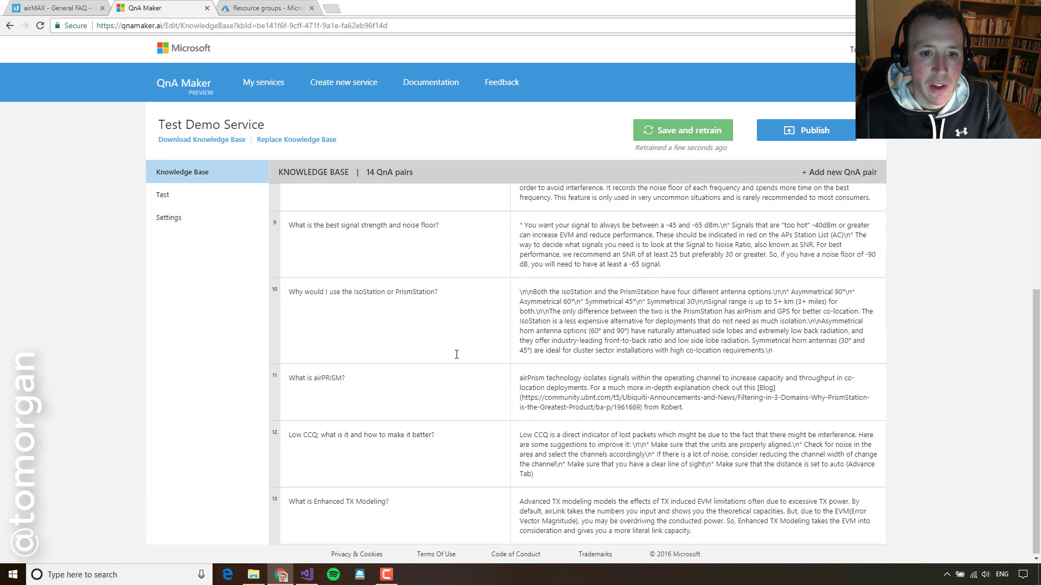
scroll("up", 3)
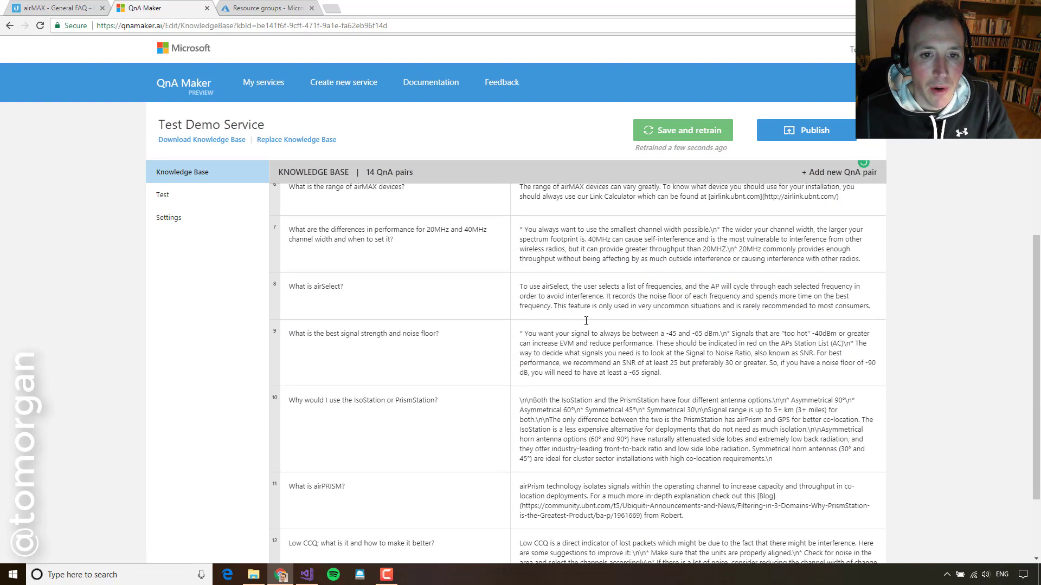
scroll("up", 3)
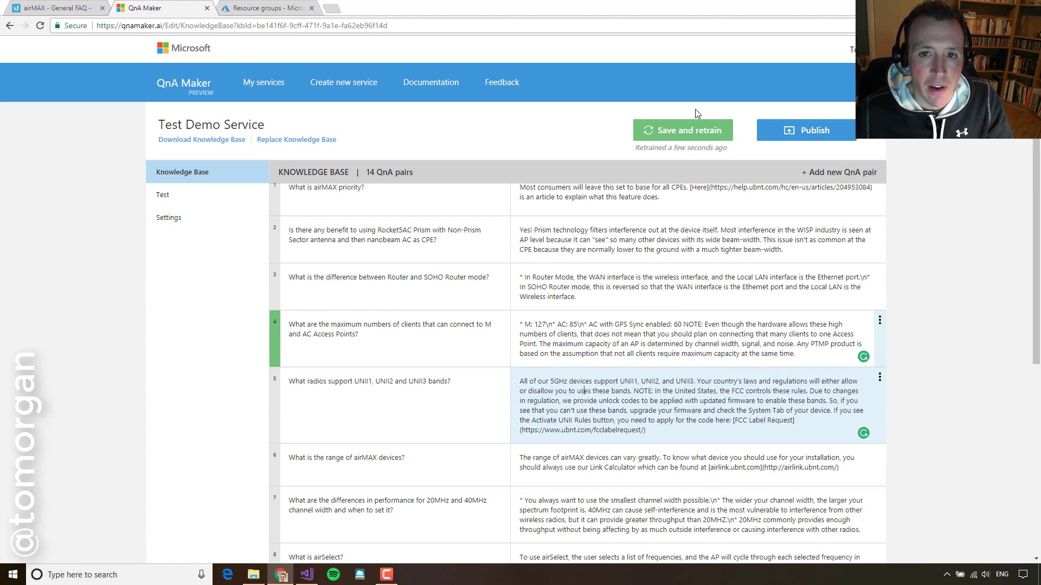
left_click(682, 130)
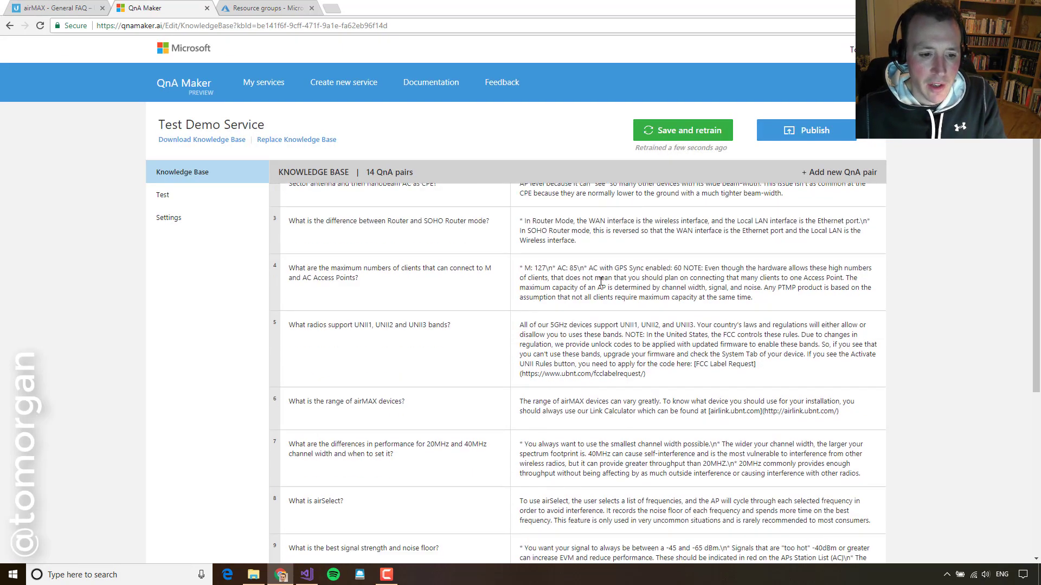
scroll("down", 3)
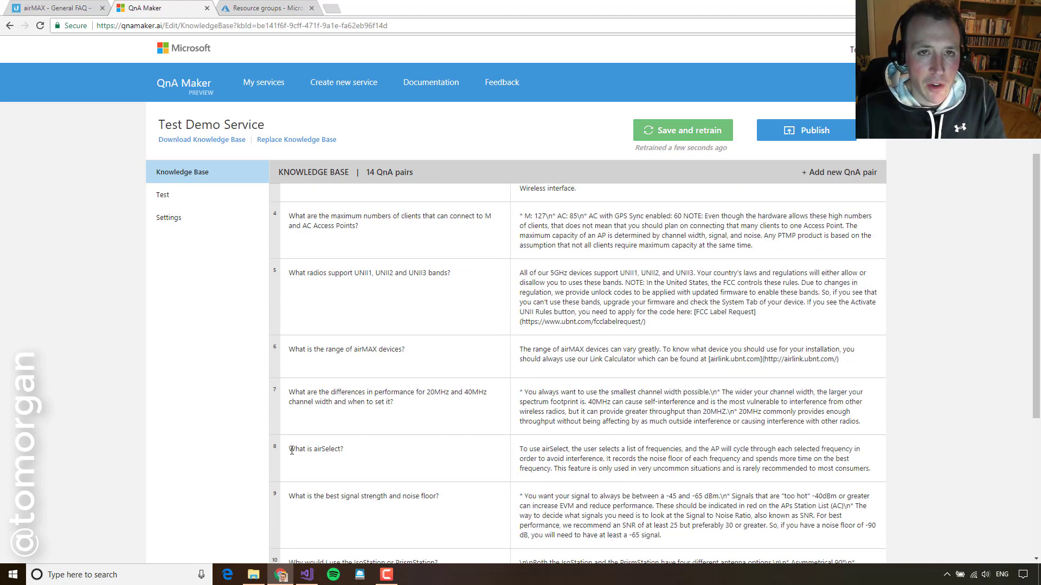
double_click(299, 449)
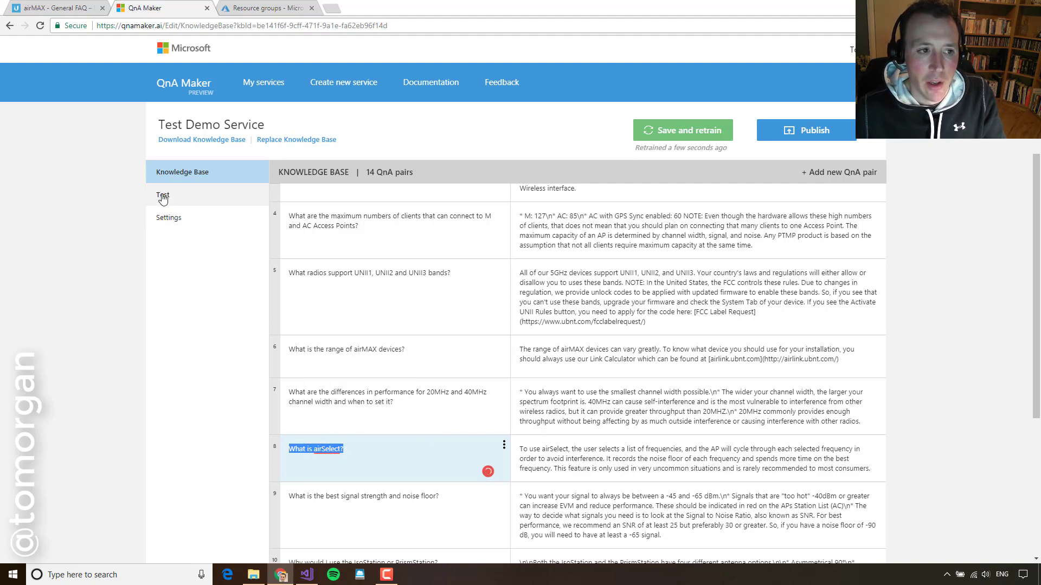
Test 'tell me about airselect' in the chat, then open the publish review of 14 pairs.
left_click(163, 195)
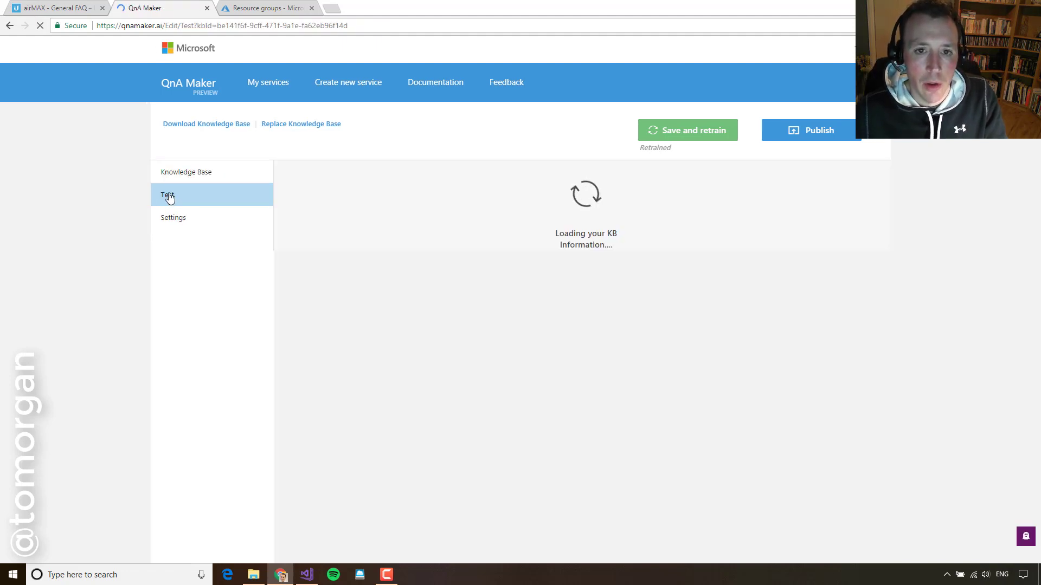
left_click(167, 195)
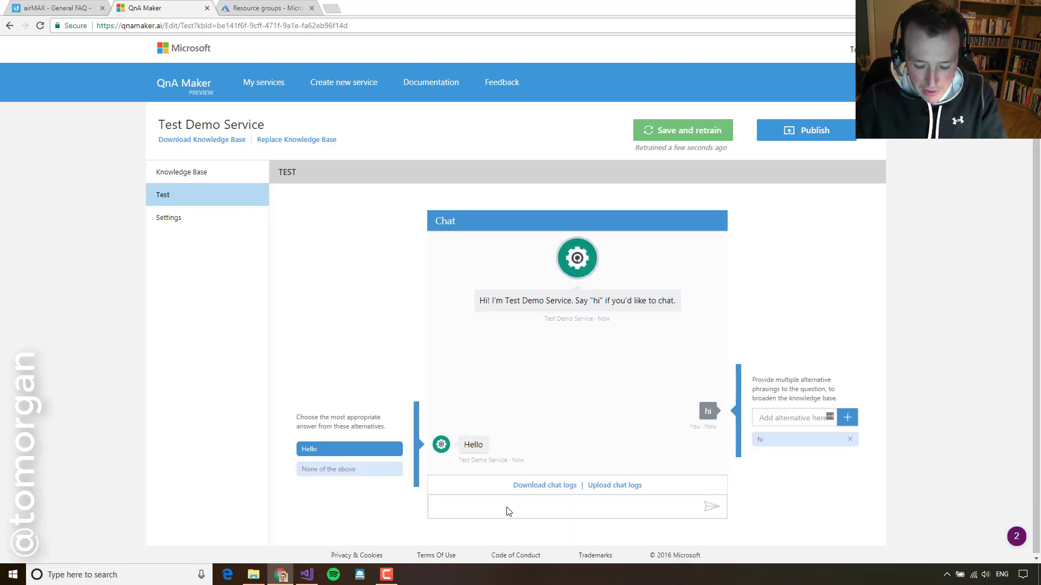
type("tell me about")
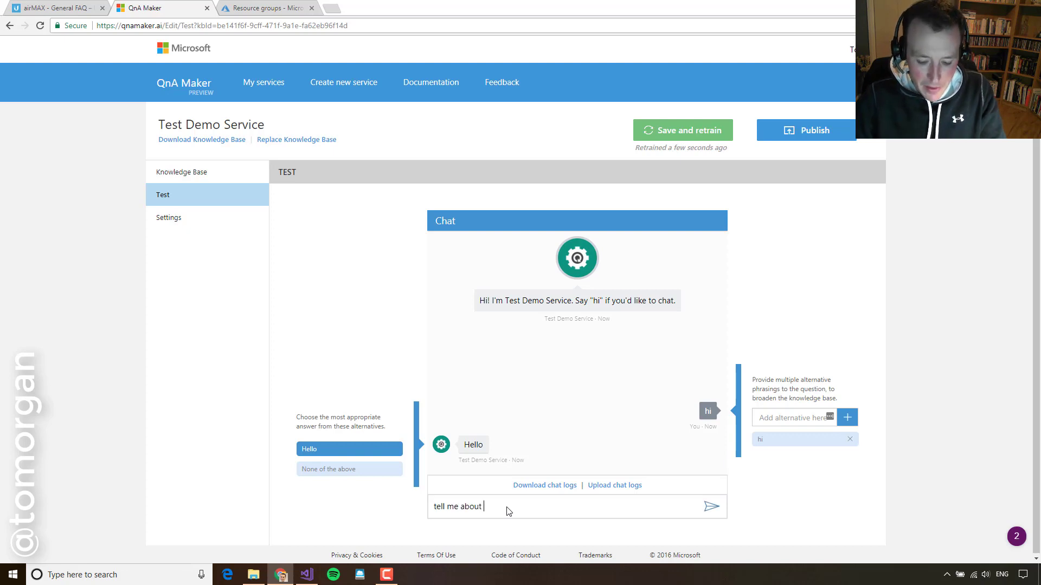
type("airselect")
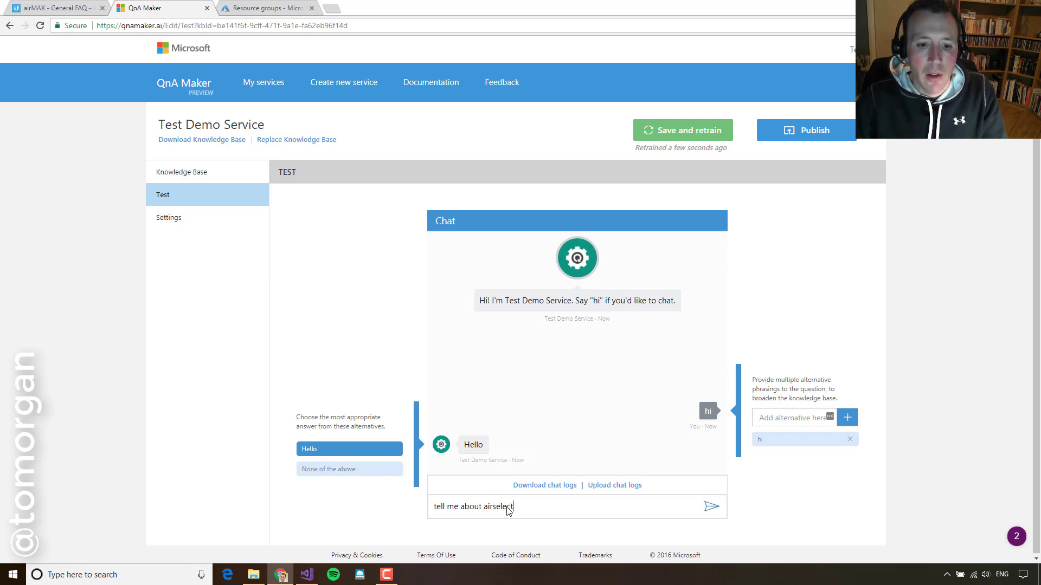
left_click(710, 507)
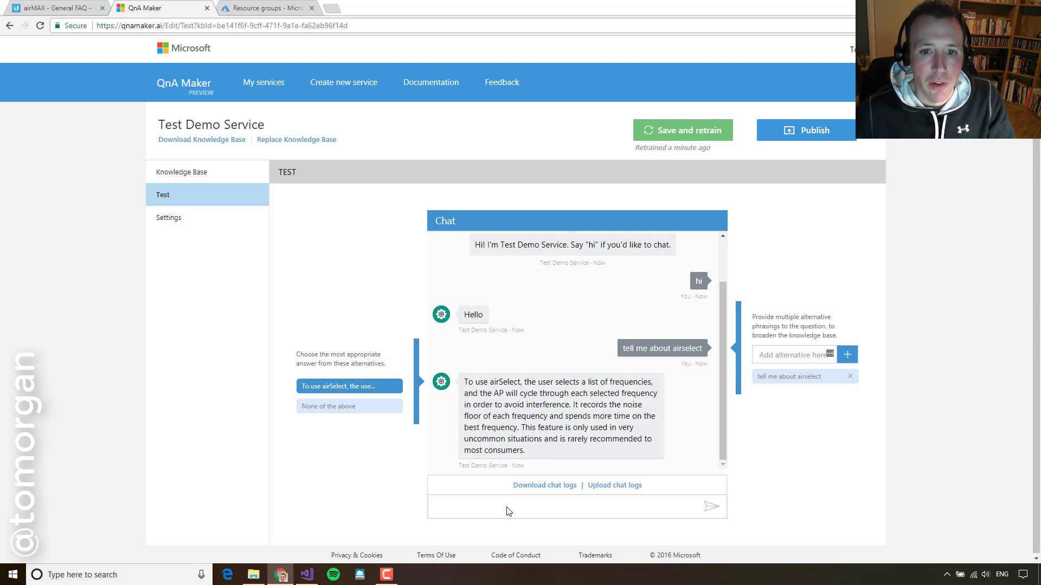
left_click(508, 506)
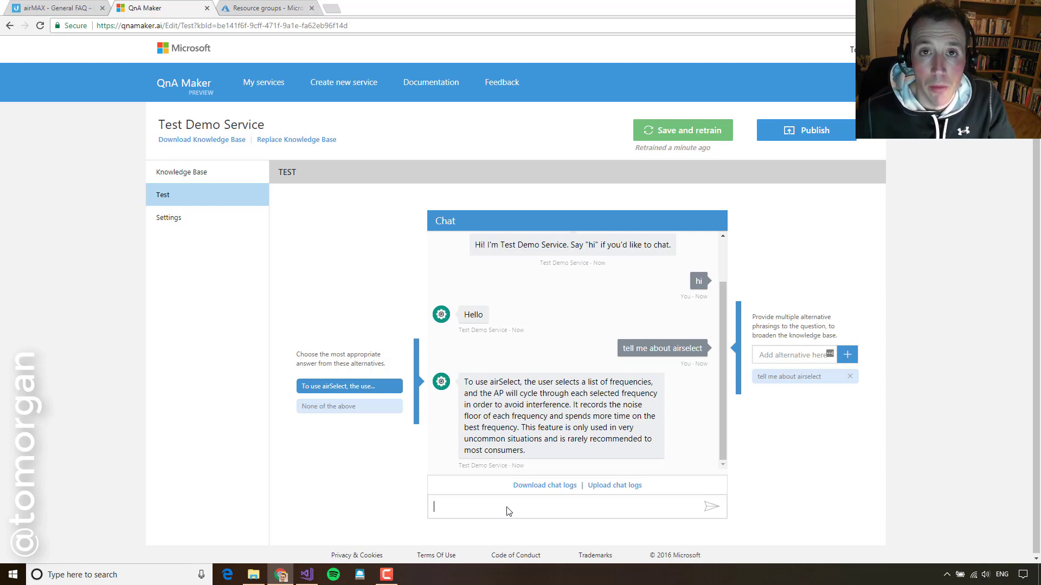
mouse_move(769, 181)
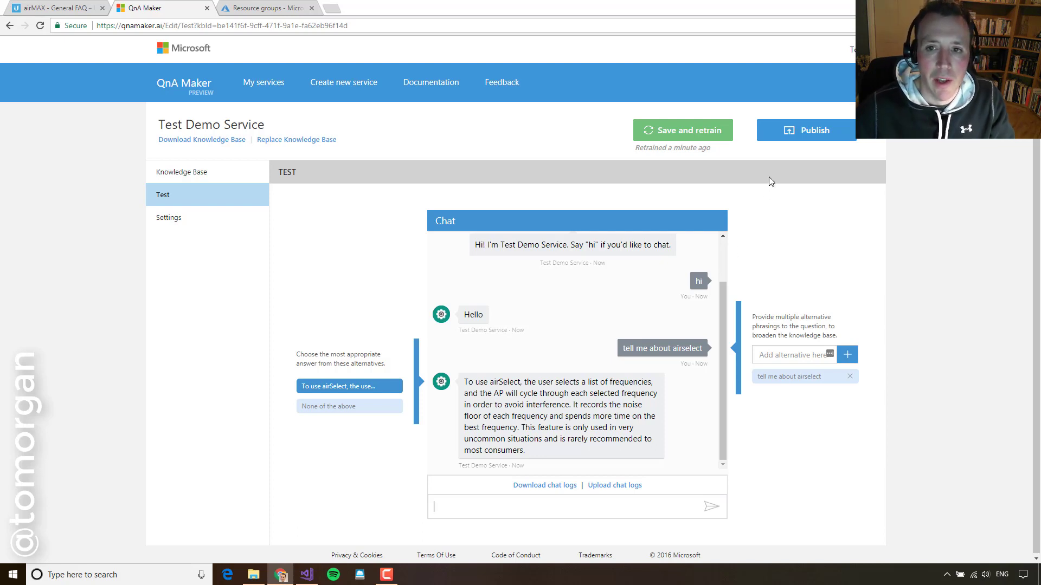
left_click(805, 130)
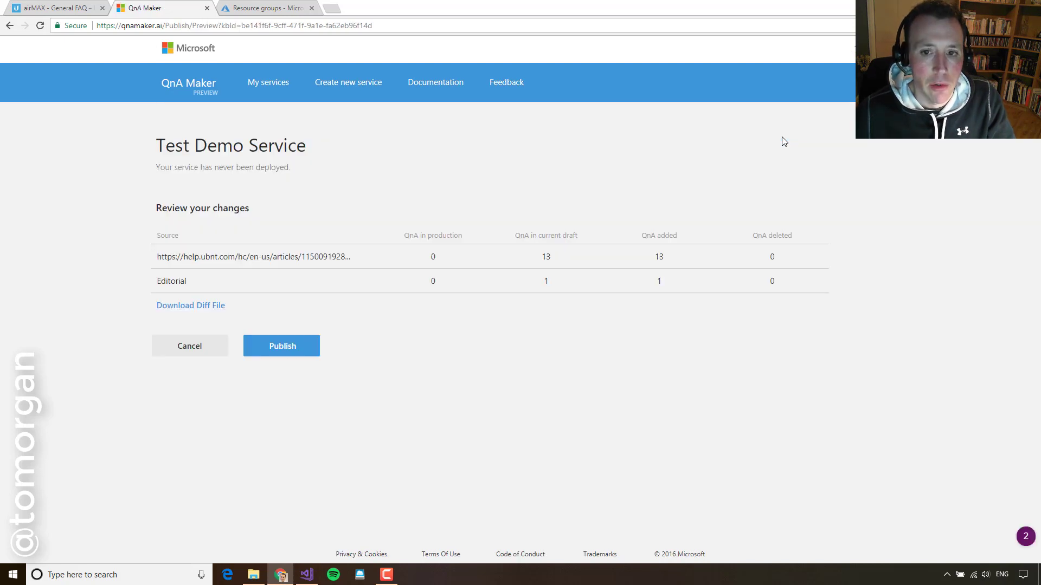
mouse_move(631, 275)
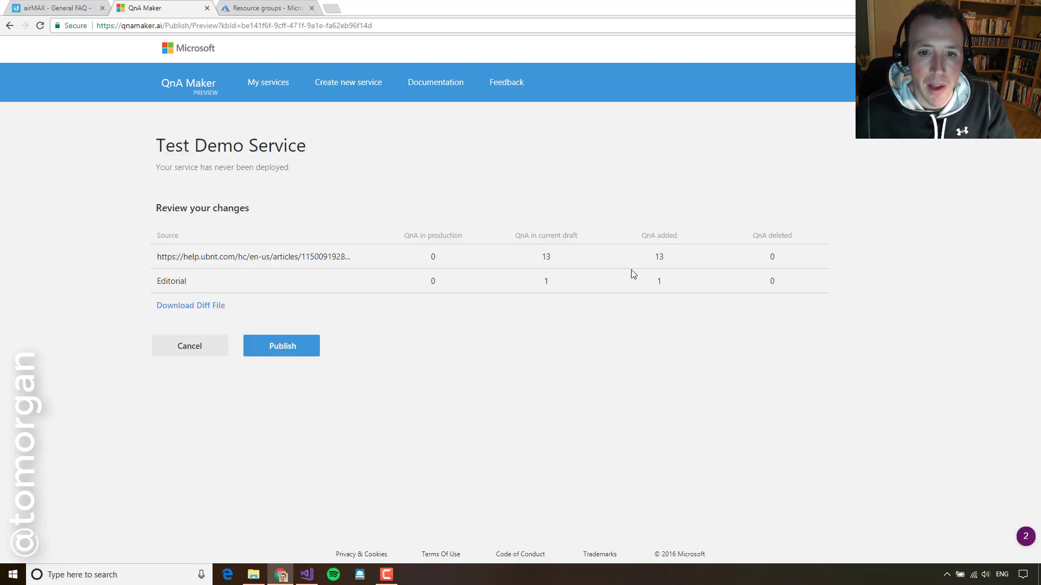
mouse_move(587, 306)
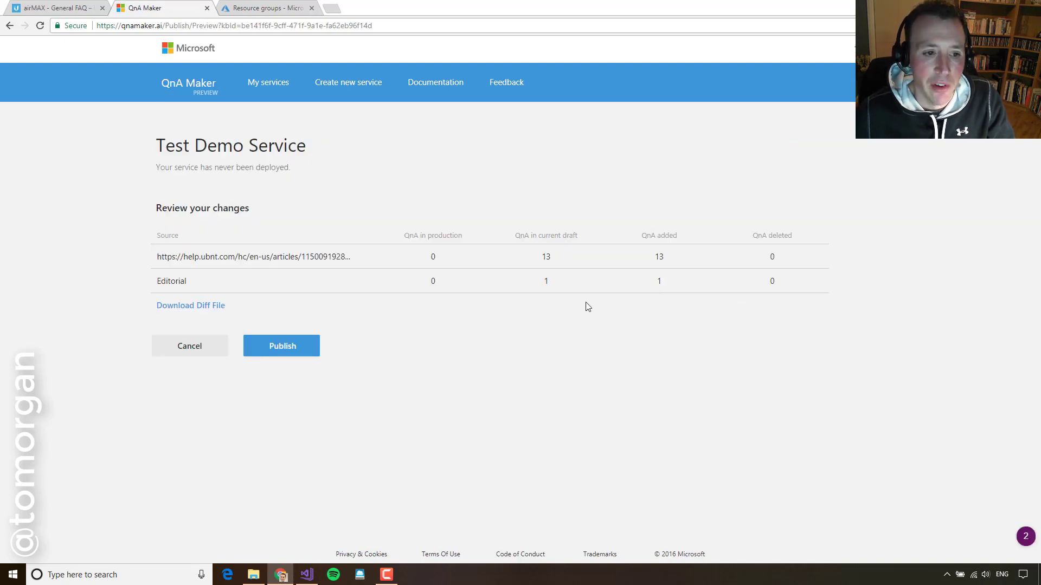
Publish the Test Demo Service knowledge base, revealing its sample HTTP request.
left_click(281, 346)
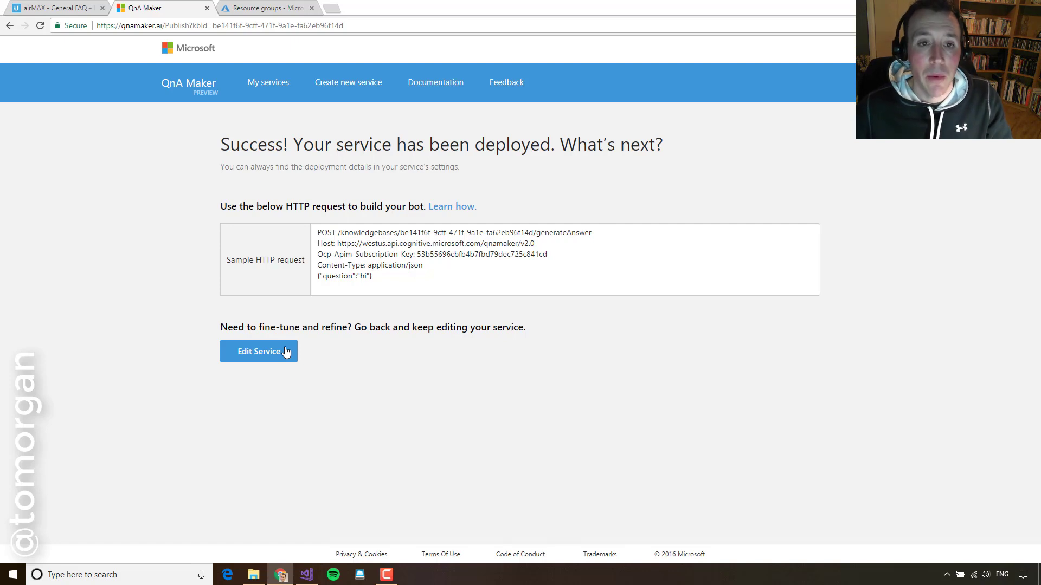
mouse_move(300, 347)
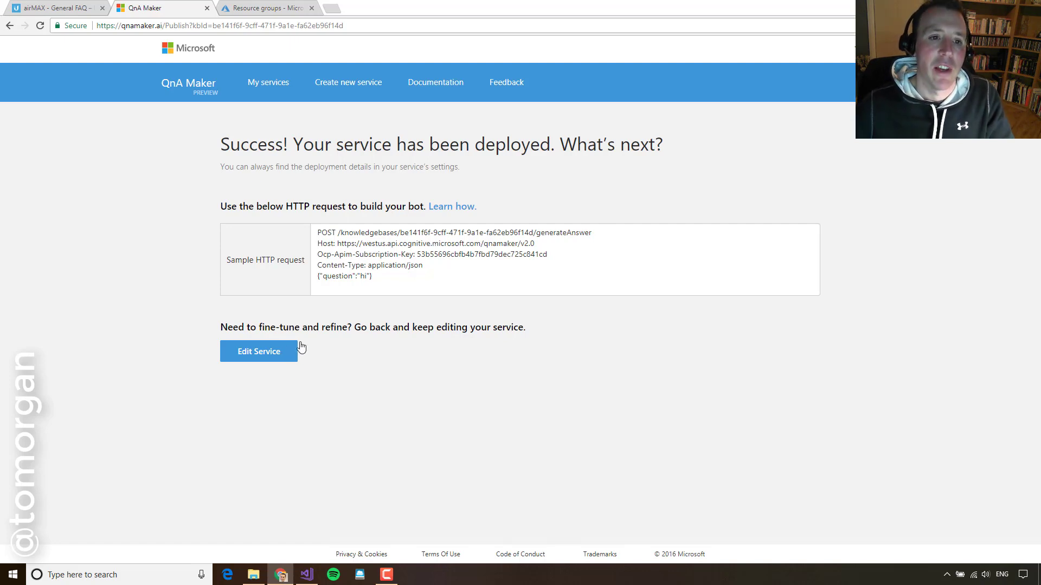
mouse_move(512, 263)
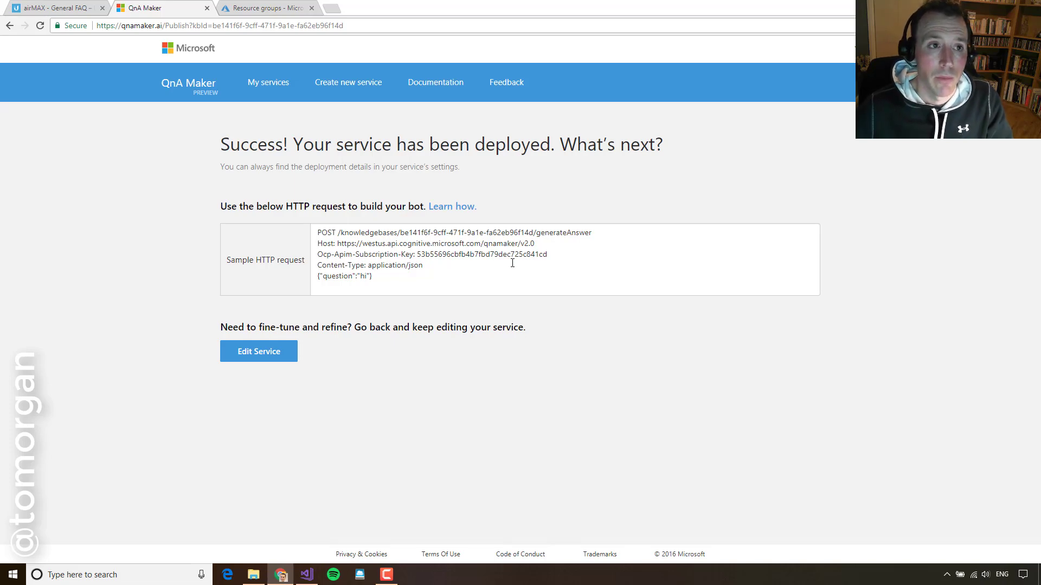
Search the Azure Marketplace for 'web app bot' and start creating Microsoft's Web App Bot.
left_click(265, 7)
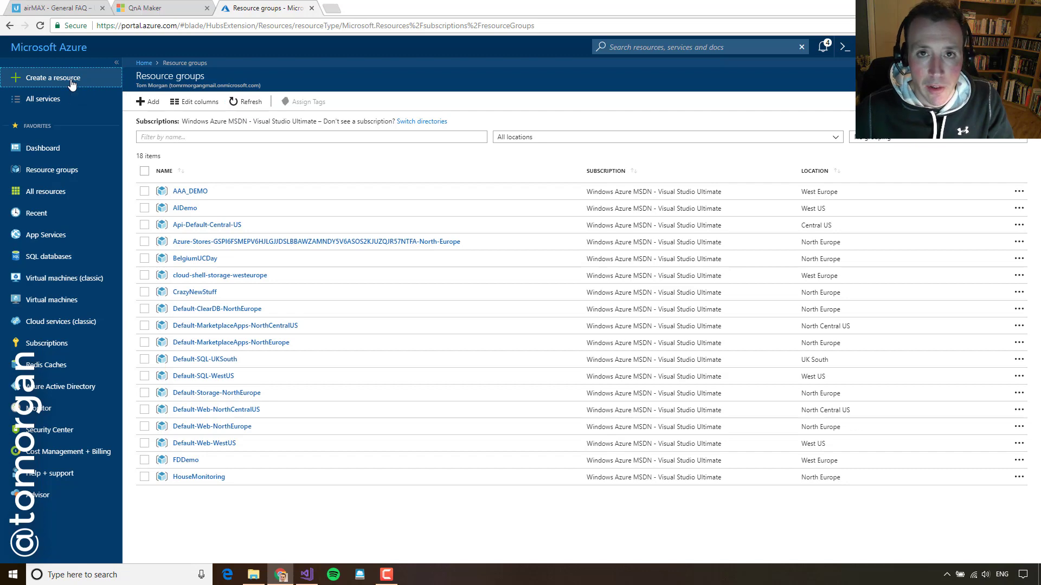
left_click(54, 77)
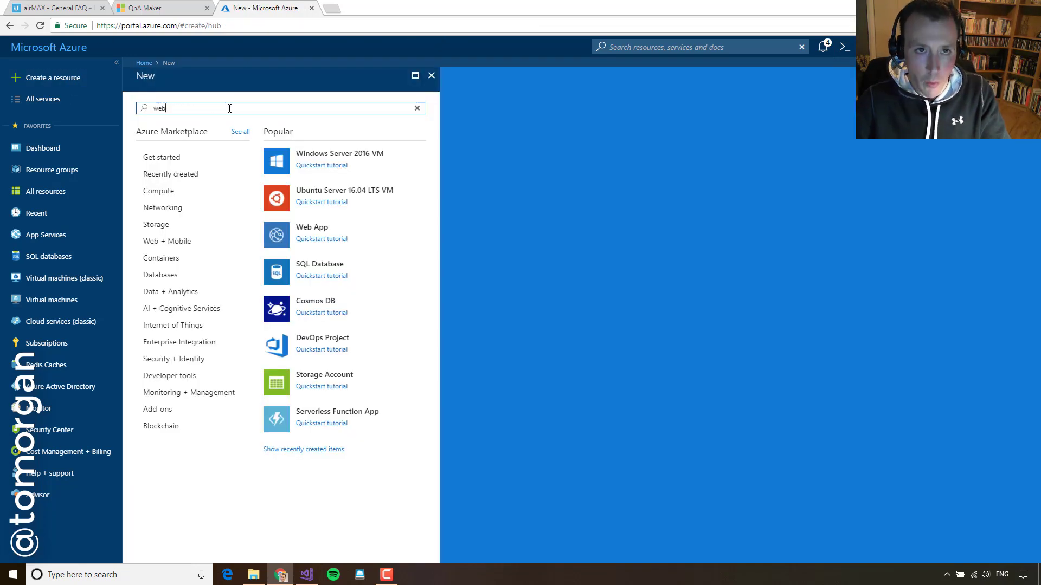
type("app bot")
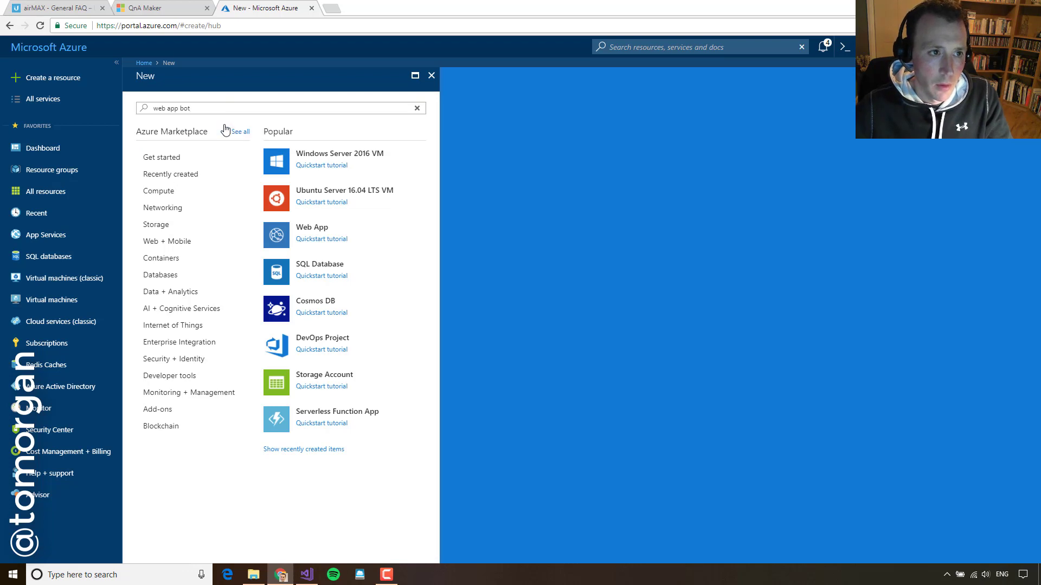
left_click(239, 130)
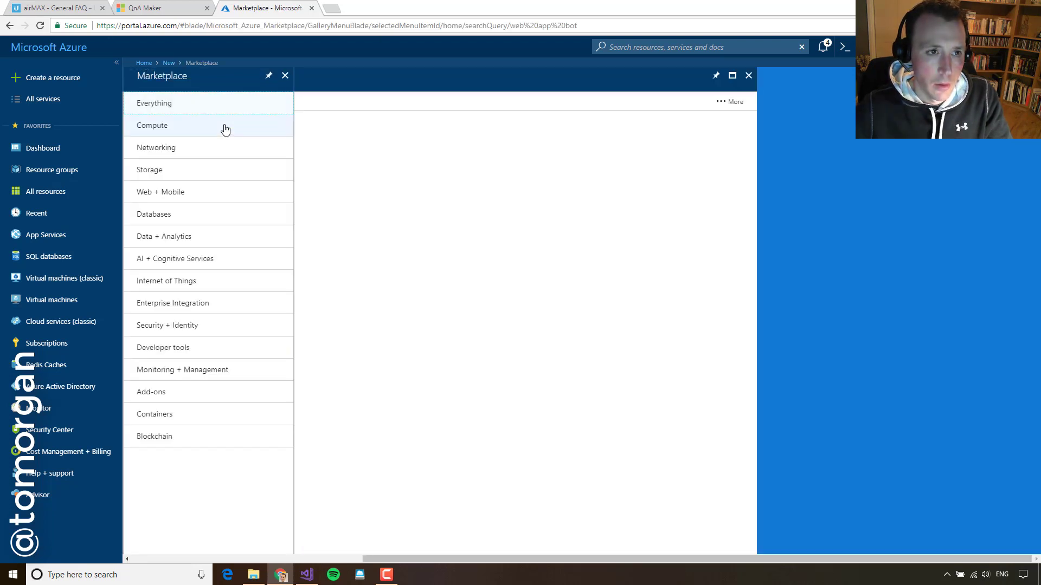
left_click(154, 103)
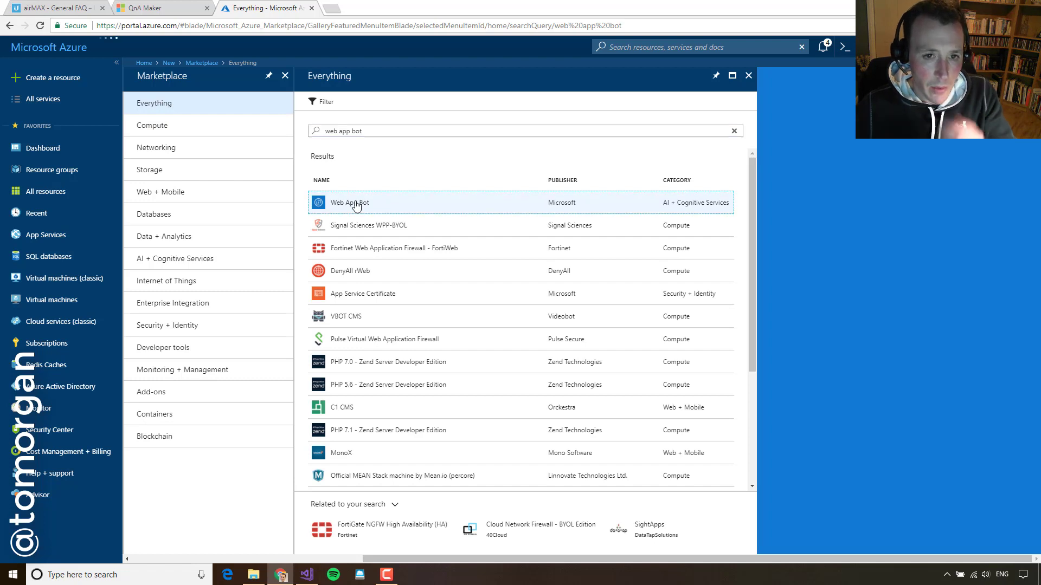
left_click(349, 202)
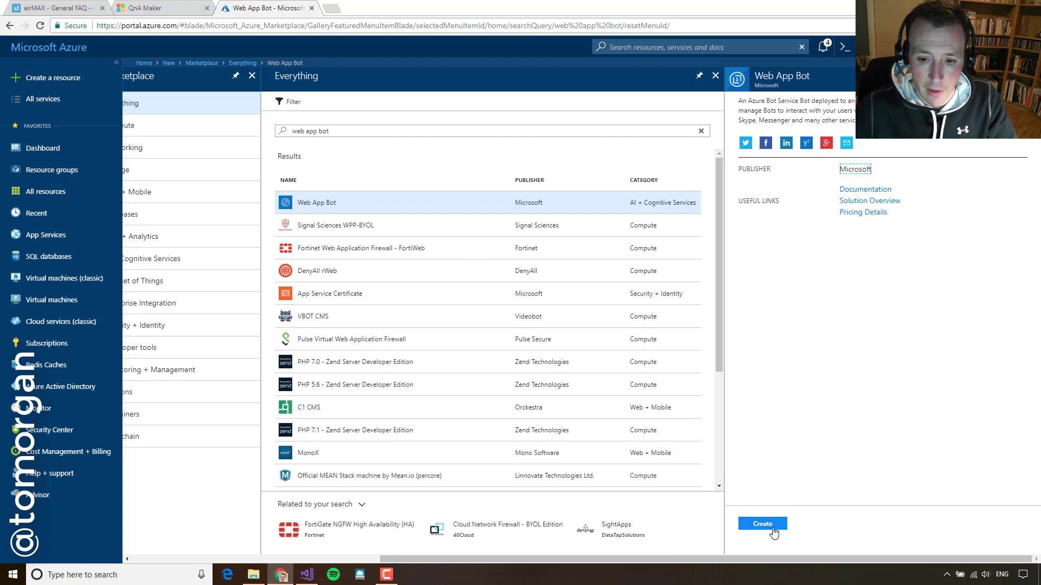
left_click(763, 523)
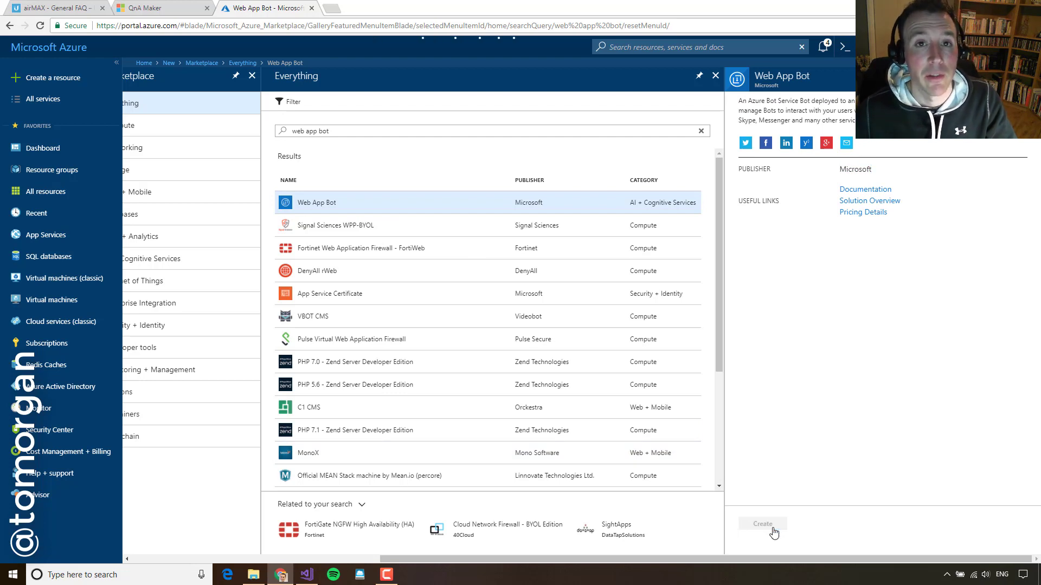
Name the bot thoughtstuffdemotest in existing resource group AAA_DEMO, West Europe.
left_click(762, 523)
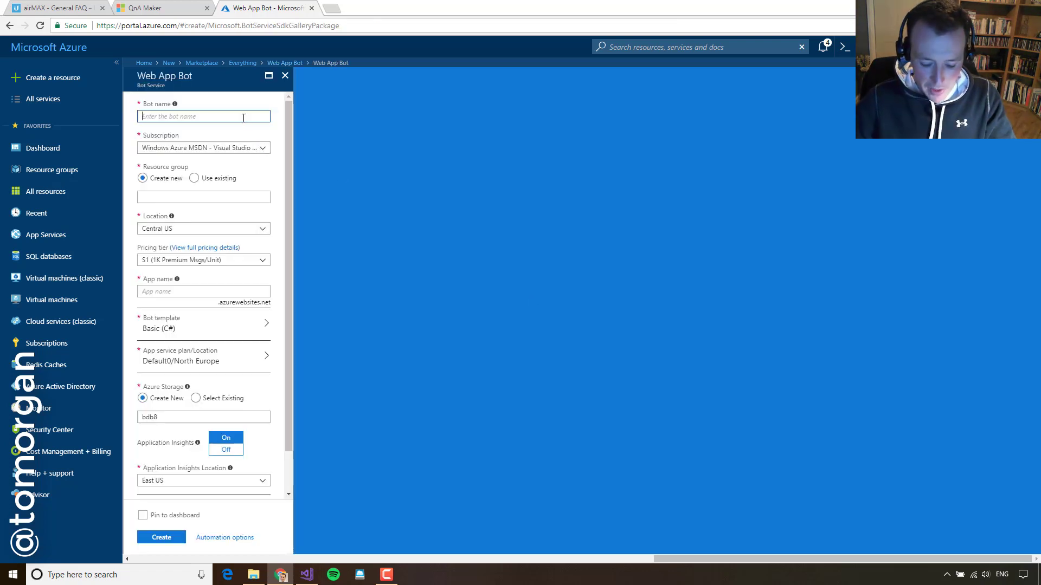
type("thoughtstuff demo")
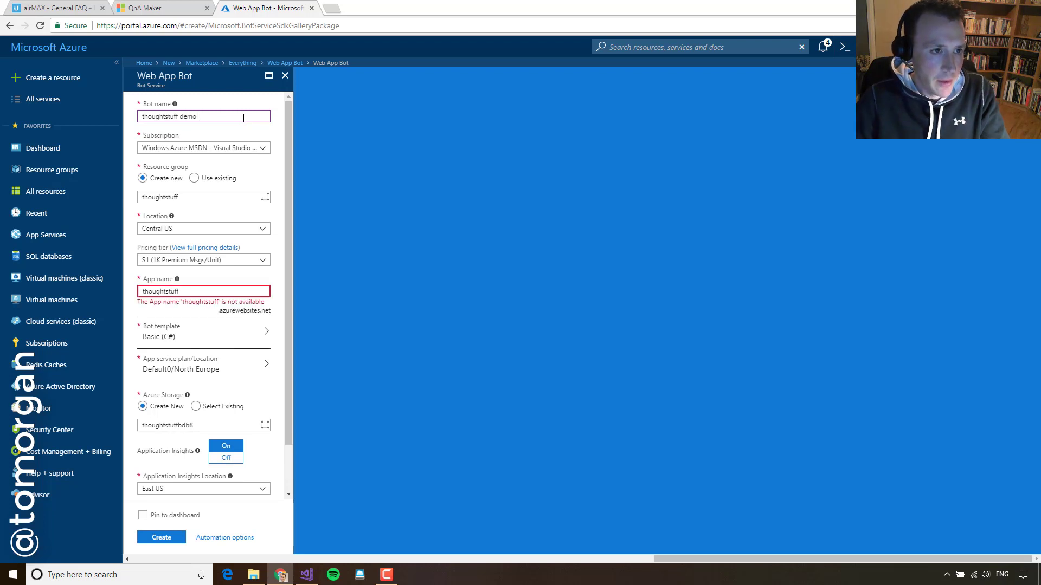
type("test")
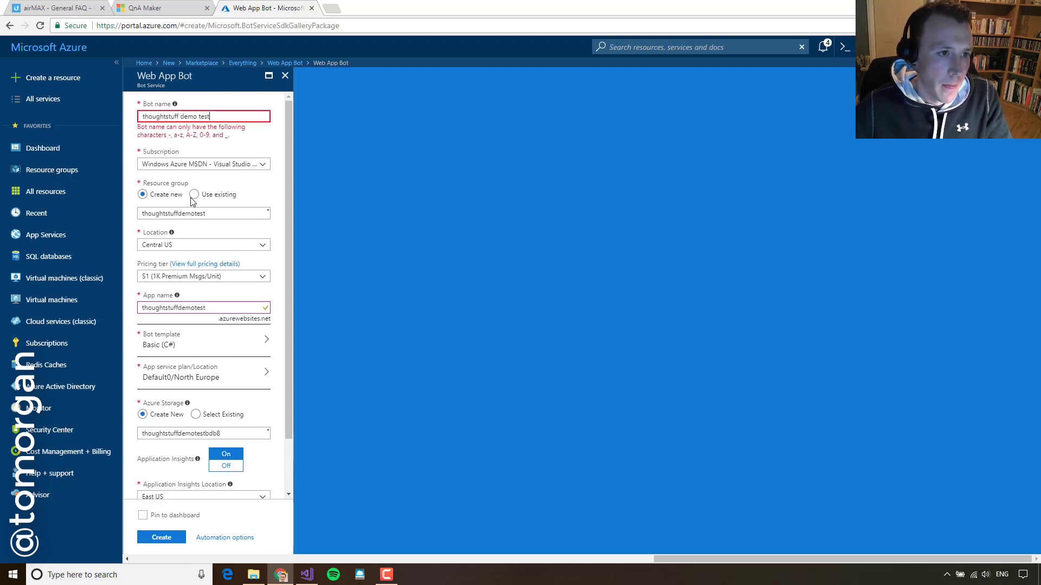
left_click(194, 194)
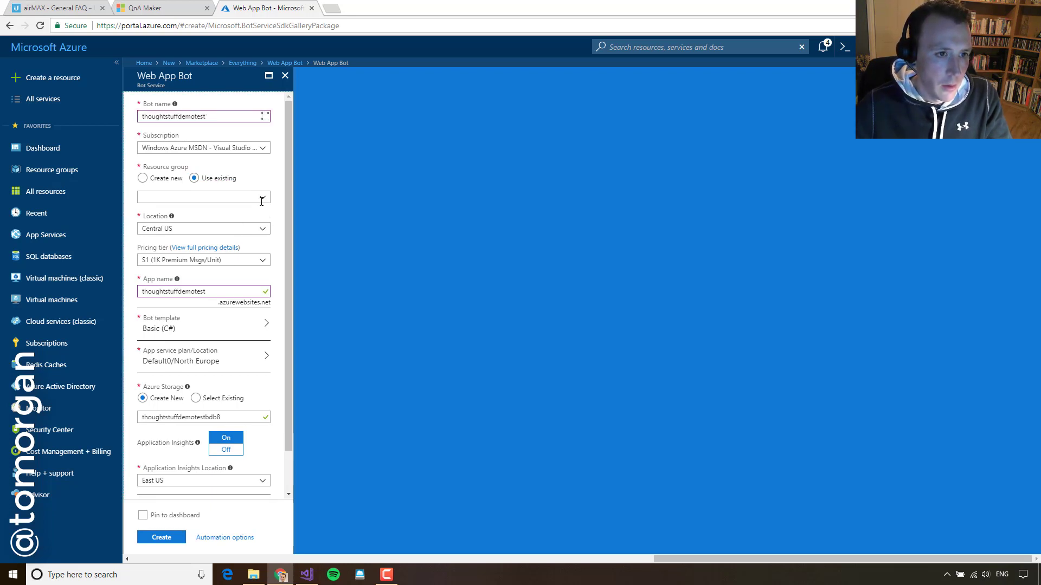
left_click(204, 196)
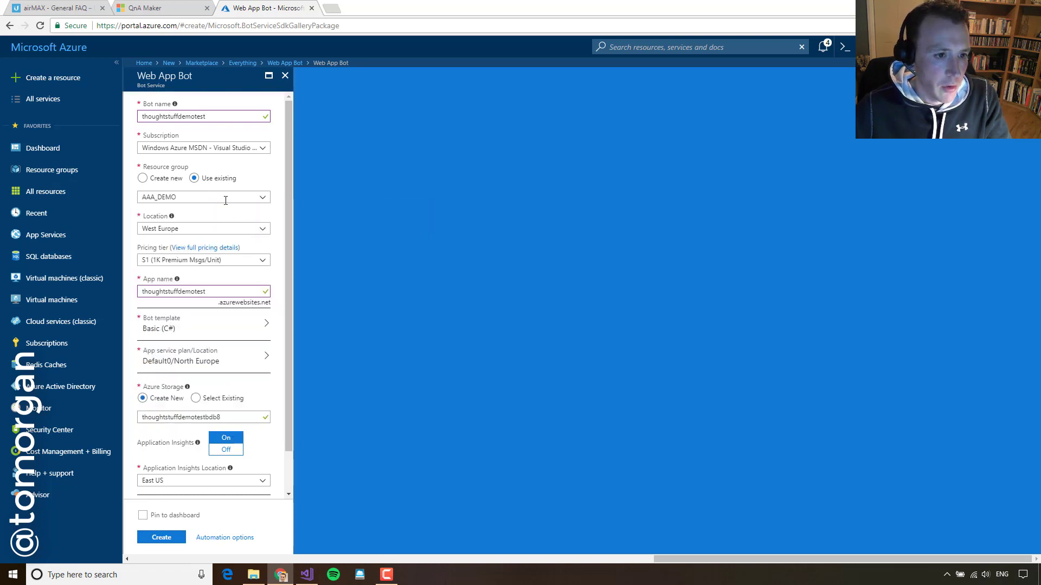
mouse_move(207, 189)
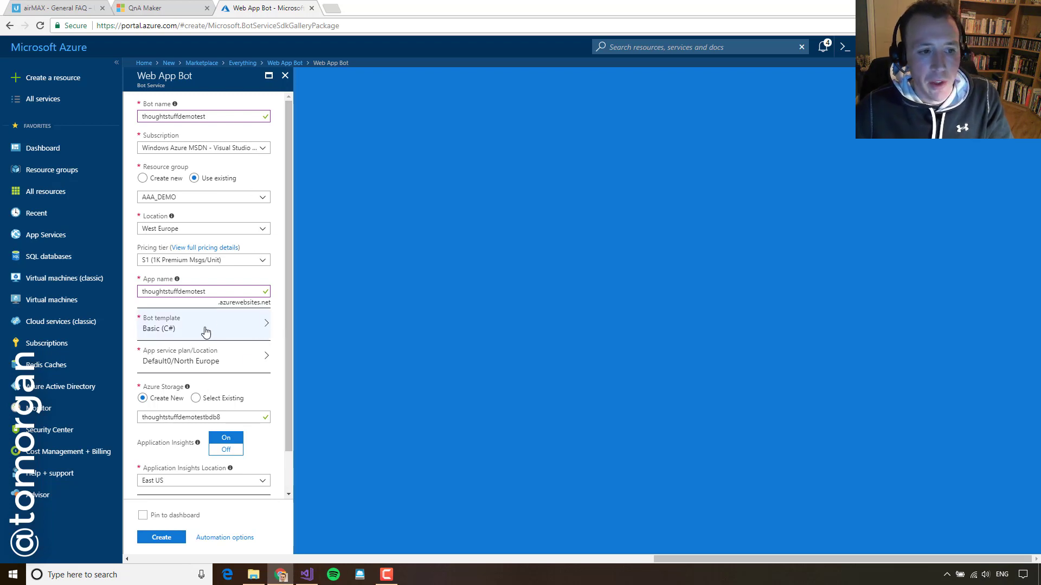
mouse_move(159, 330)
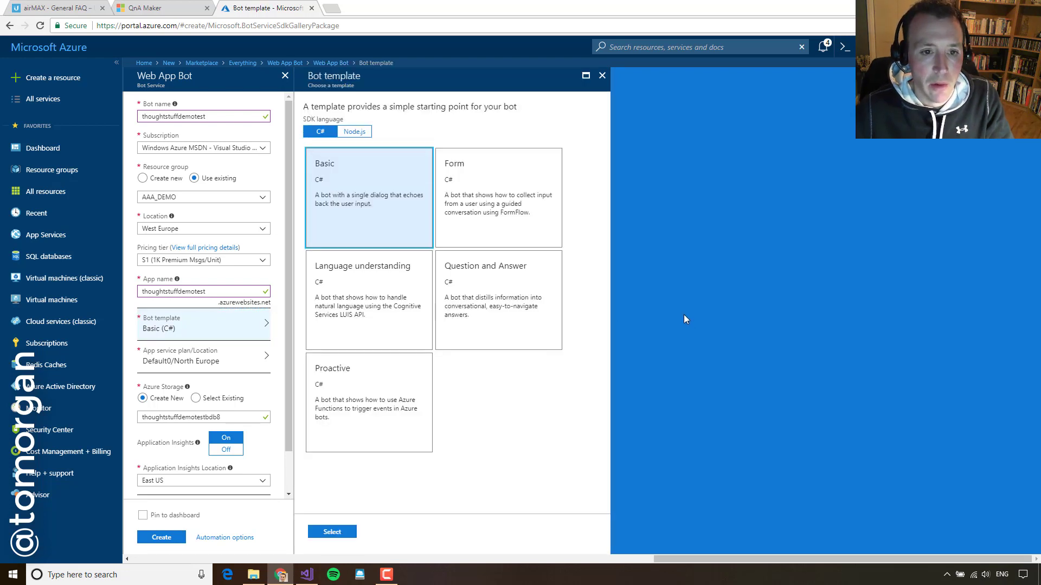
Choose the Question and Answer (C#) template and submit the Web App Bot for deployment.
left_click(497, 299)
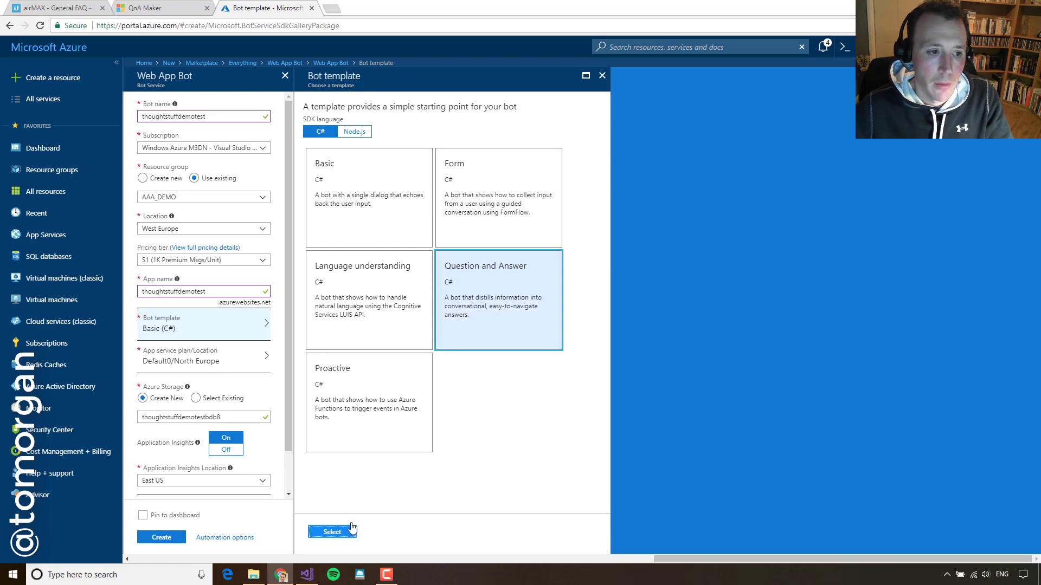
left_click(331, 532)
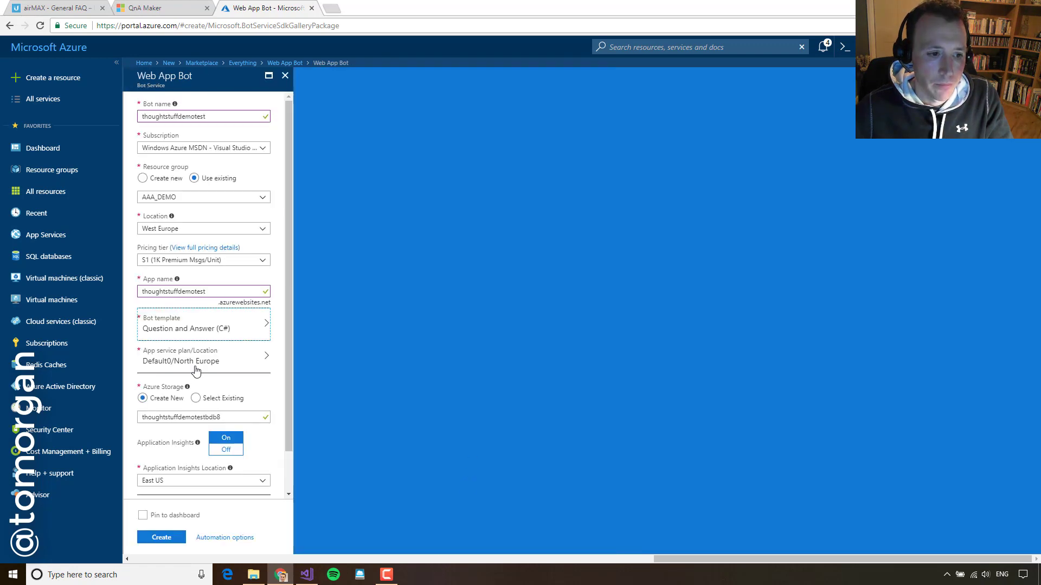
scroll("down", 3)
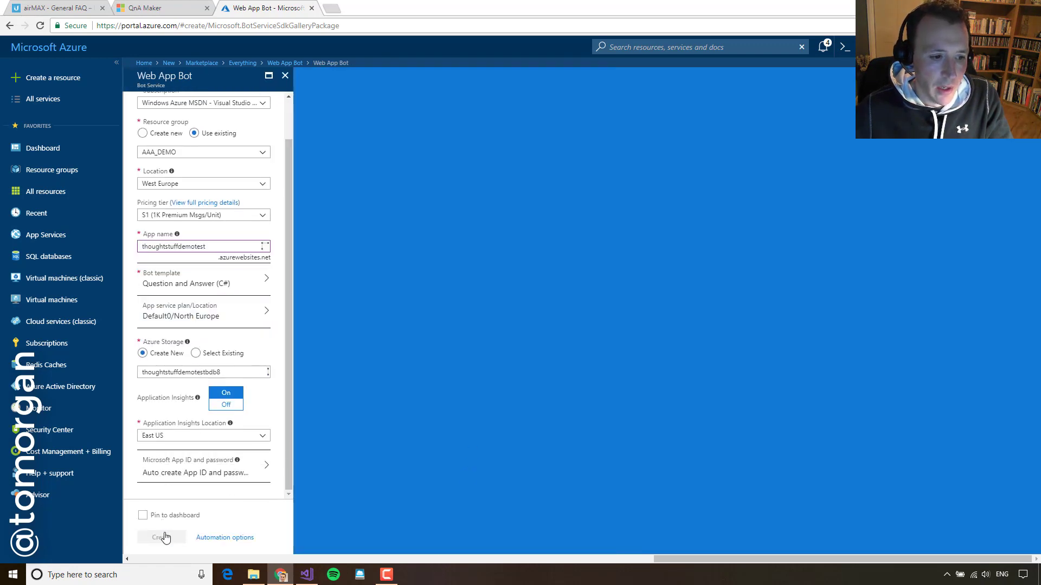
left_click(158, 537)
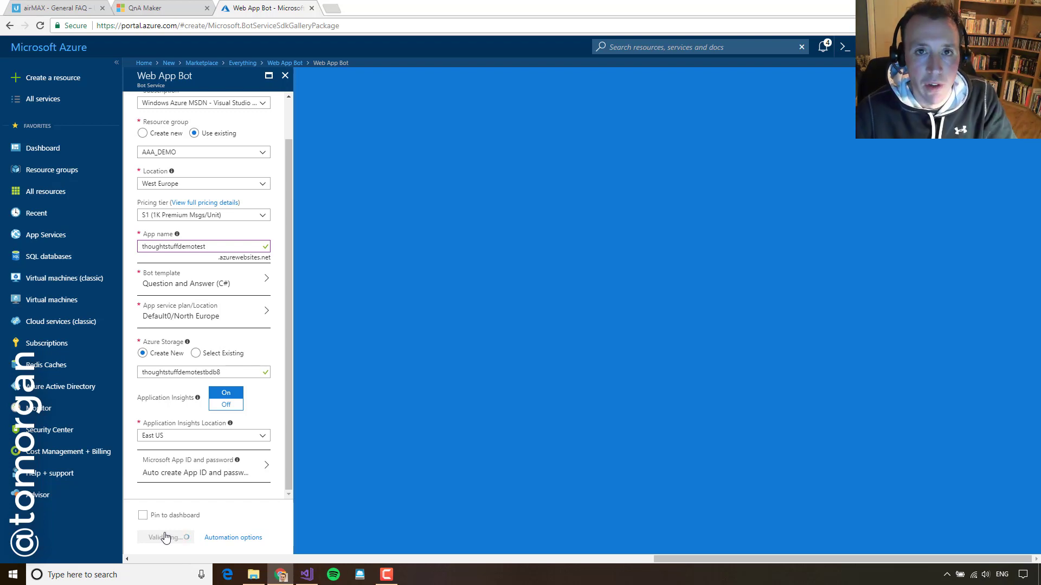
left_click(165, 537)
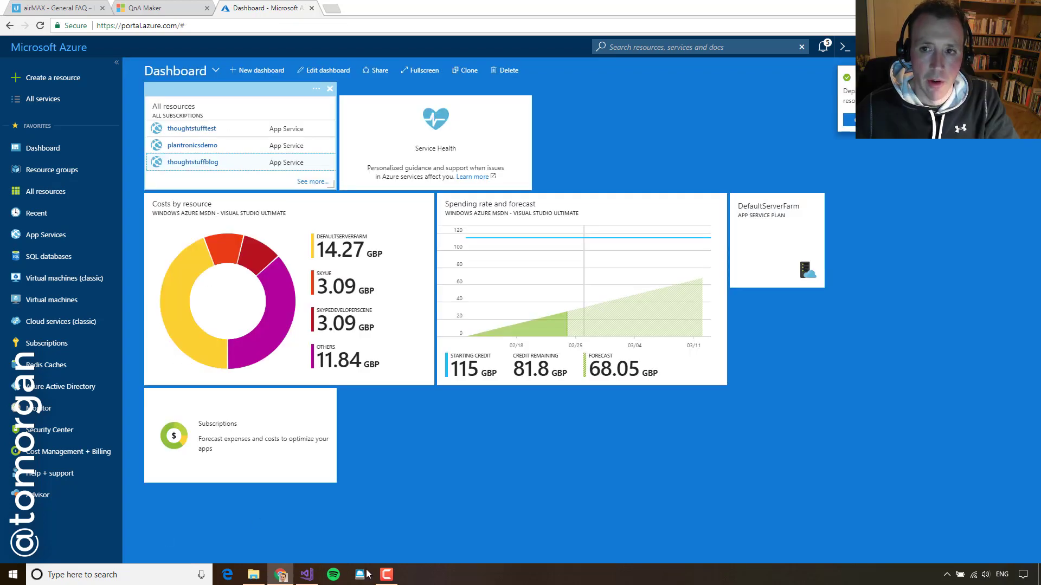
Go to the deployed thoughtstuffdemotest resource and try it in Test in Web Chat.
left_click(822, 47)
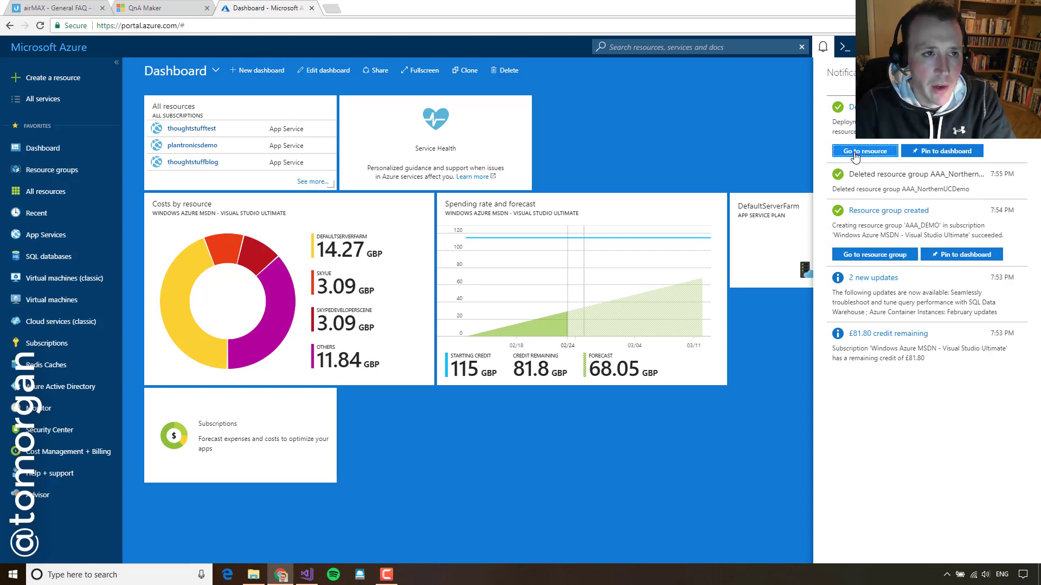
left_click(864, 150)
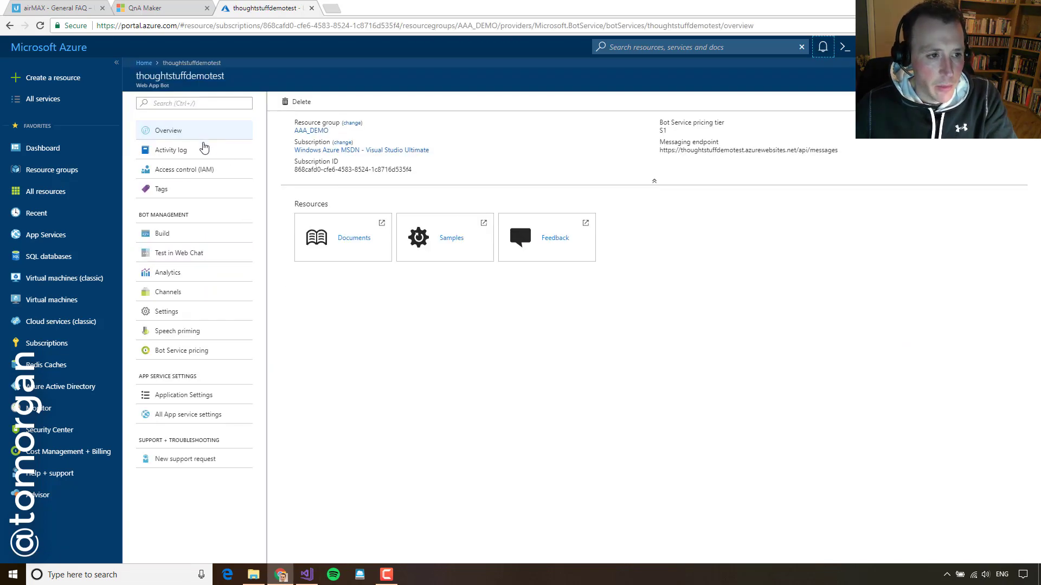
left_click(178, 254)
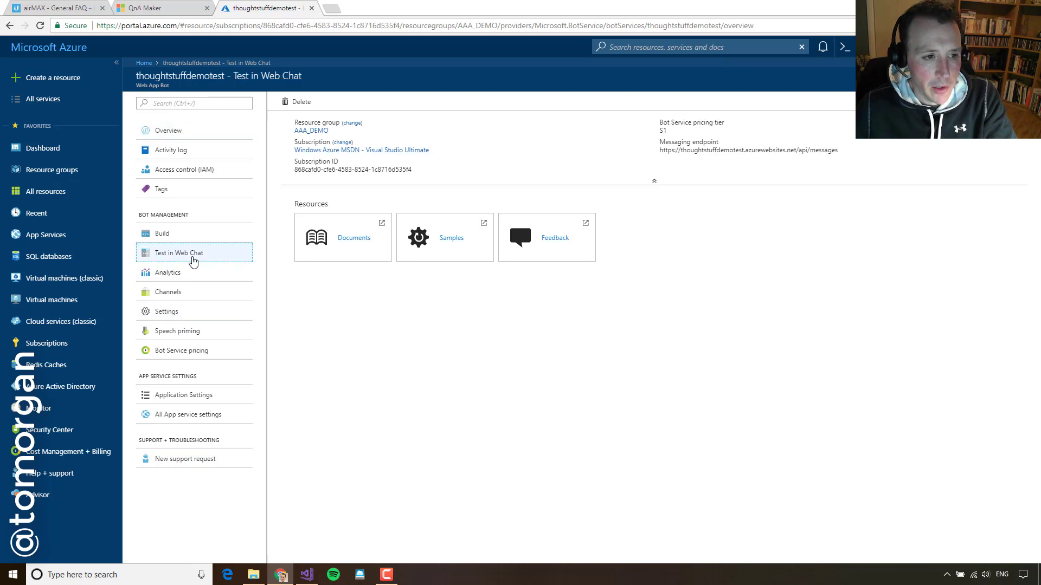
left_click(178, 253)
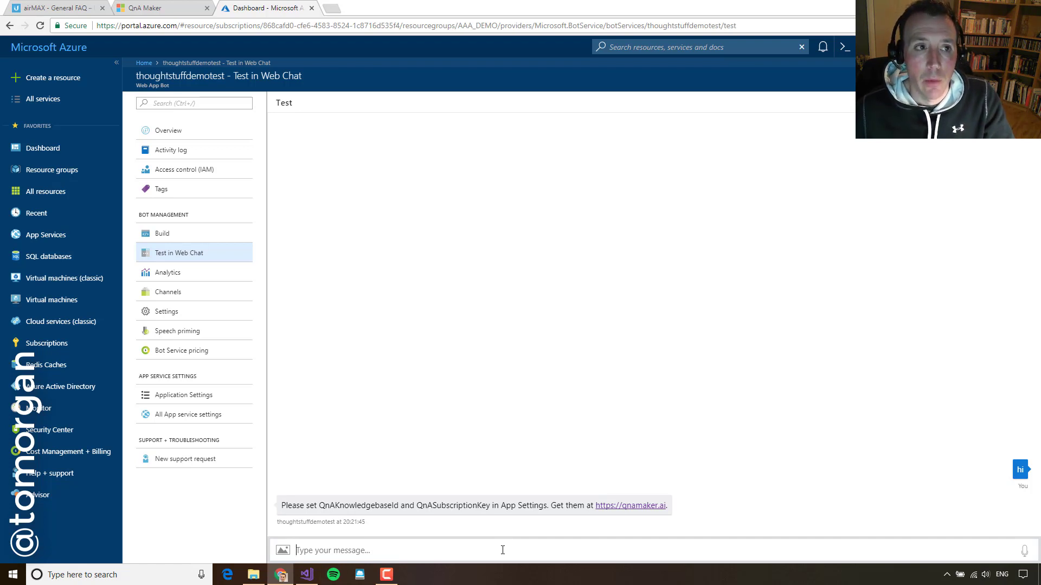
mouse_move(395, 286)
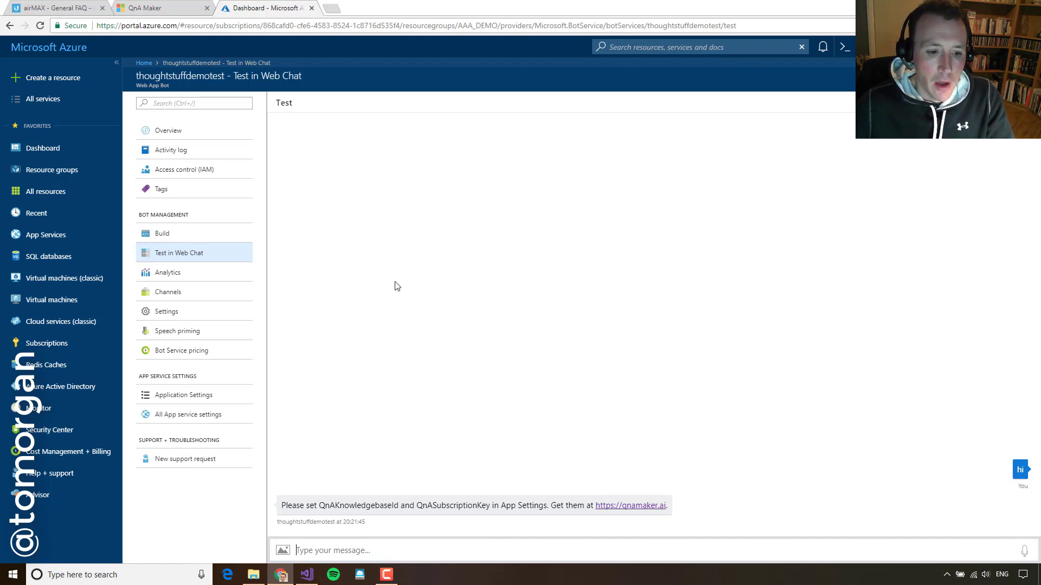
mouse_move(231, 277)
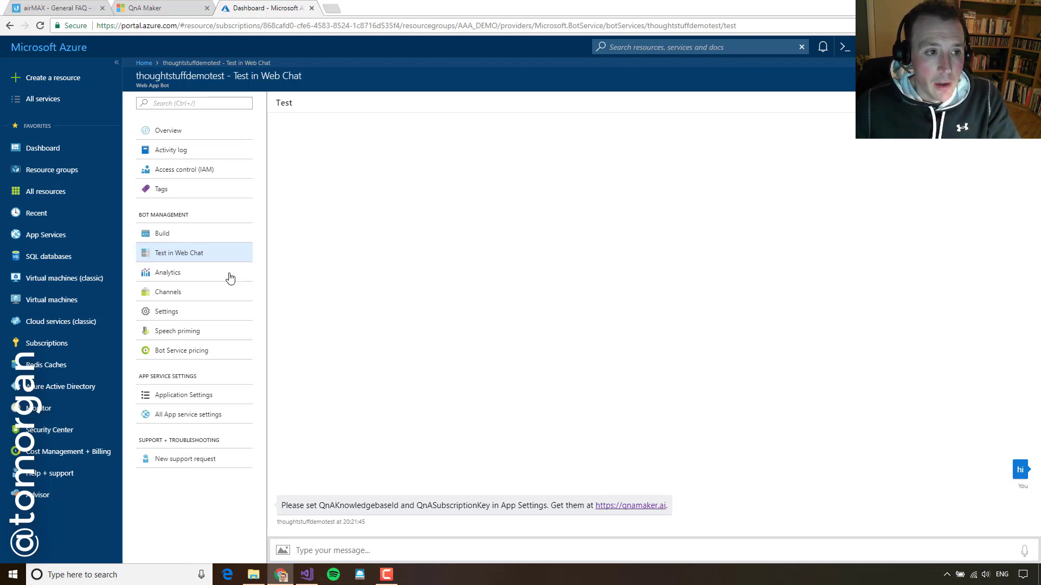
mouse_move(175, 396)
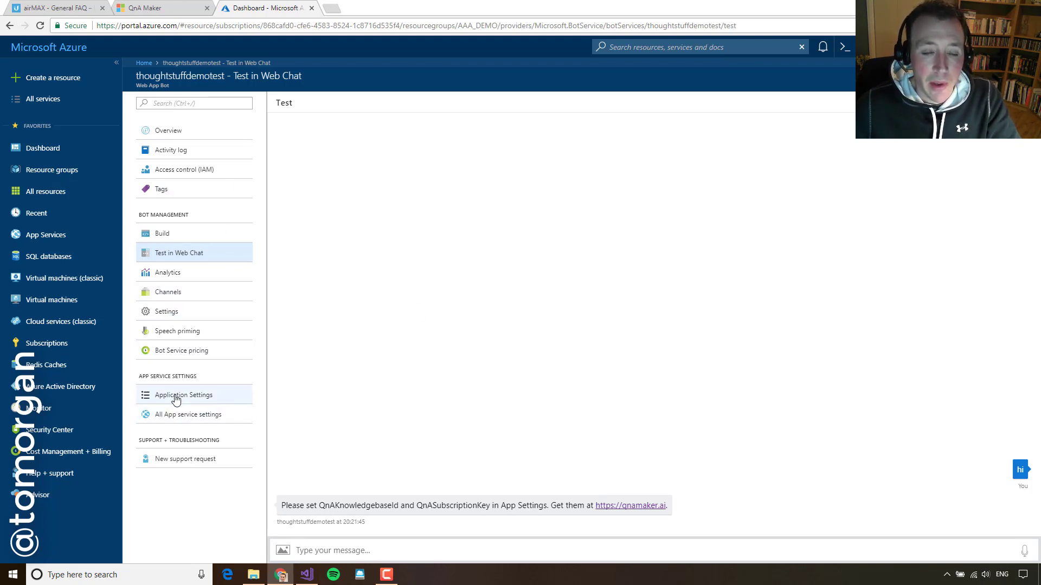
Open the bot's Application Settings and scroll to the empty QnAKnowledgebaseId and QnASubscriptionKey entries.
left_click(183, 395)
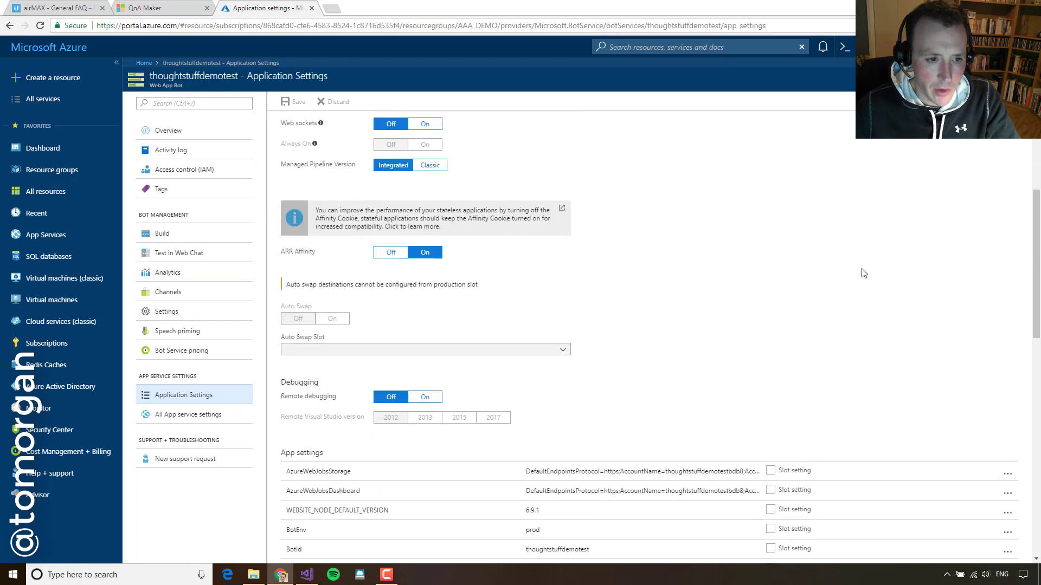
scroll("down", 3)
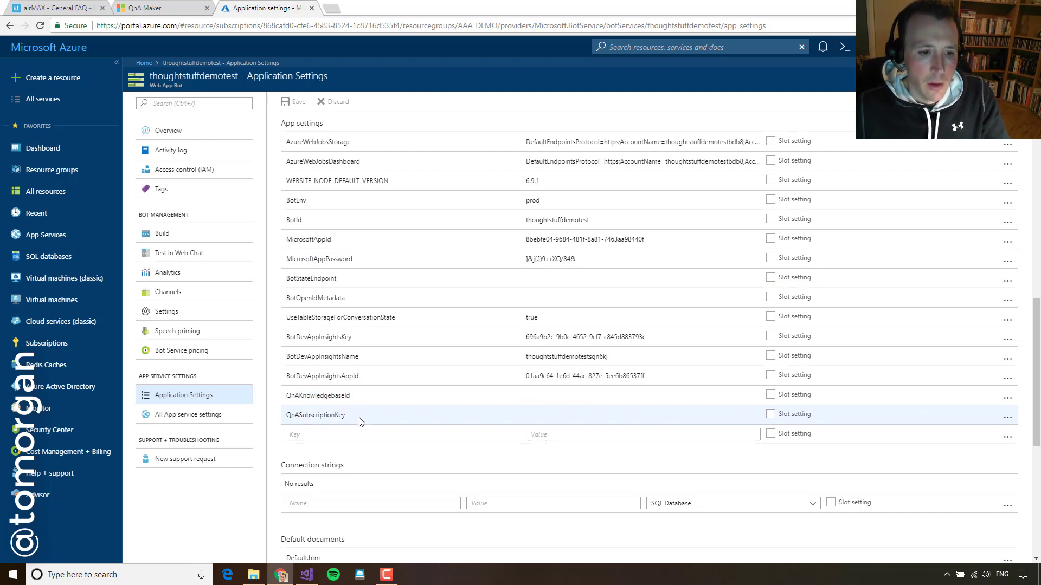
Copy the knowledge base ID from the QnA Maker publish page into QnAKnowledgebaseId.
left_click(153, 7)
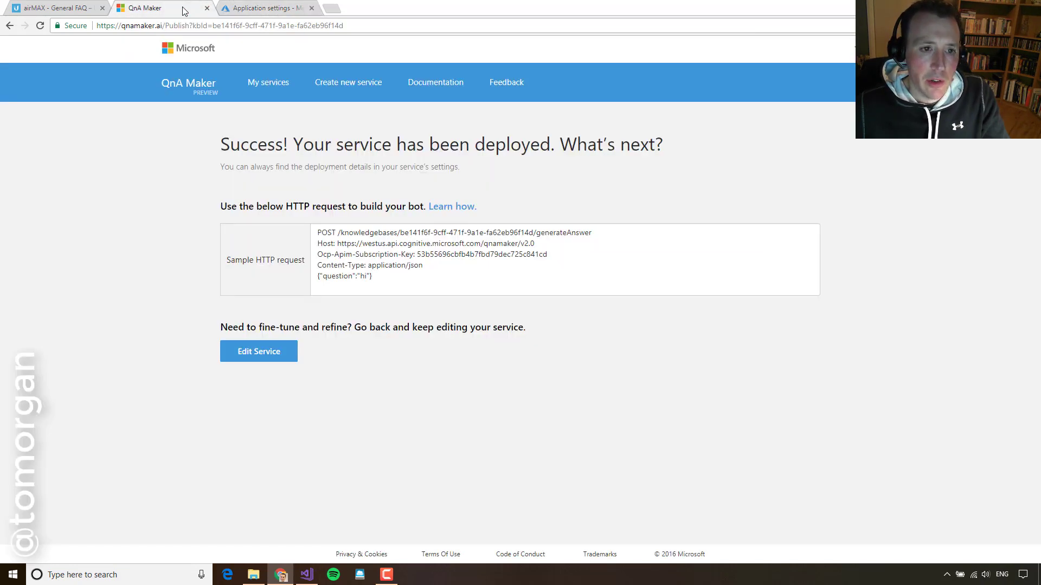
mouse_move(403, 235)
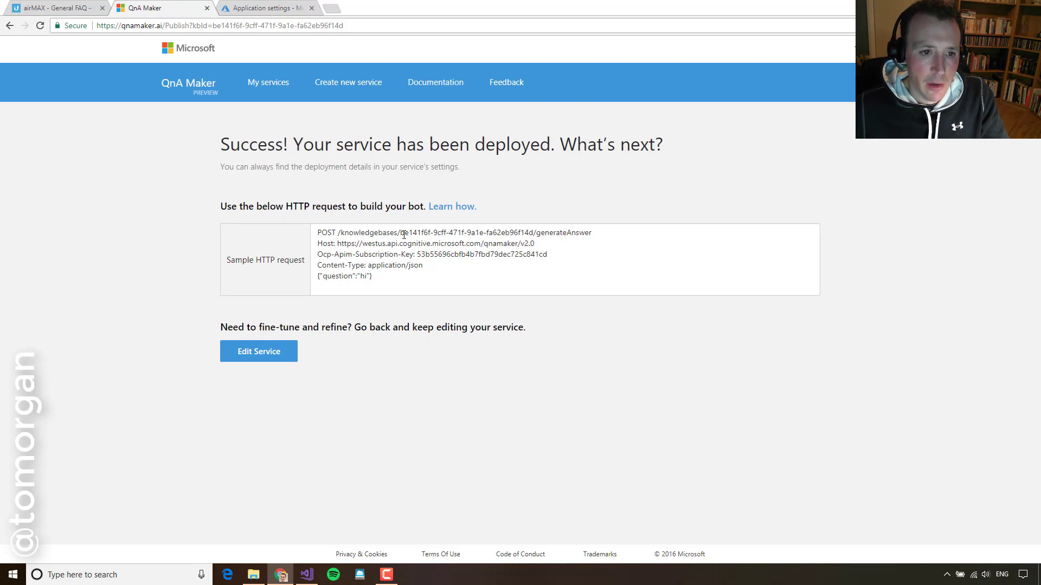
double_click(475, 232)
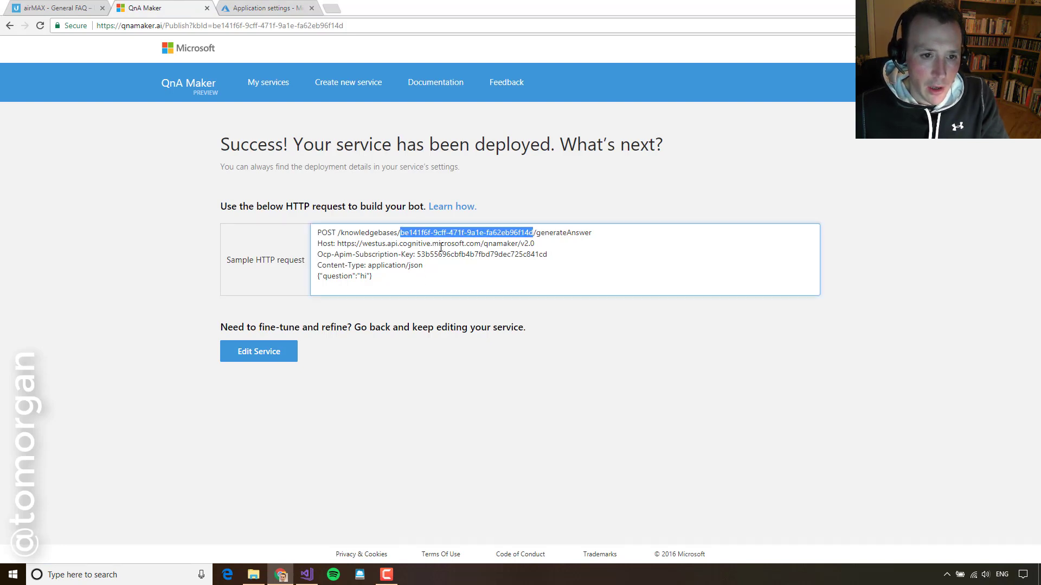
double_click(482, 254)
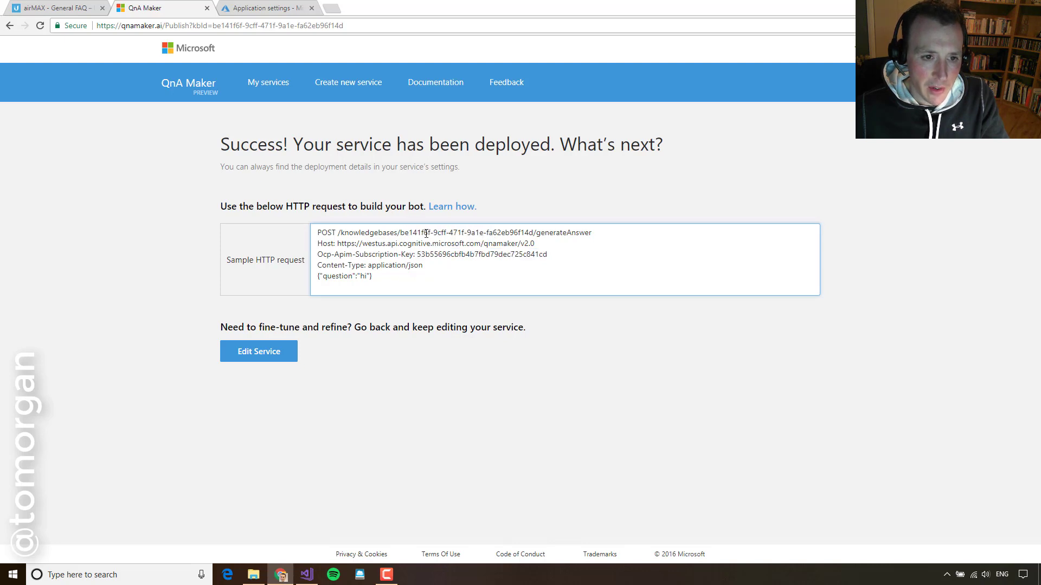
double_click(465, 233)
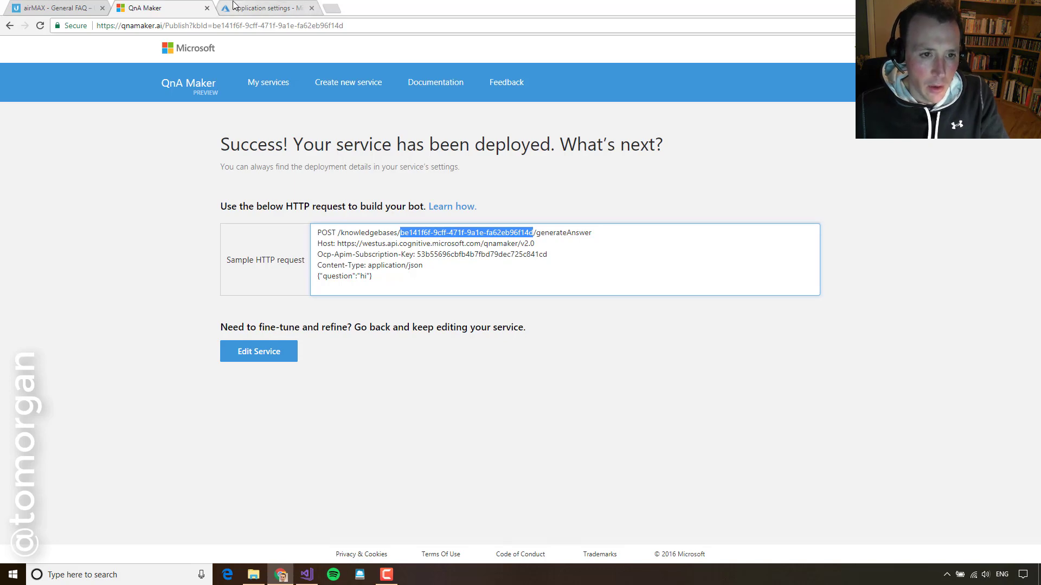
left_click(266, 7)
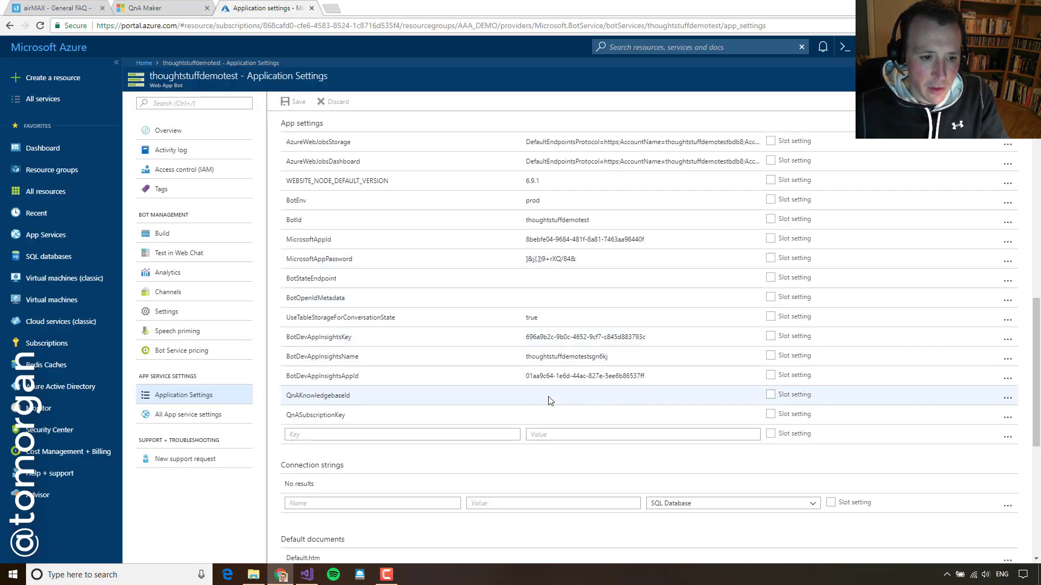
left_click(637, 395)
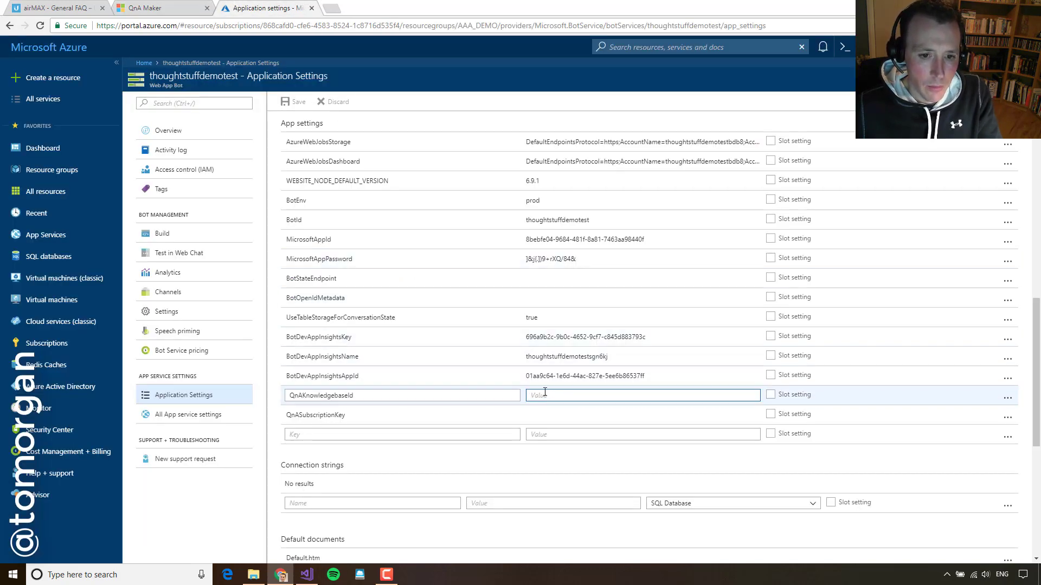
left_click(160, 7)
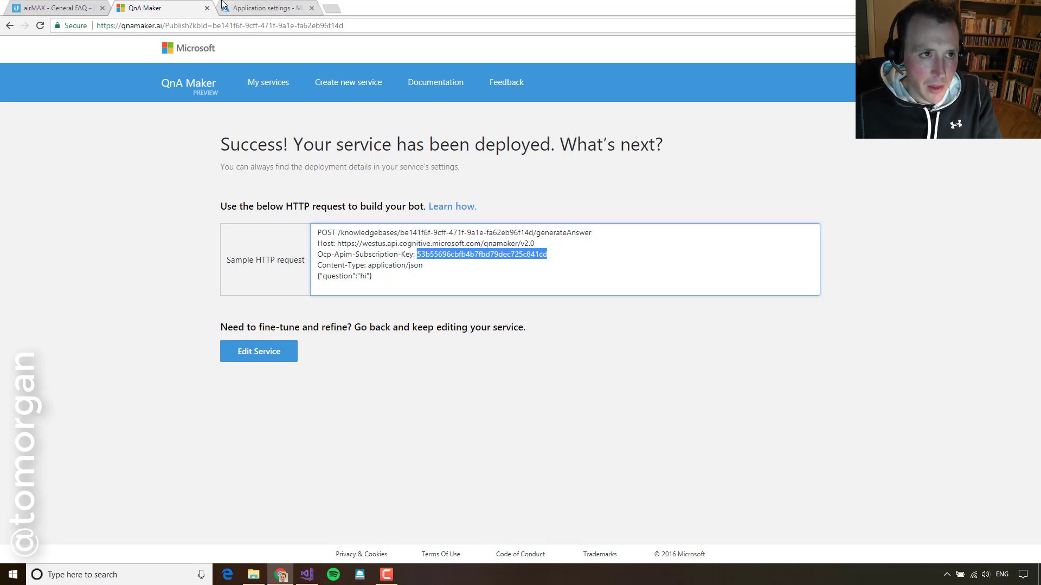
left_click(266, 7)
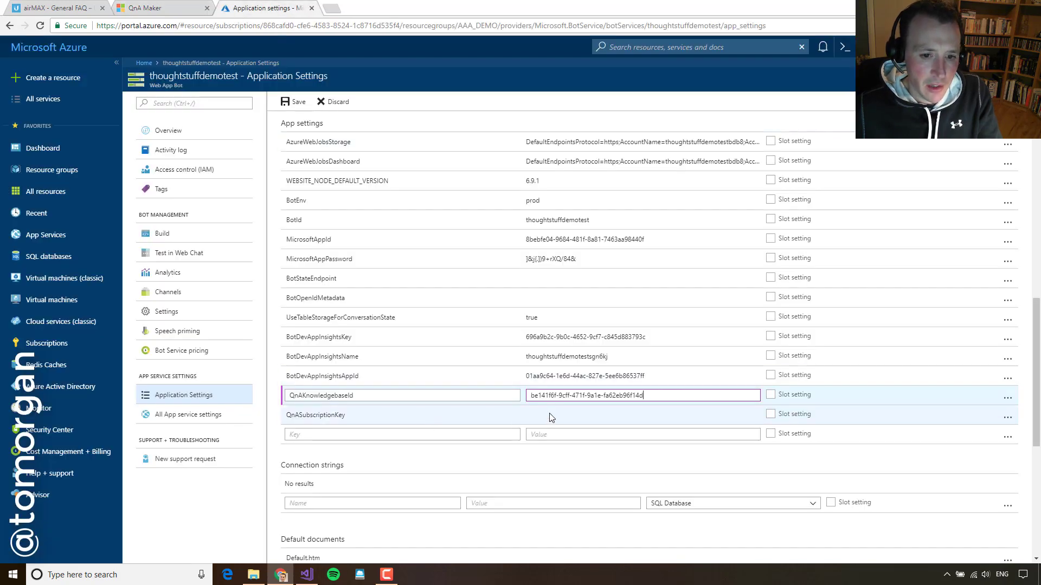
left_click(641, 414)
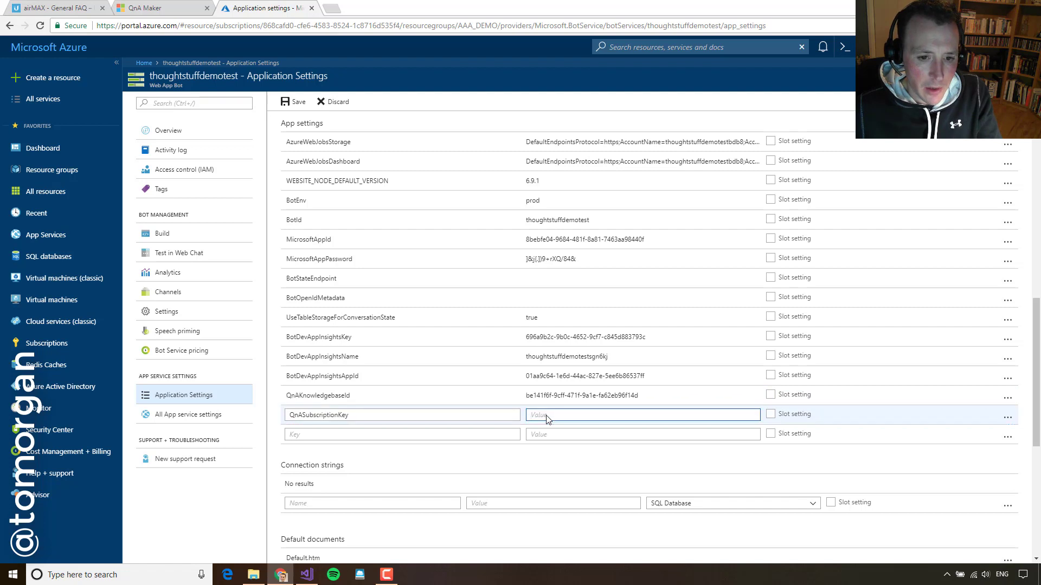
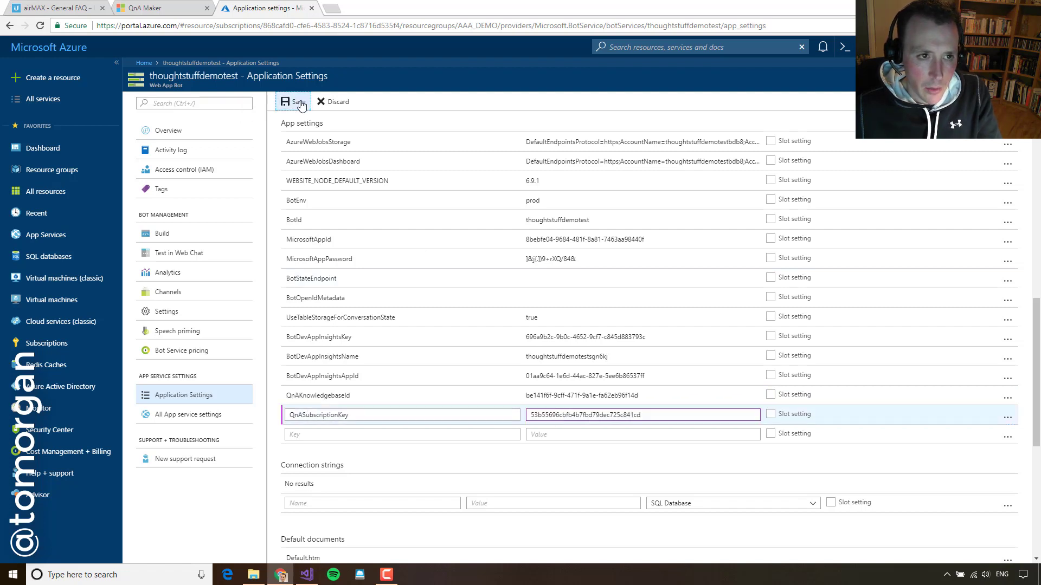
left_click(292, 102)
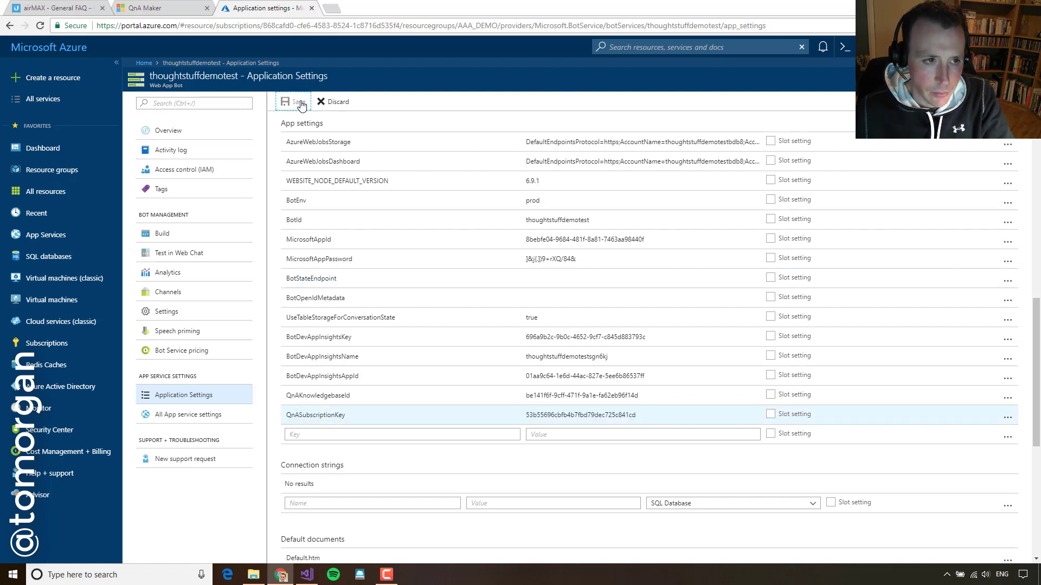
Edit Test Demo Service so the Hi answer reads 'Hello from the demo FAQ bot!'.
left_click(159, 7)
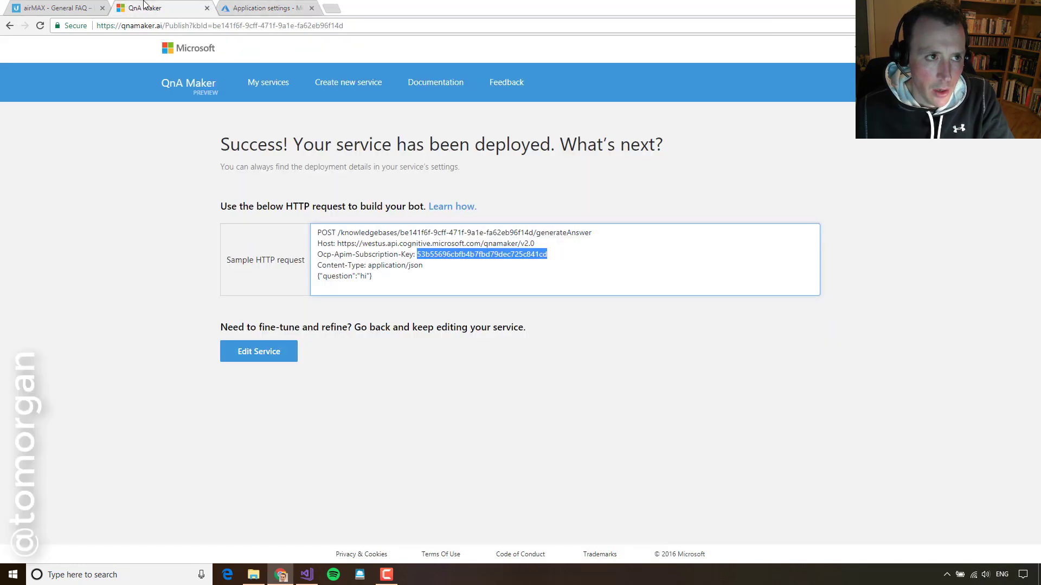
mouse_move(292, 378)
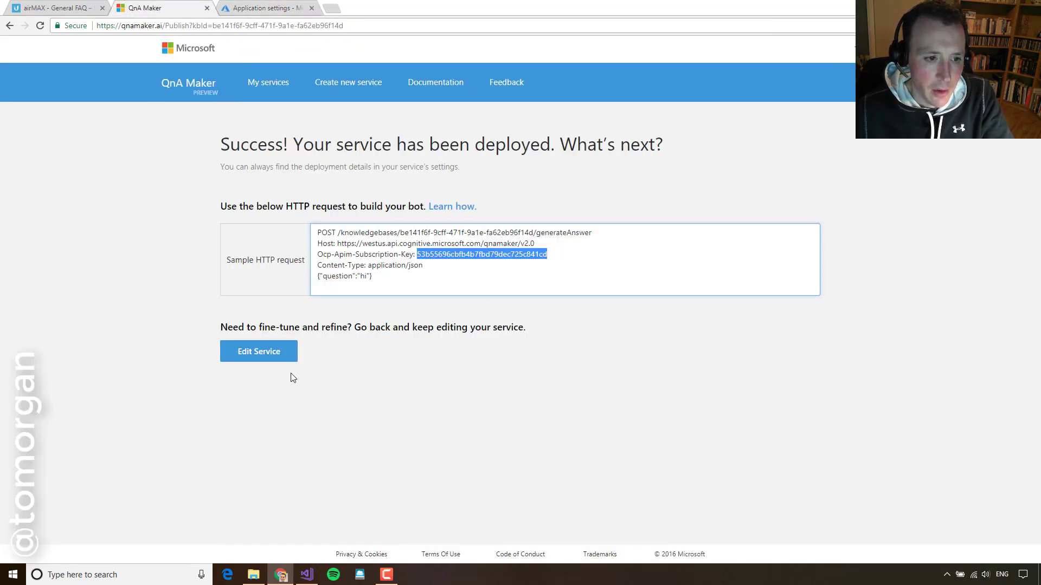
left_click(258, 351)
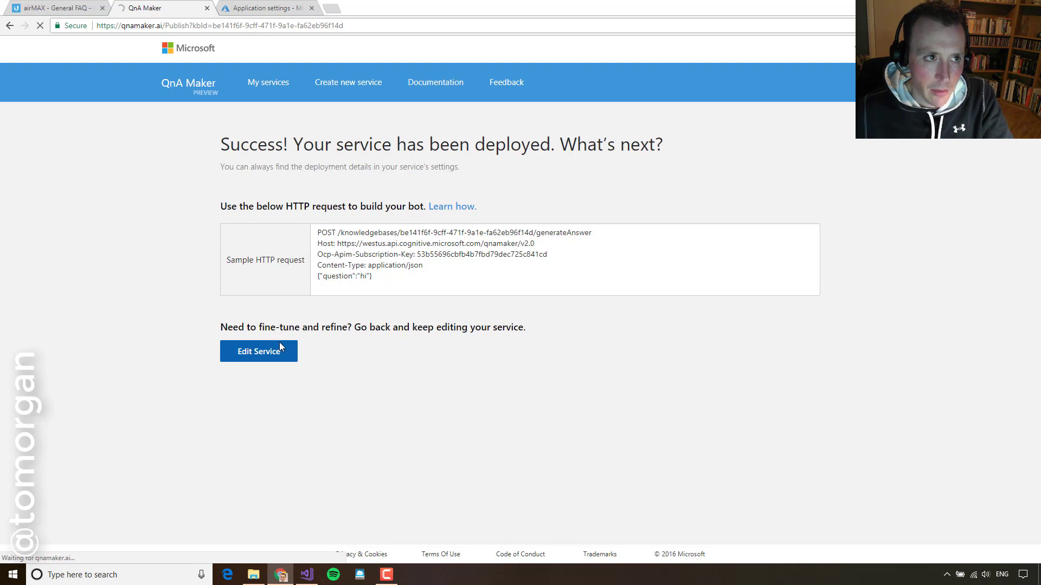
left_click(258, 352)
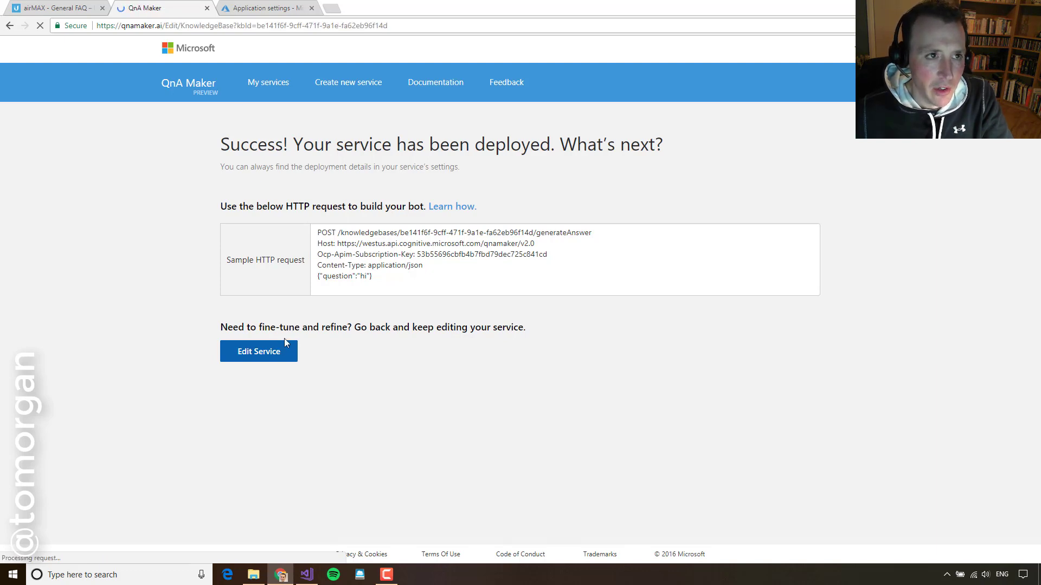
left_click(258, 352)
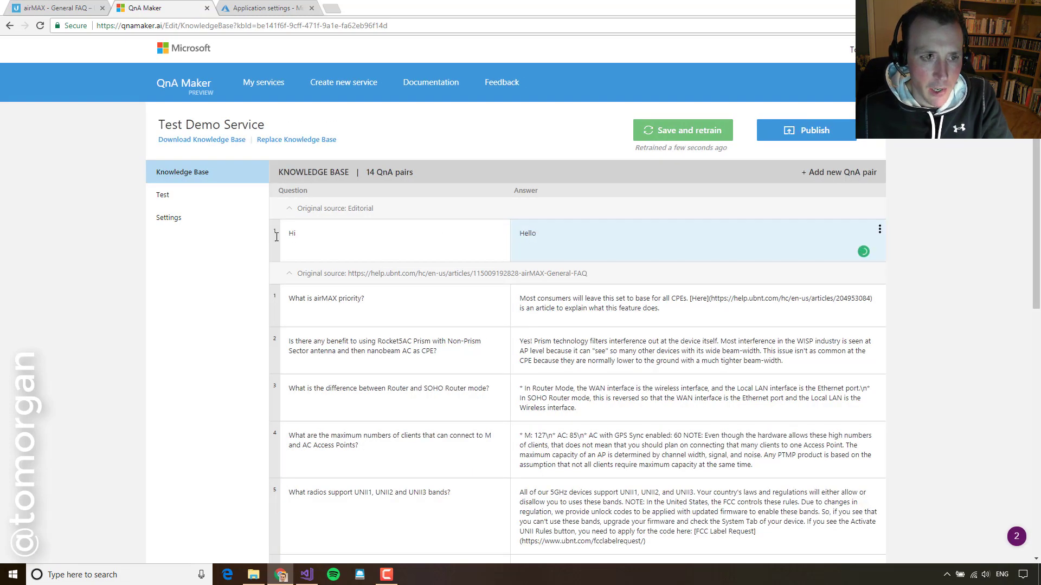
type("from")
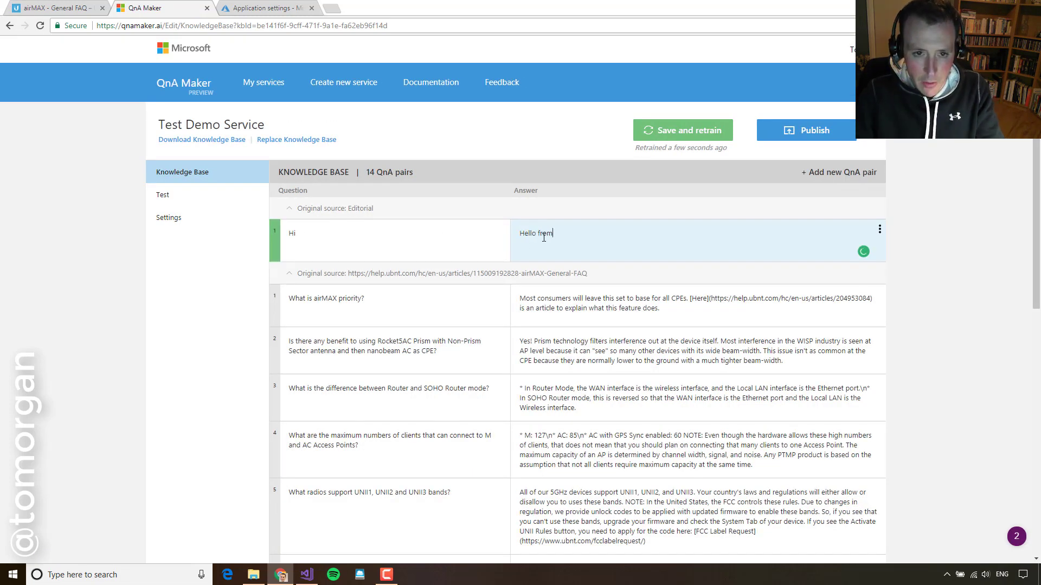
type("the")
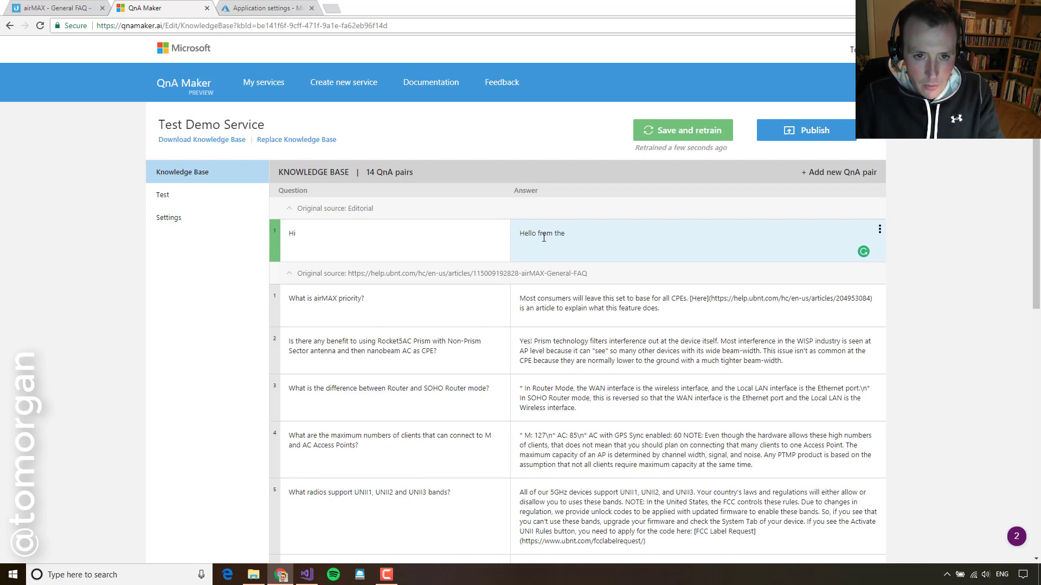
type("demo")
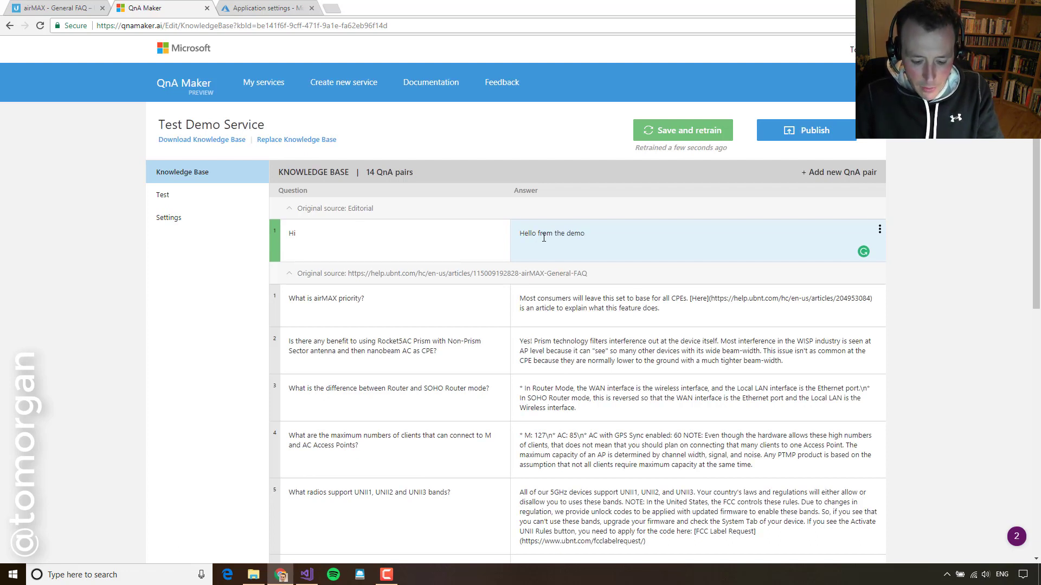
type("FAW")
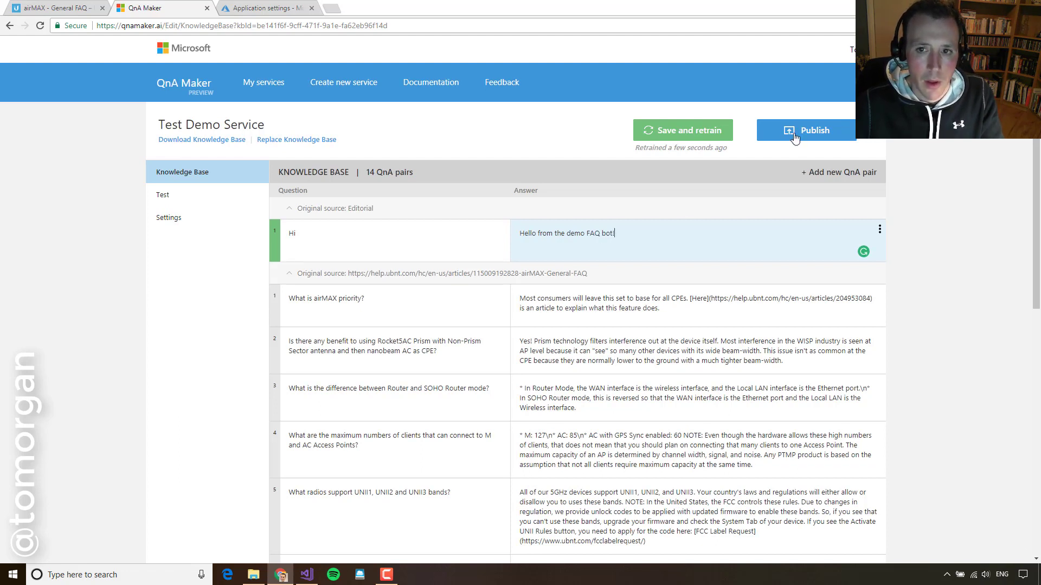
Publish the edited Test Demo Service knowledge base and confirm the reviewed changes.
left_click(806, 130)
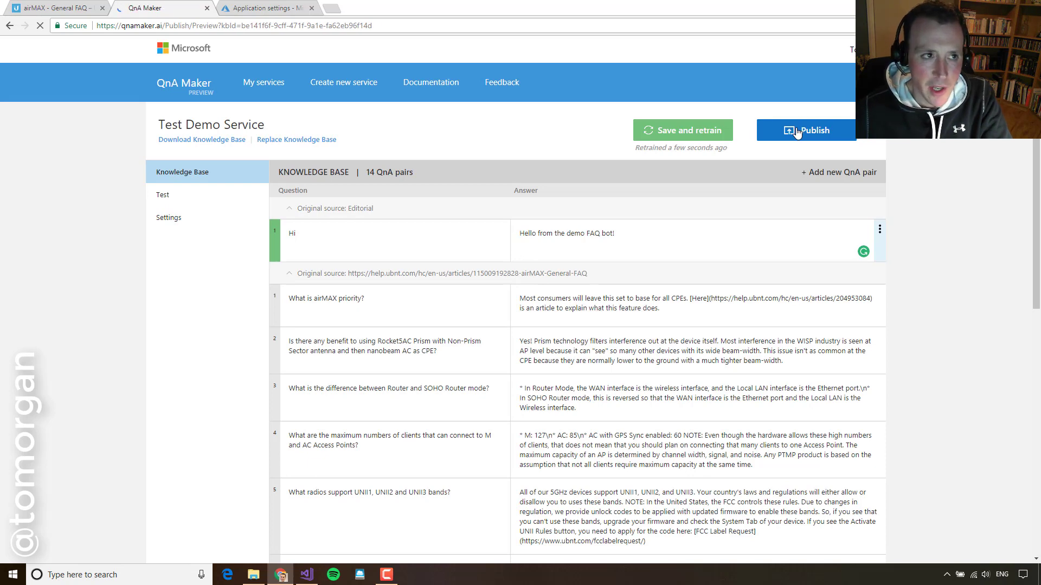
left_click(805, 130)
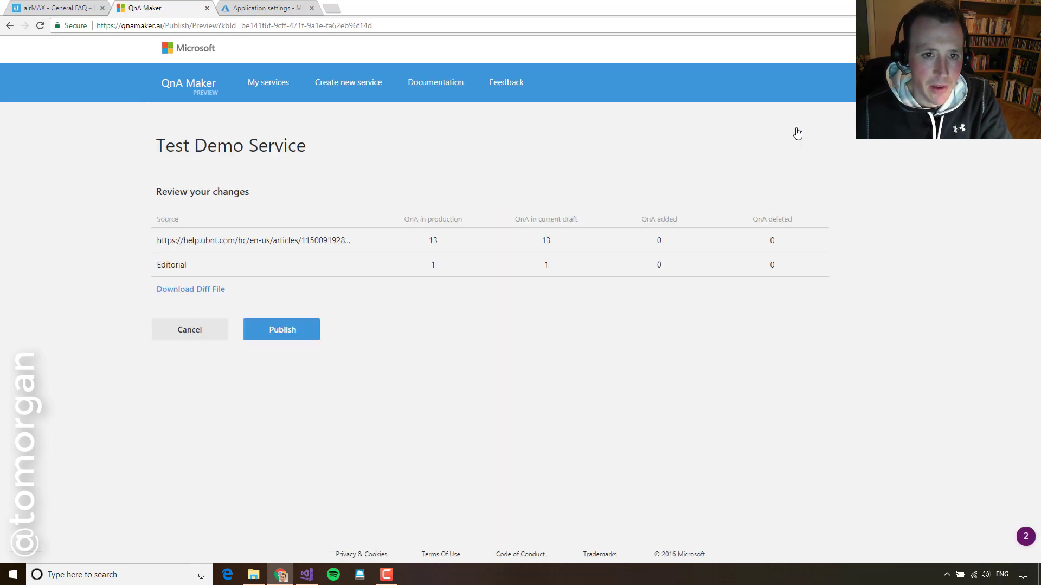
left_click(281, 329)
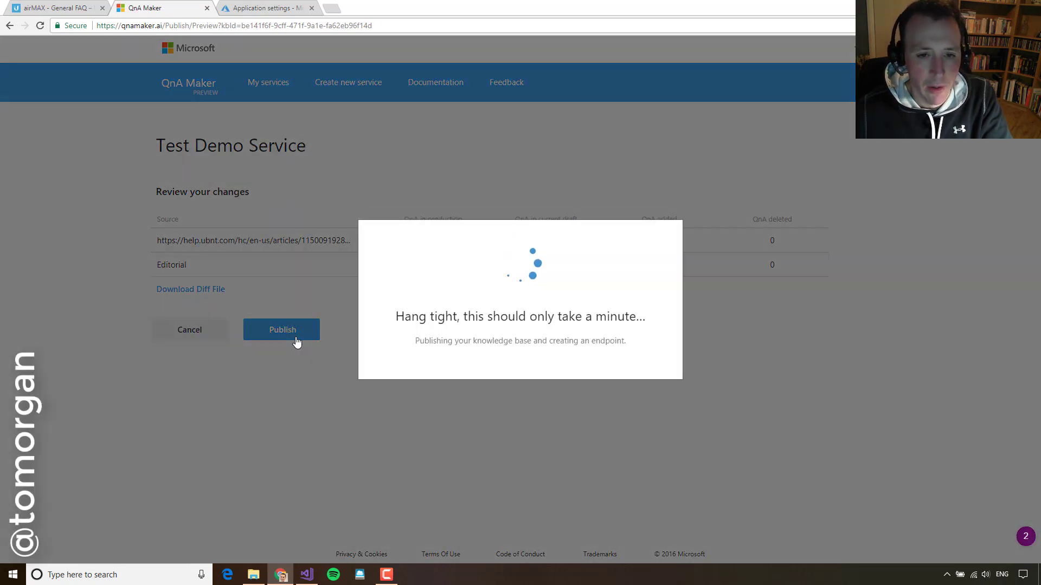
left_click(281, 330)
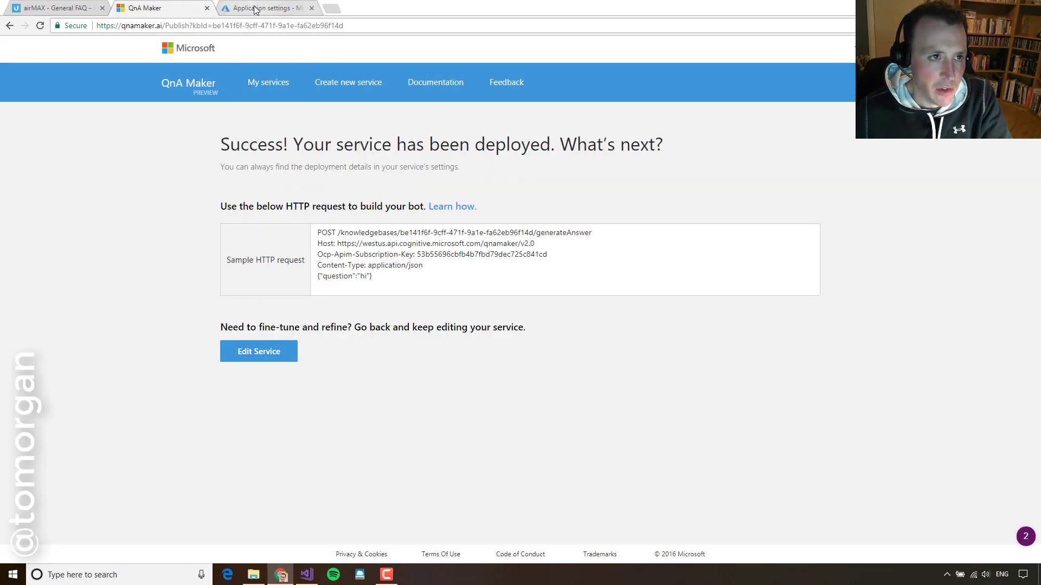
Open the bot's Test in Web Chat panel in the Azure portal.
left_click(268, 7)
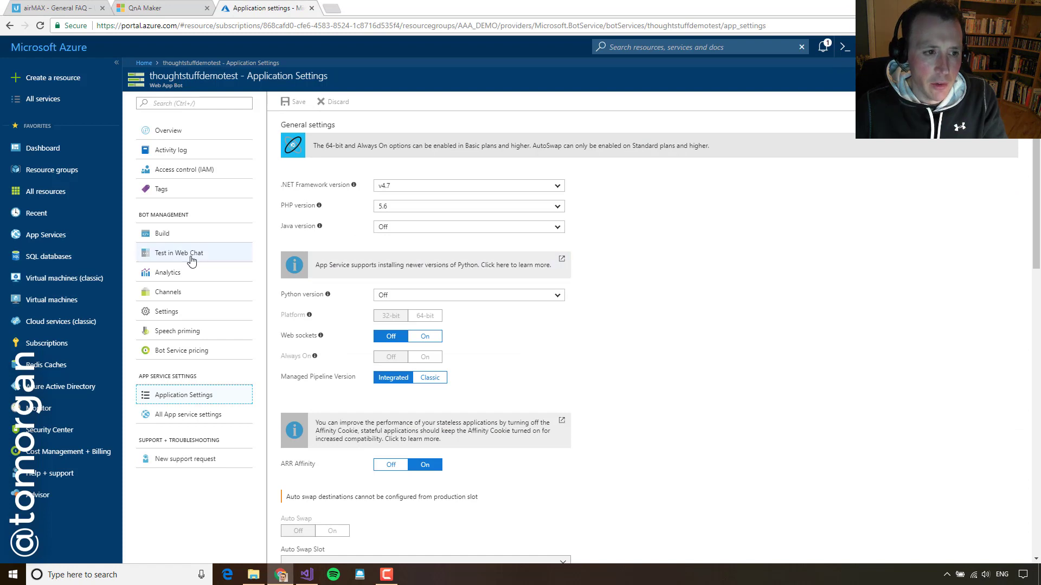
left_click(177, 253)
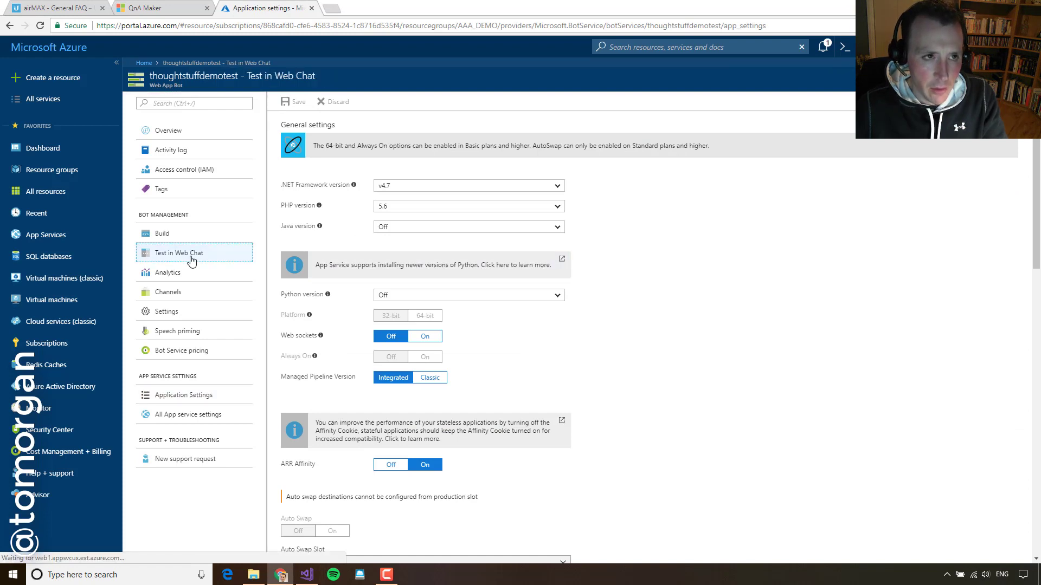
left_click(179, 253)
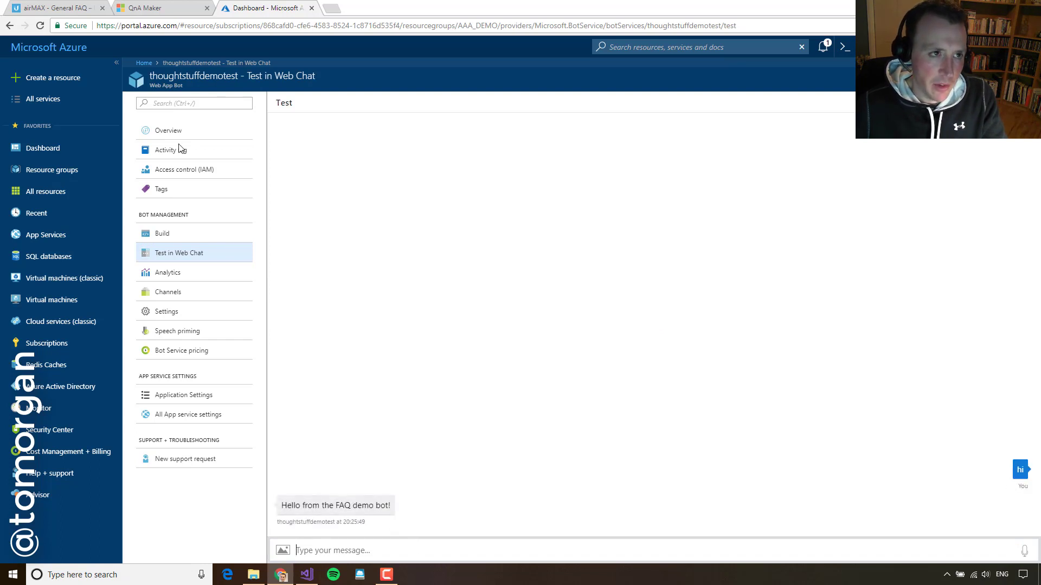
Look up the UNII1, UNII2 and UNII3 radios question in the QnA Maker knowledge base.
left_click(159, 7)
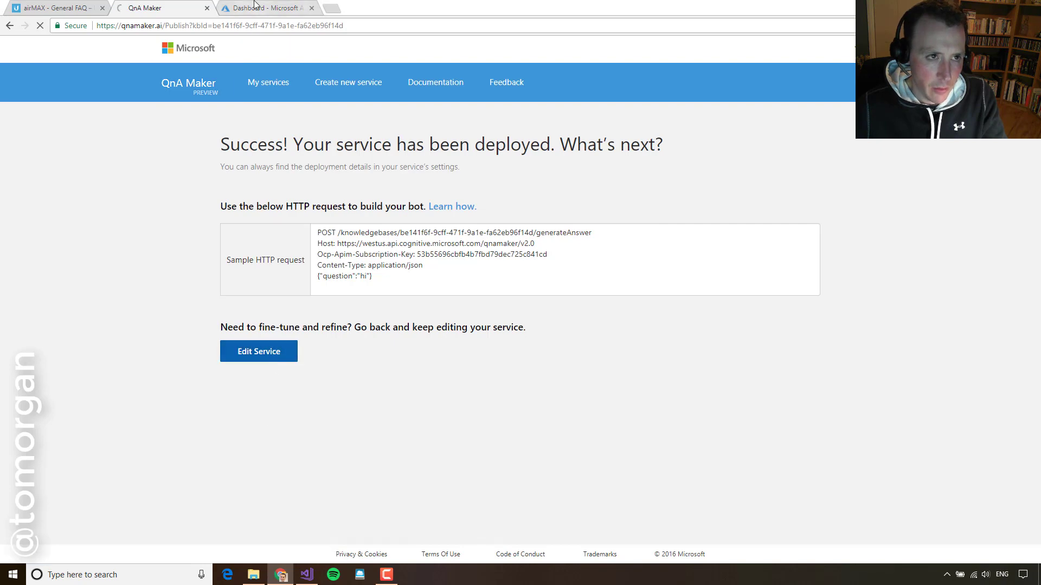
left_click(266, 9)
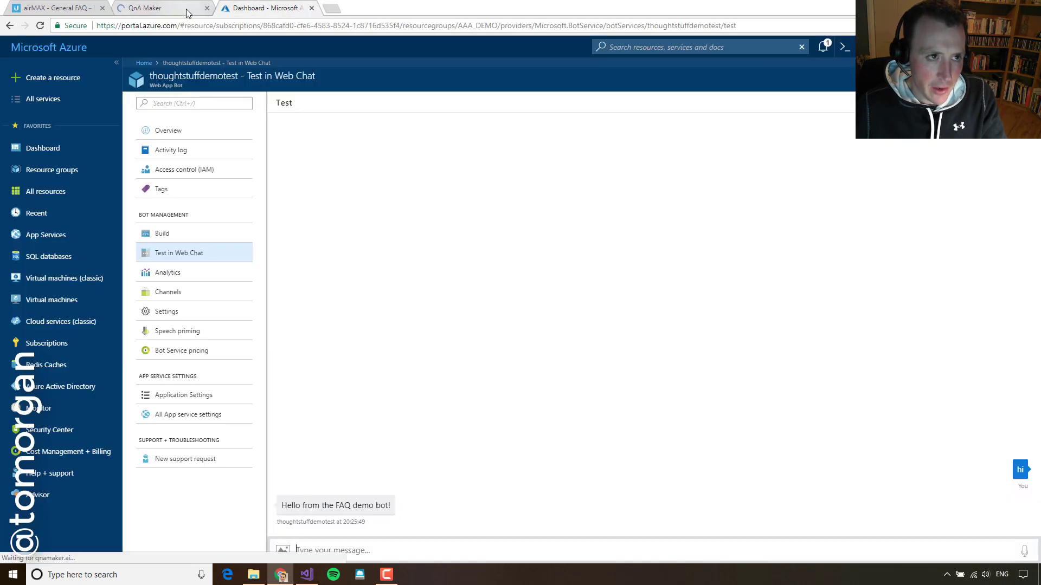
left_click(159, 7)
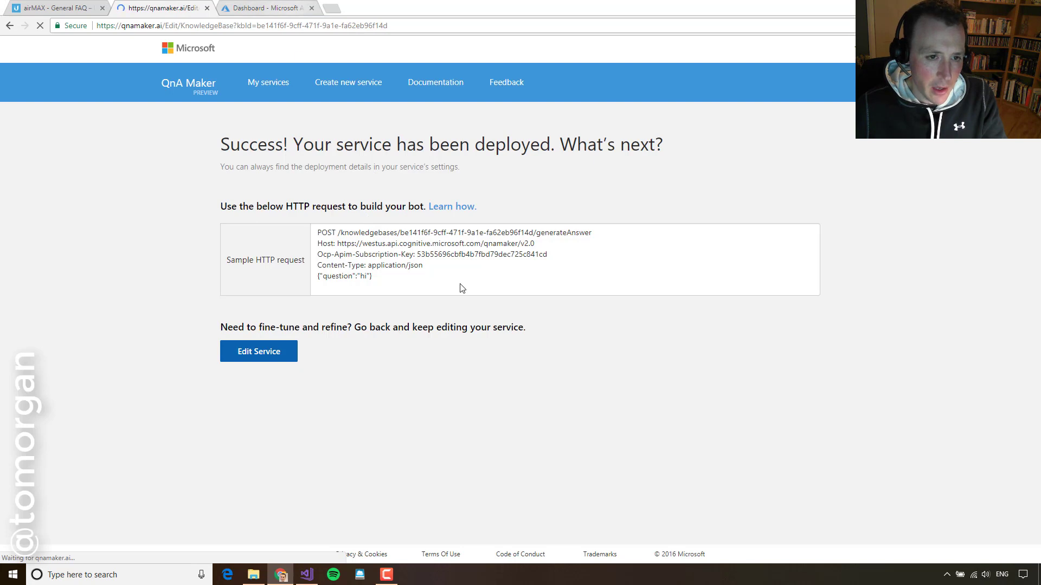
left_click(258, 351)
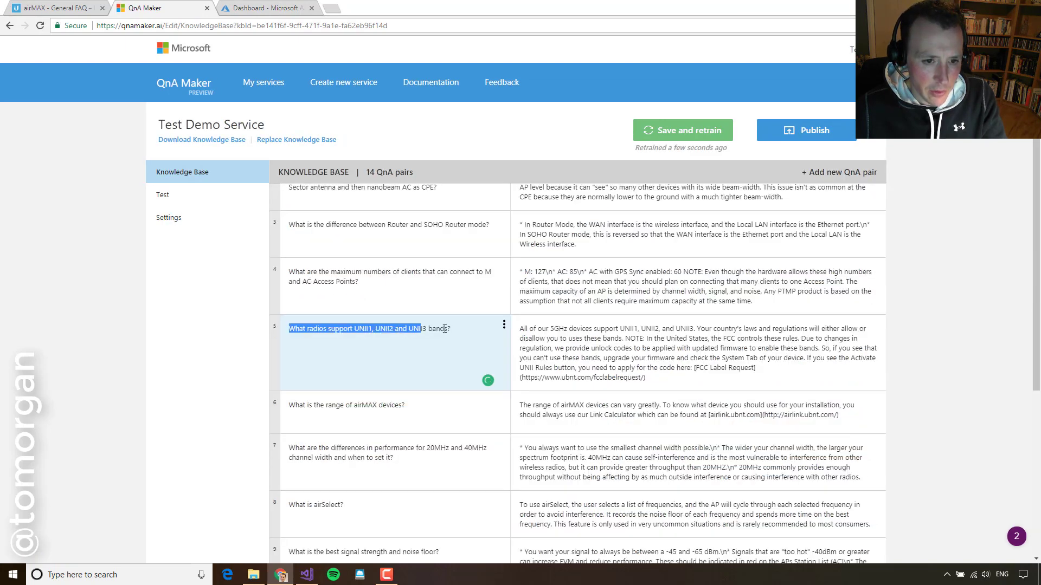
left_click(265, 7)
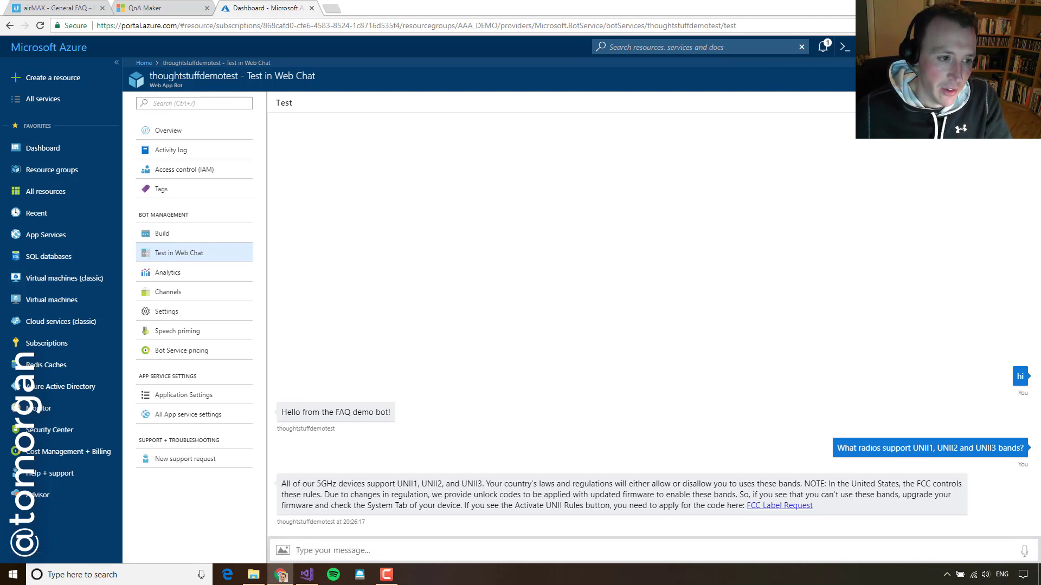
mouse_move(168, 292)
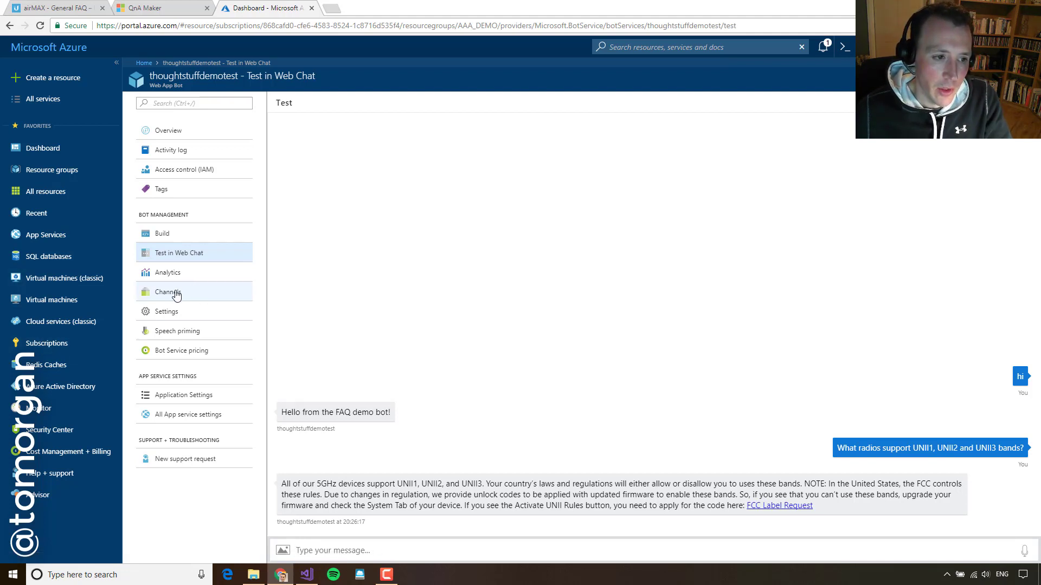
Open the bot's Channels page to see Web Chat running.
left_click(167, 292)
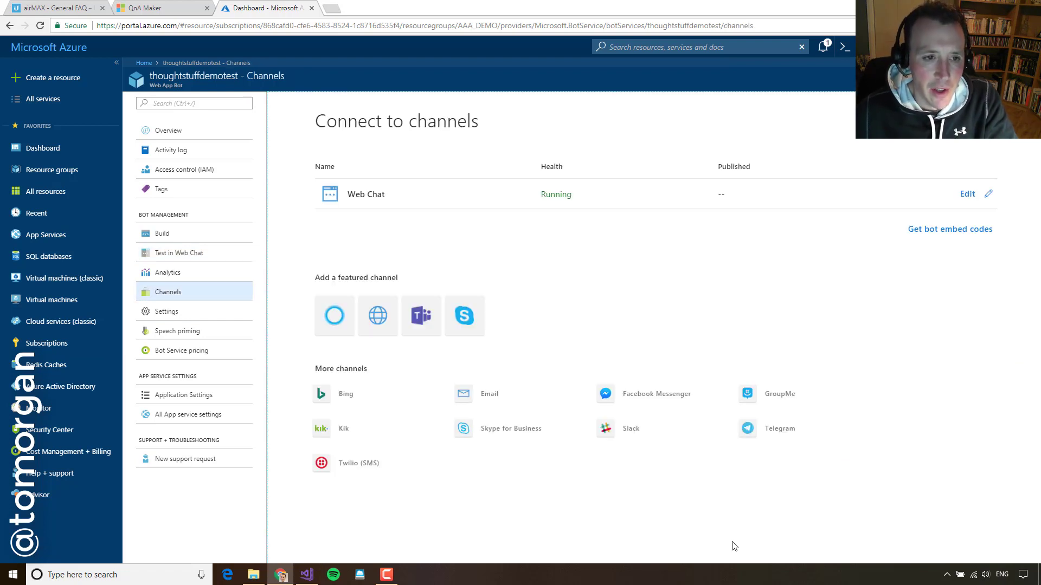
mouse_move(358, 215)
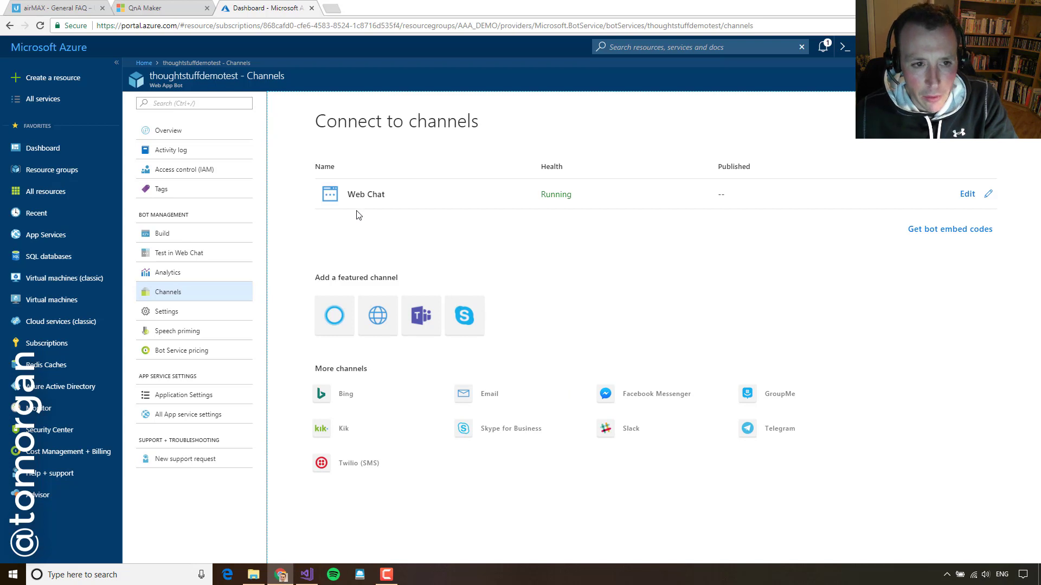
mouse_move(306, 317)
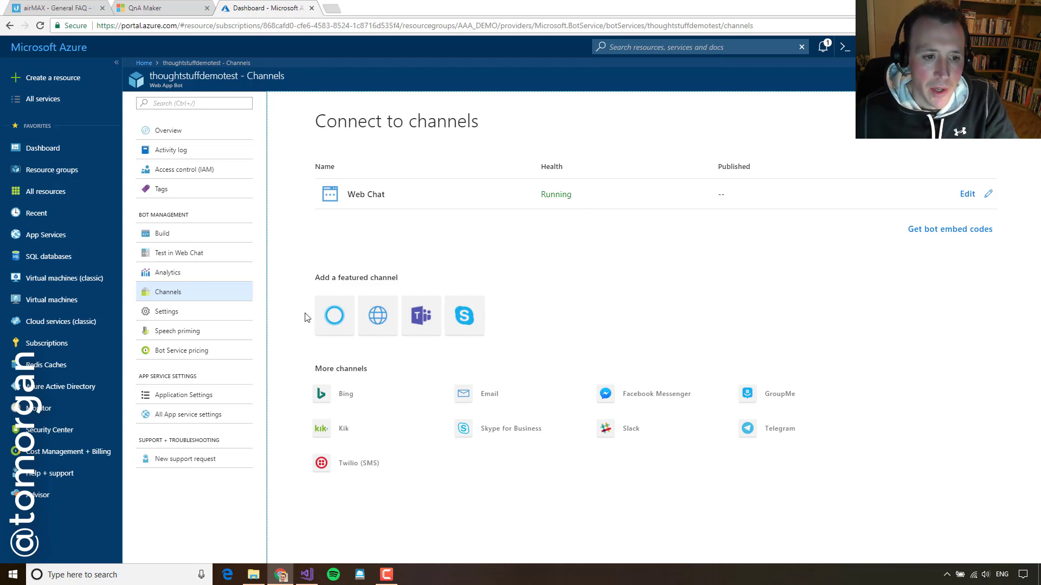
mouse_move(464, 315)
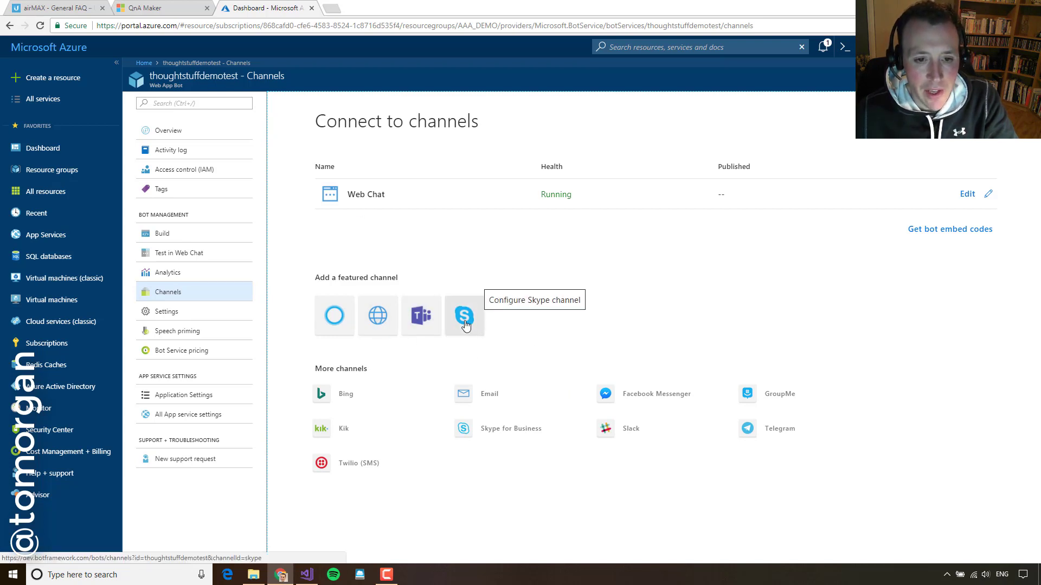
mouse_move(695, 471)
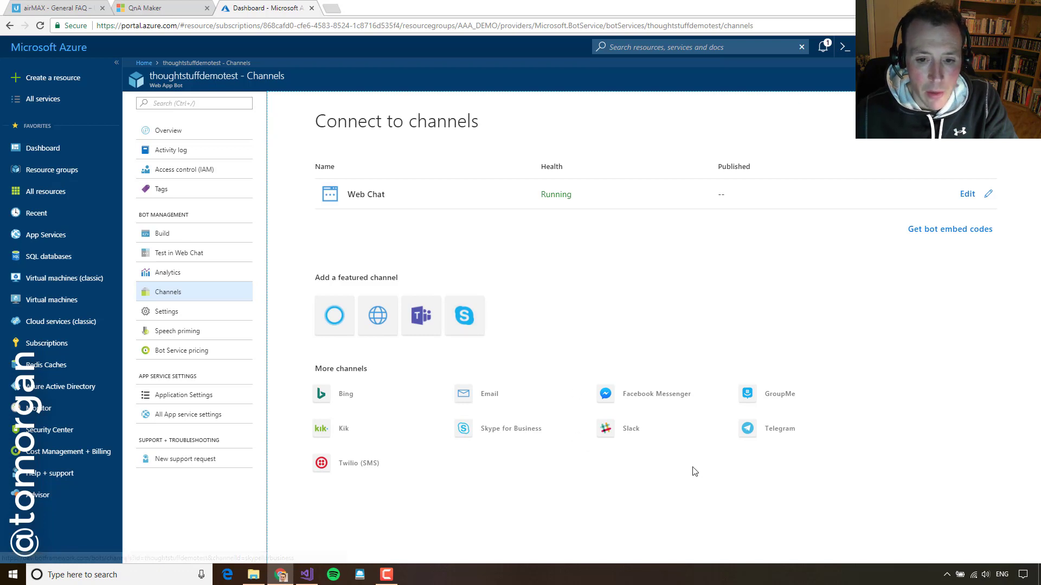
mouse_move(624, 438)
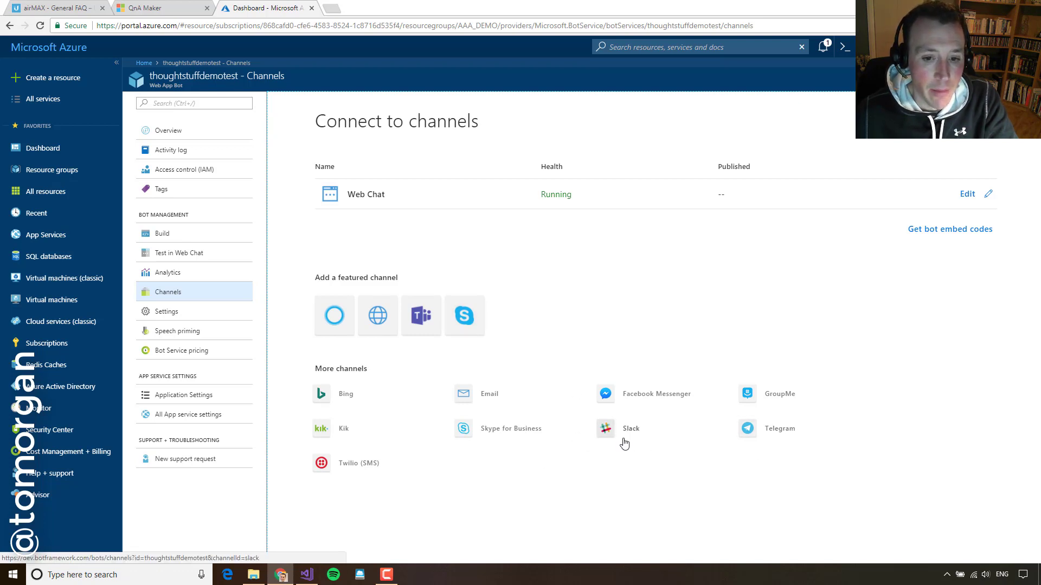
mouse_move(629, 499)
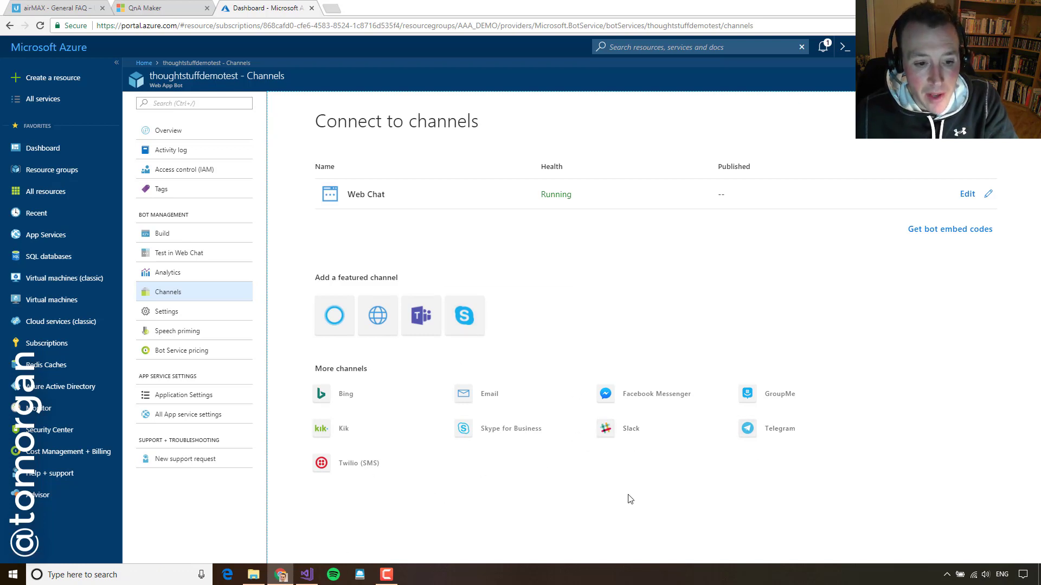
mouse_move(489, 393)
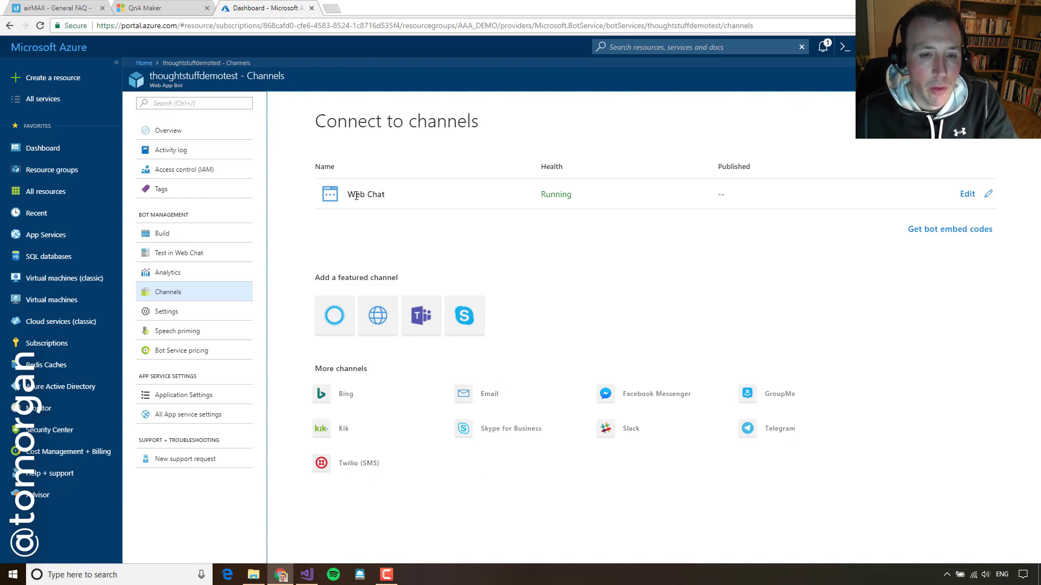
mouse_move(522, 200)
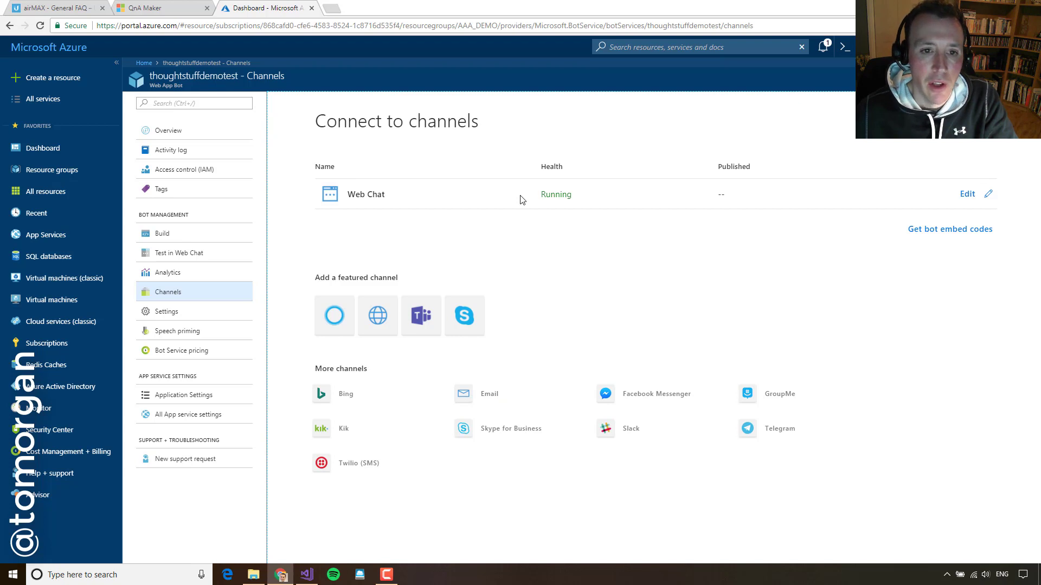
mouse_move(967, 193)
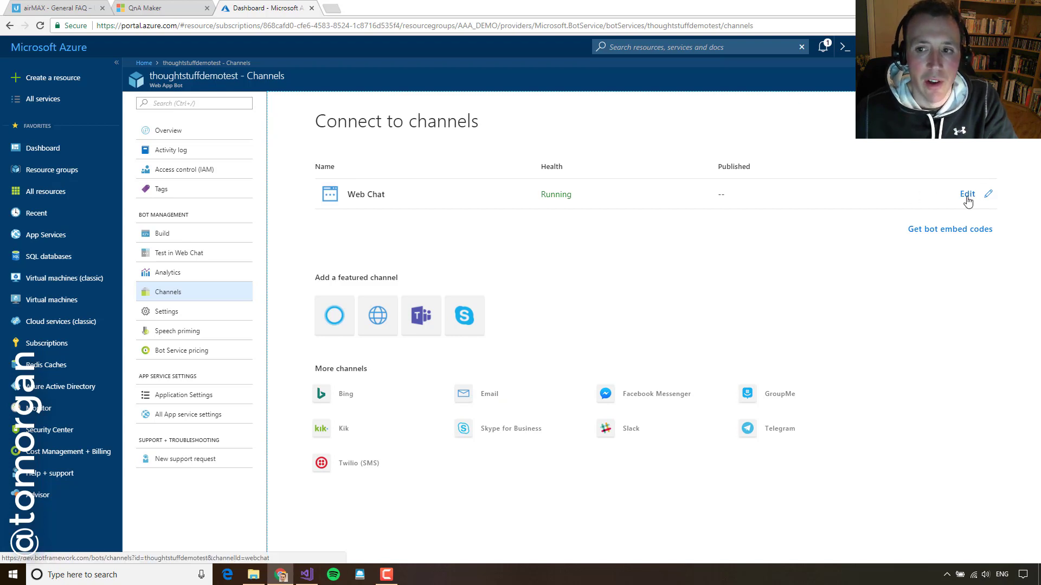
Open the Web Chat channel configuration and select its iframe embed code.
left_click(967, 194)
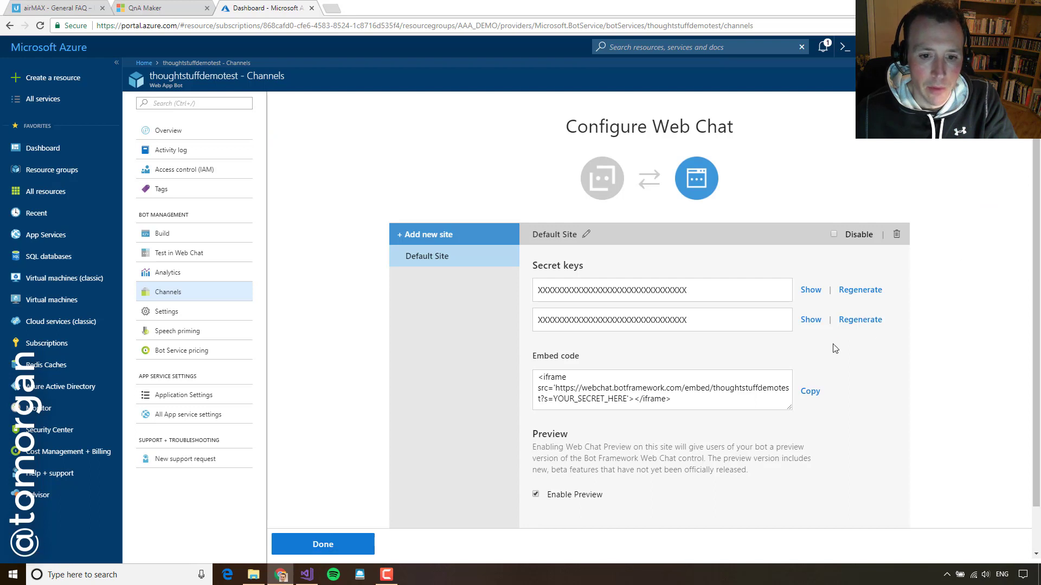
triple_click(662, 388)
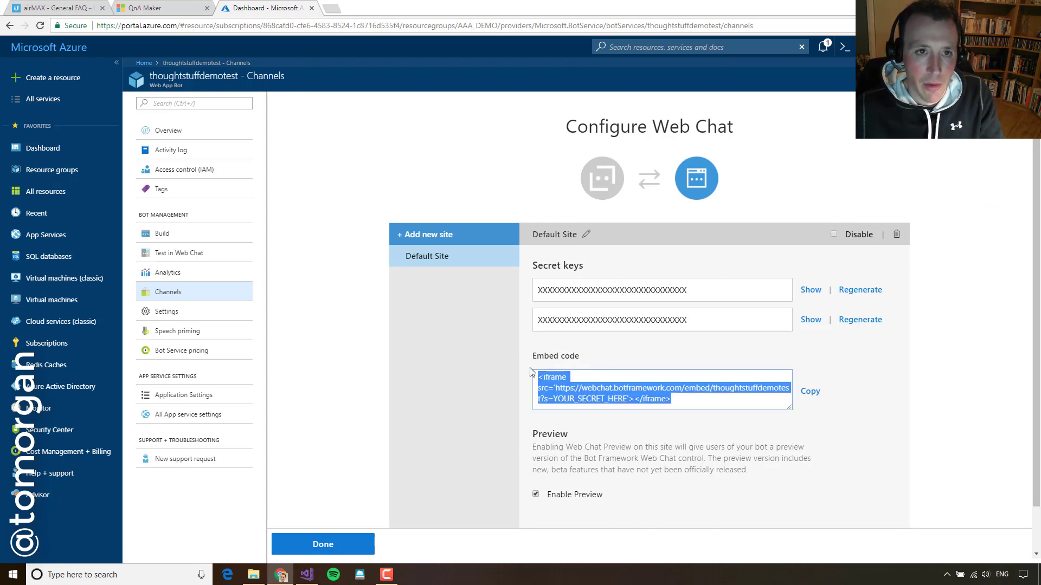
mouse_move(575, 437)
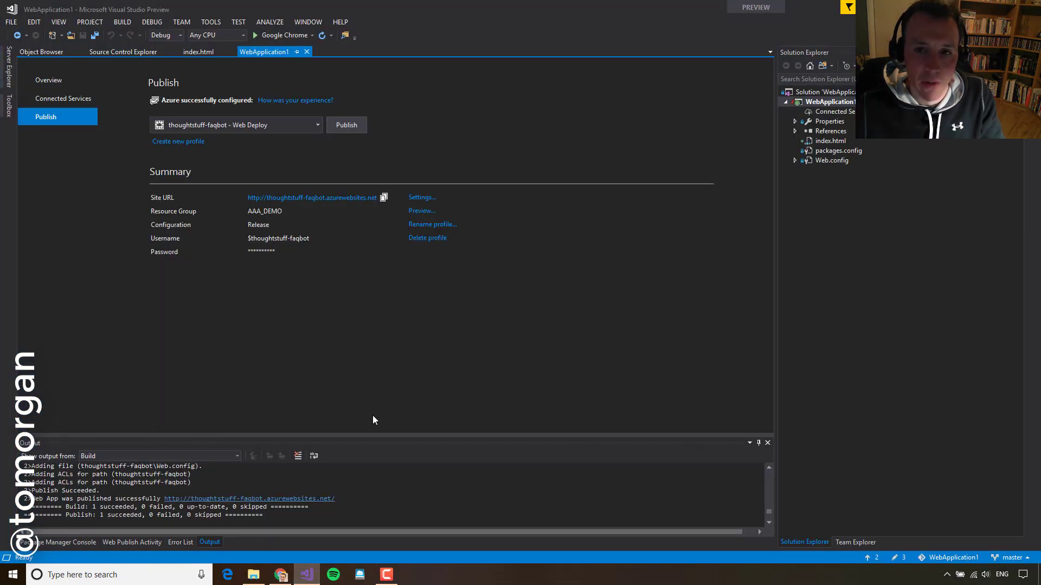
Paste the Web Chat iframe into index.html, swap YOUR_SECRET_HERE for the real secret, and save.
left_click(830, 141)
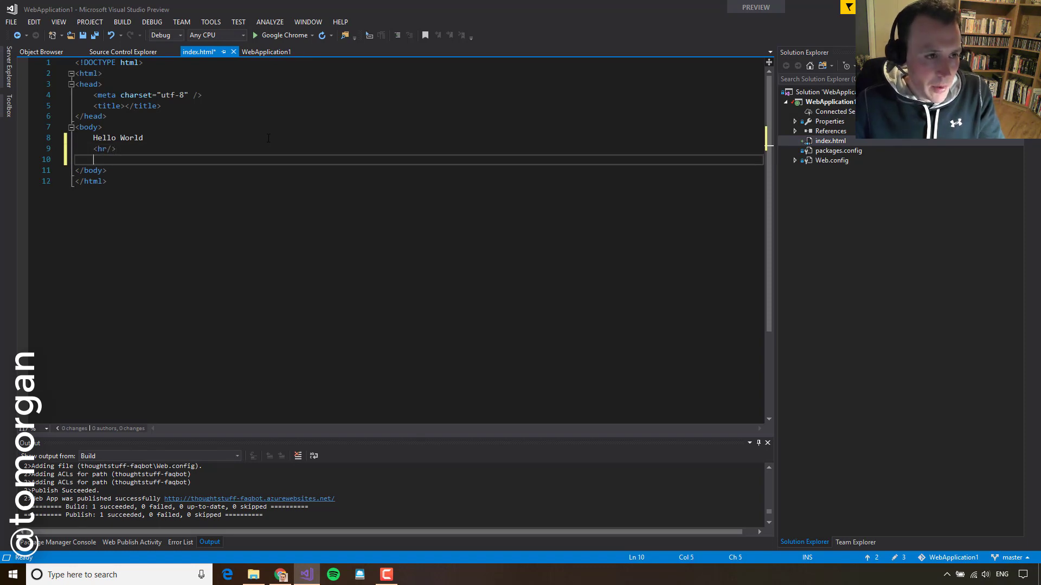
type("<iframe src='https://webchat.botframework.com/embed/thoughtstuffdemotest?s=YOUR_SECRET_HERE'></iframe>")
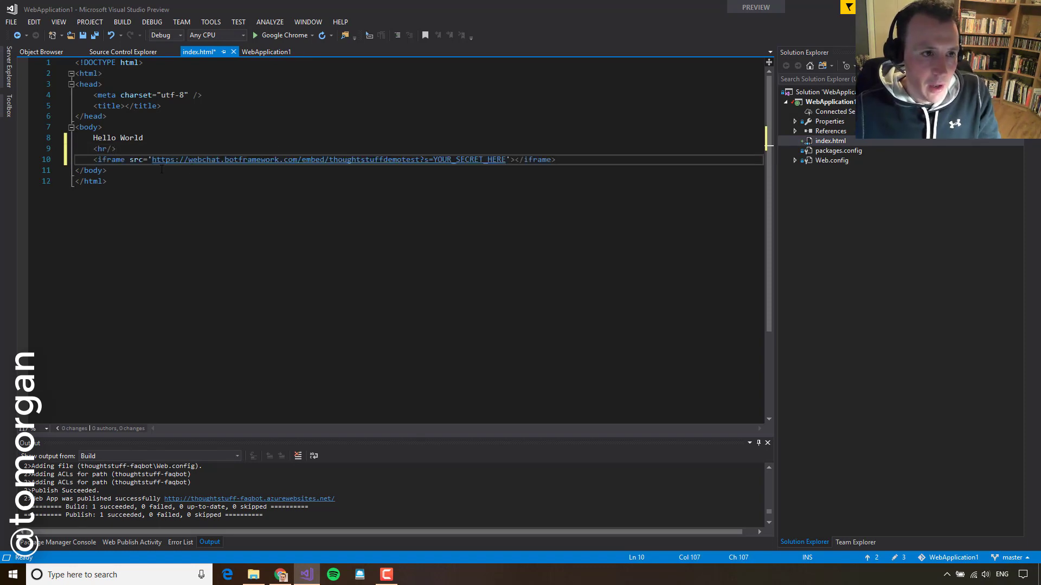
mouse_move(325, 160)
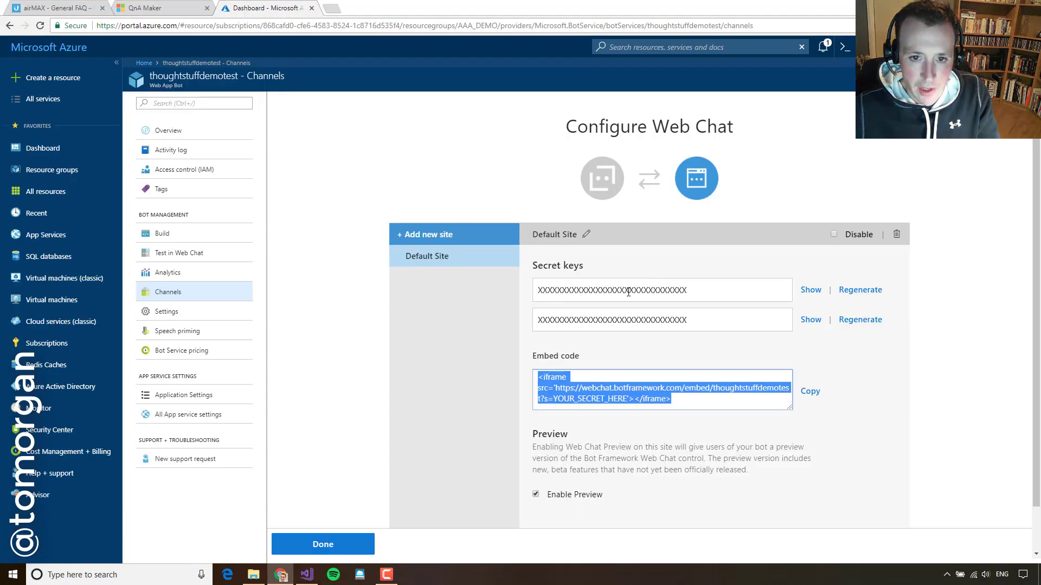
left_click(811, 289)
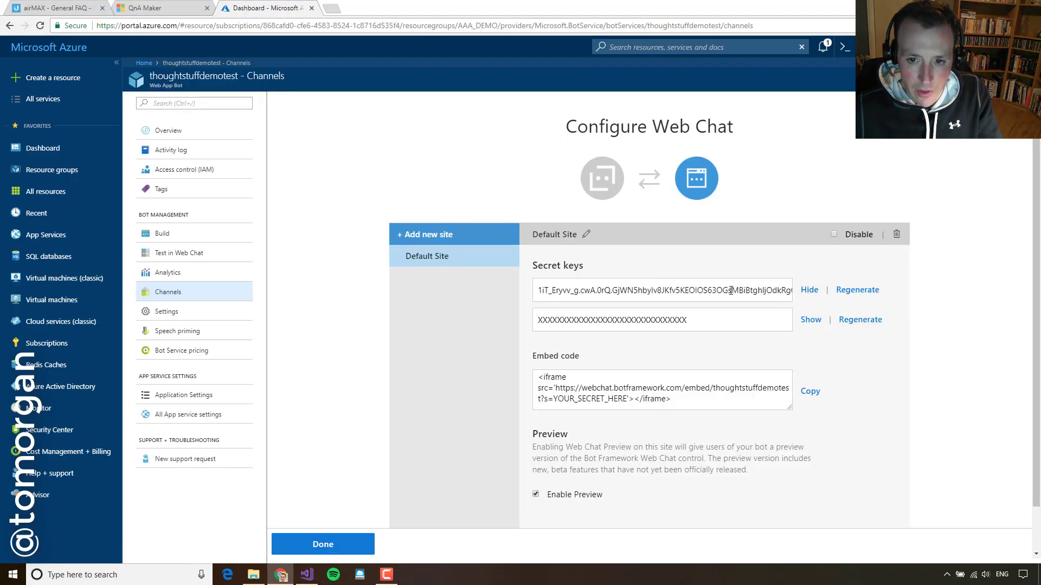
triple_click(662, 290)
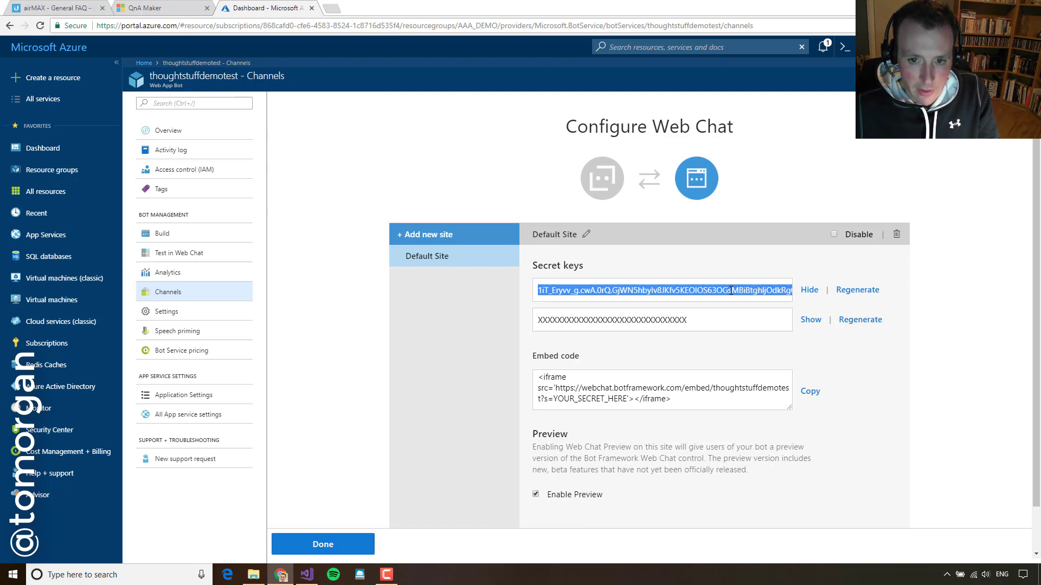
left_click(305, 574)
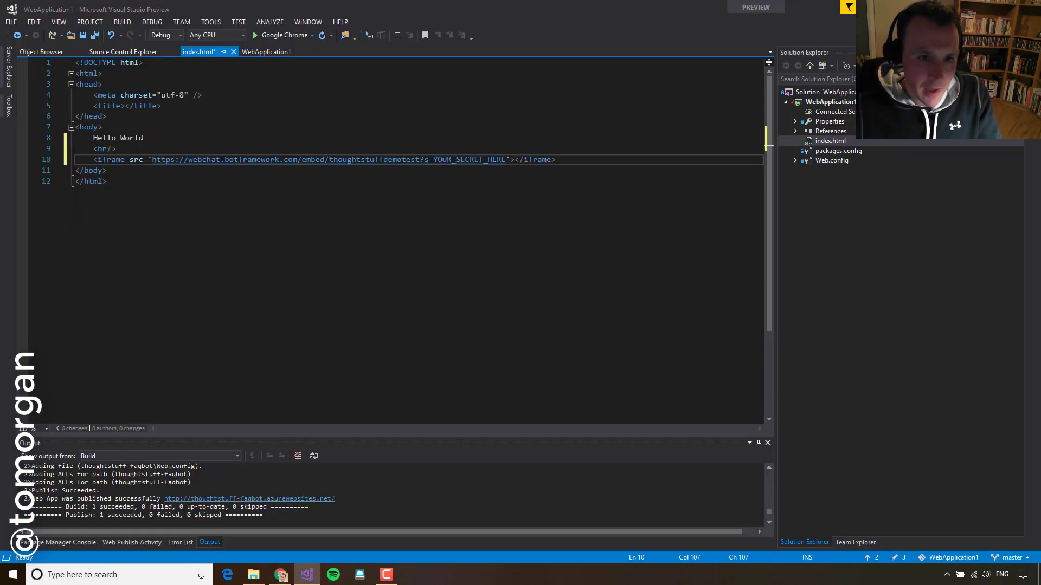
double_click(468, 159)
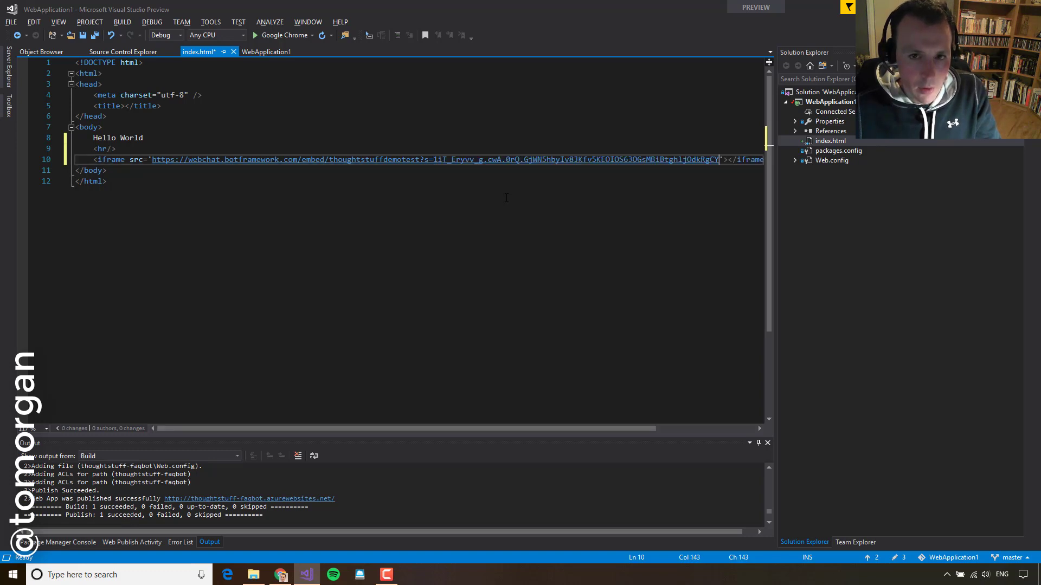
key("ctrl+s")
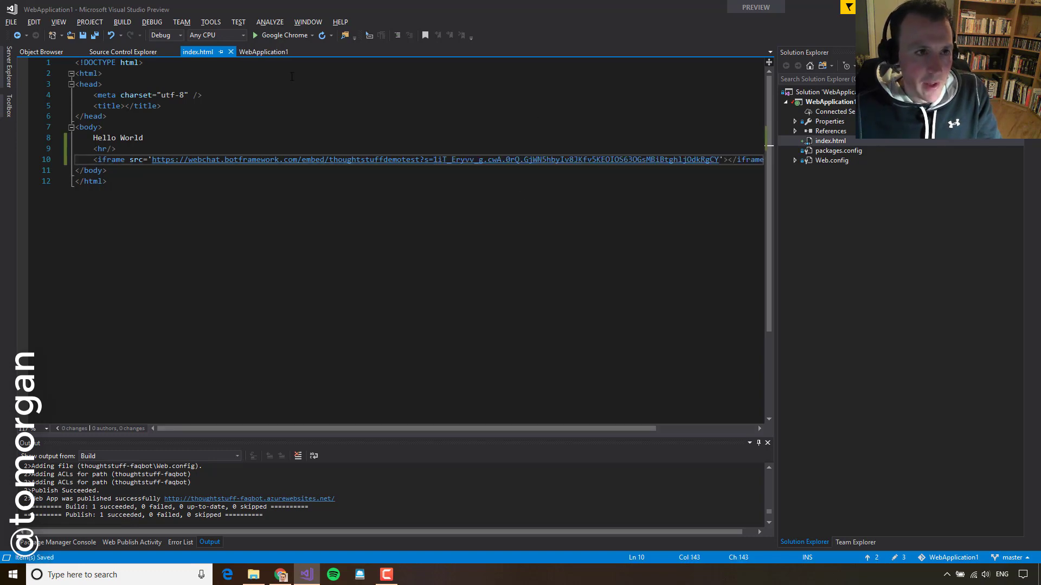
Republish the web project to Azure, then close the Web Chat configuration with Done.
right_click(826, 101)
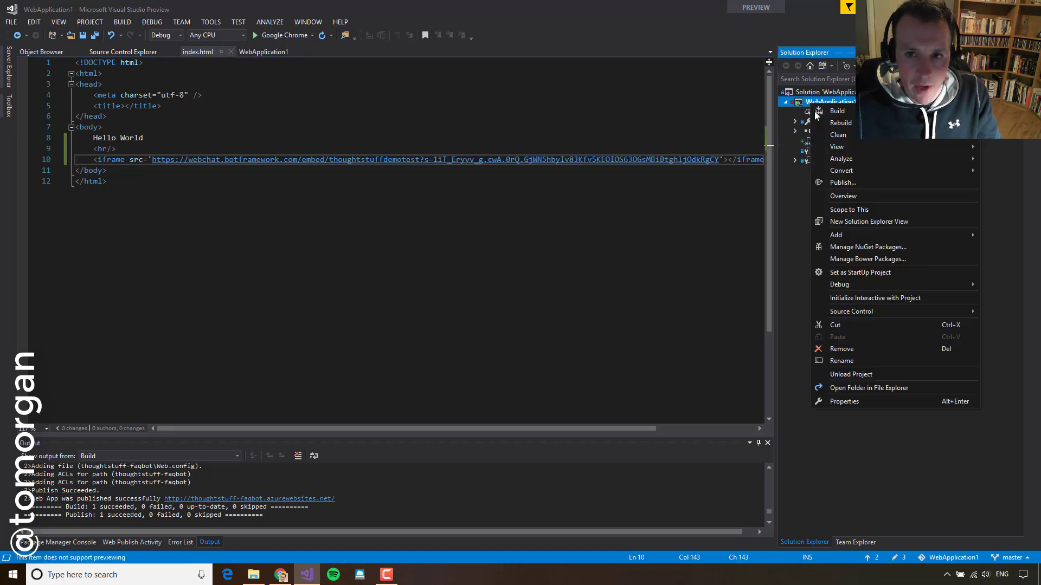
left_click(842, 183)
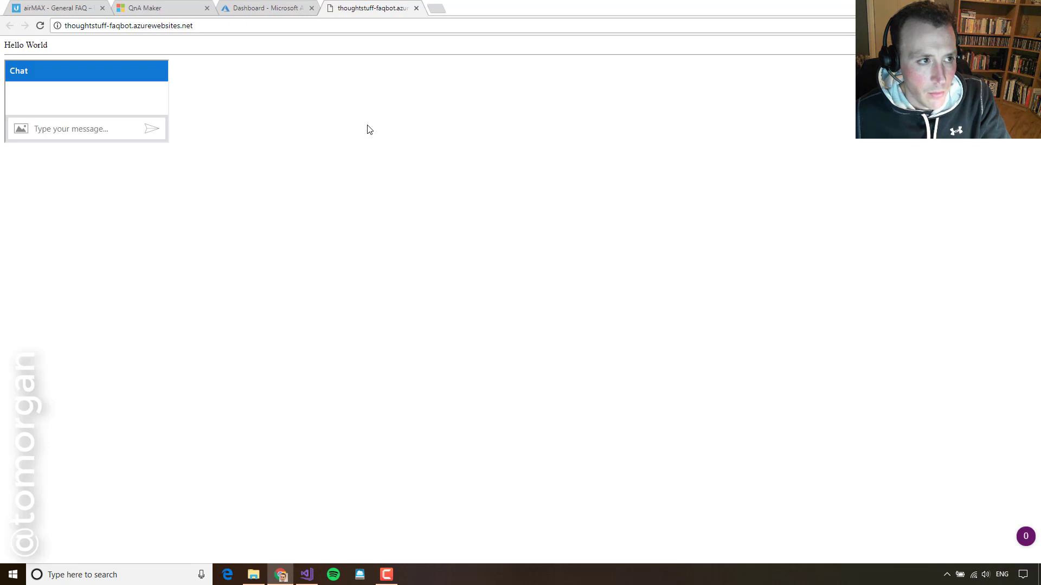
mouse_move(97, 129)
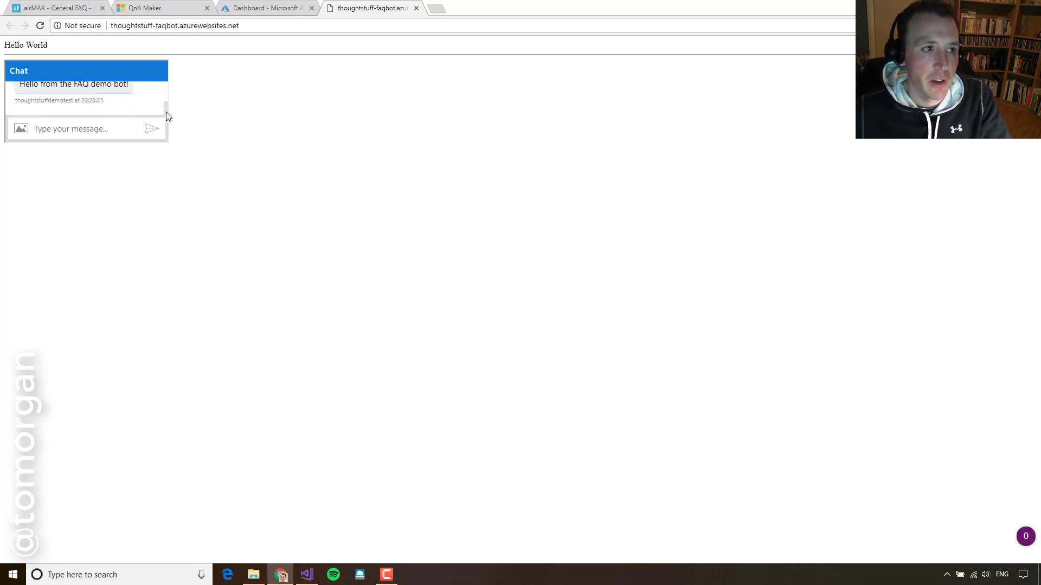
left_click(266, 8)
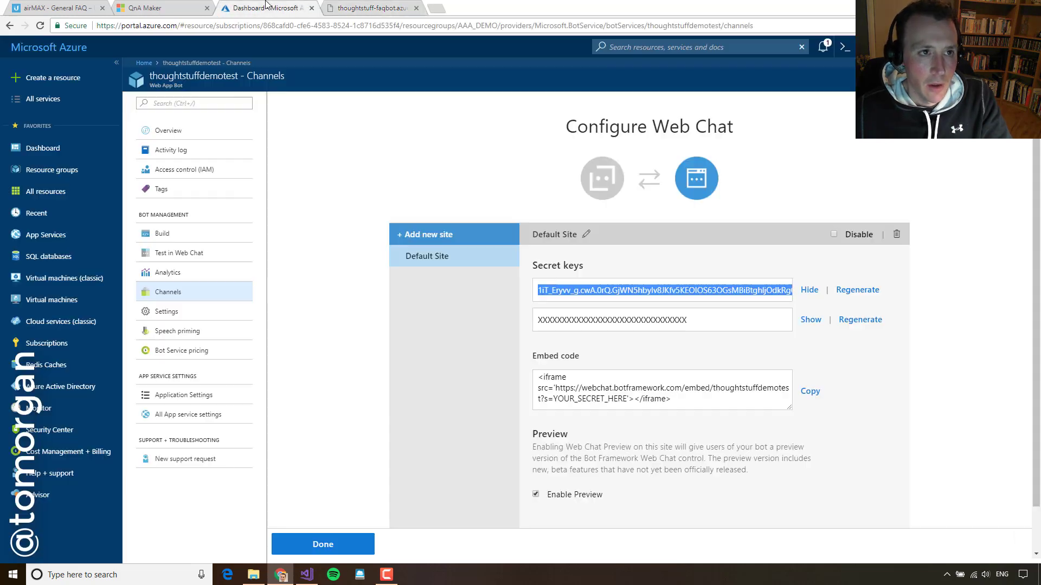
left_click(323, 544)
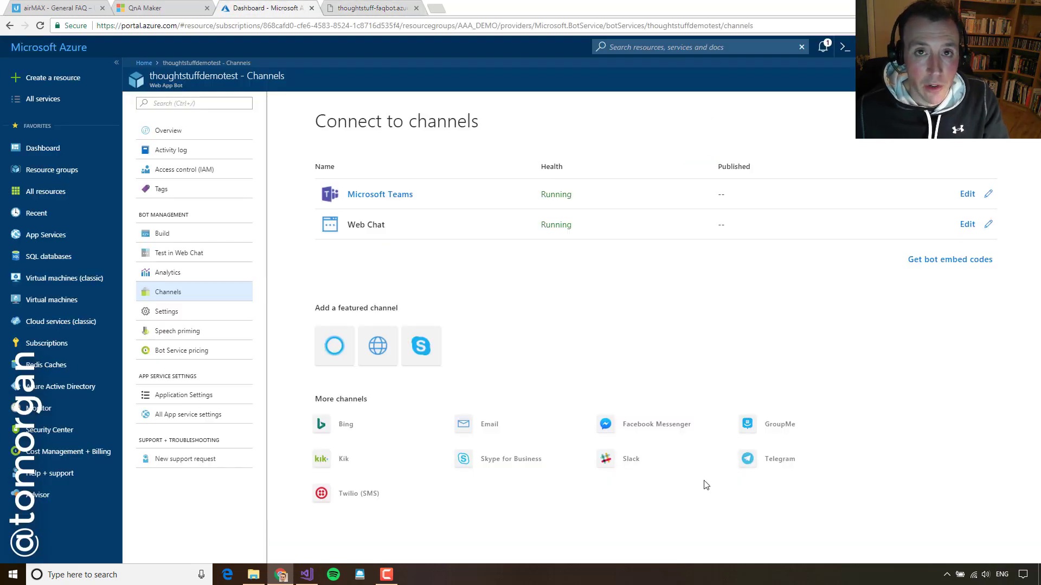